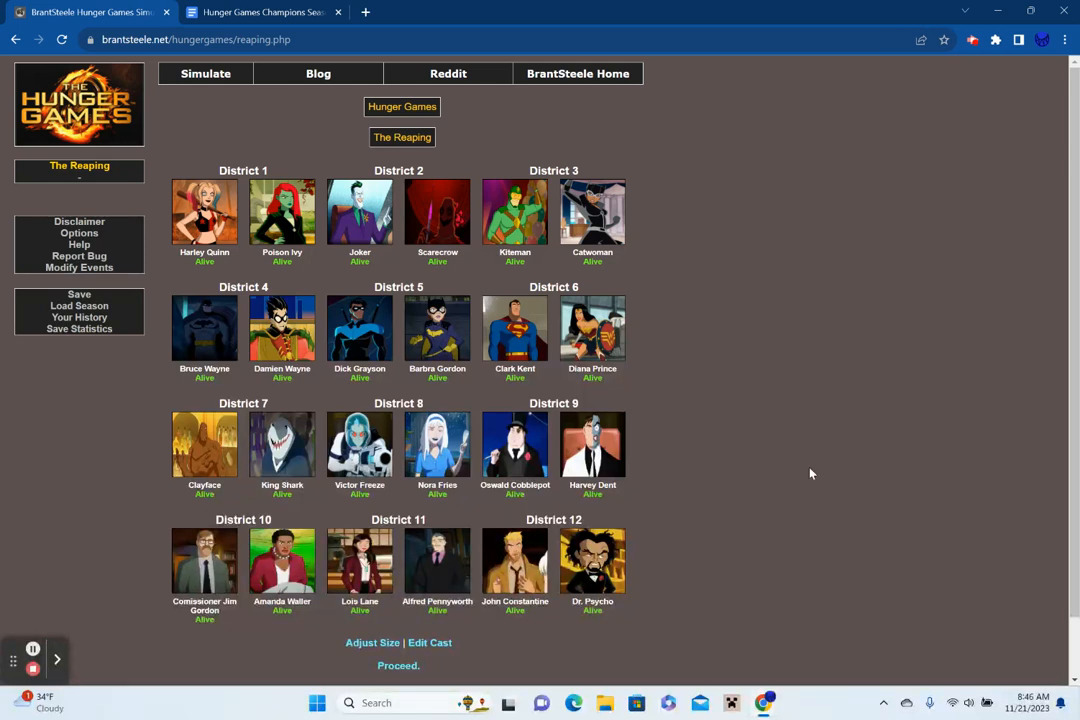
# Switch to the 'Hunger Games Champions Season 3' Google Doc with the winners list.
pyautogui.click(262, 11)
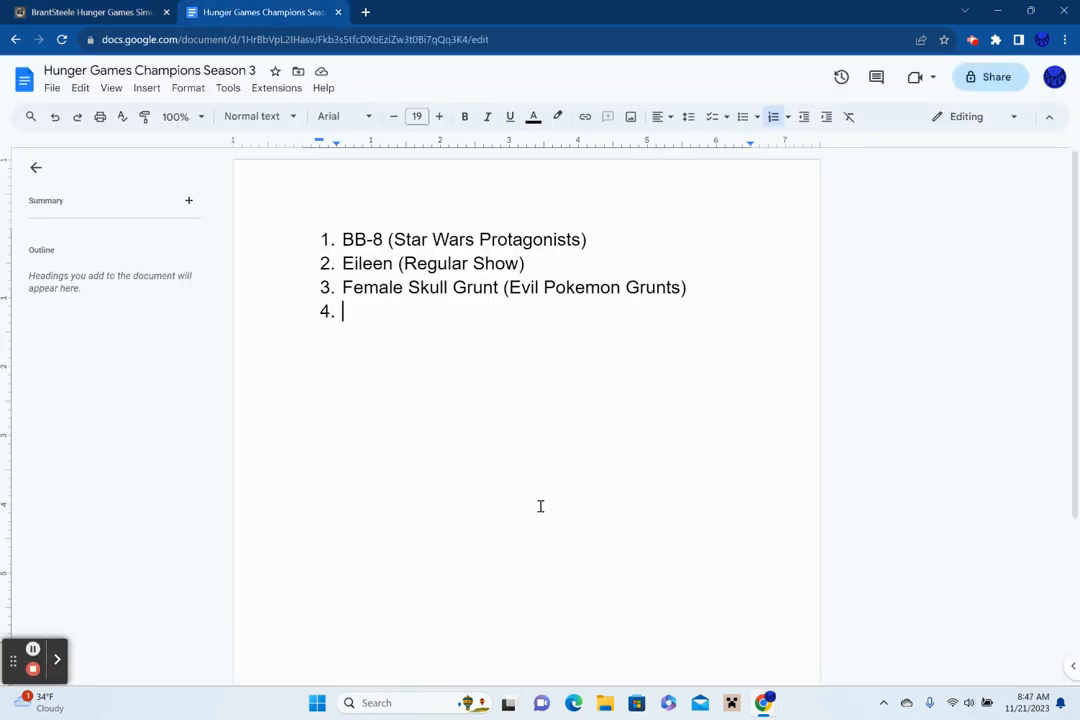
pyautogui.moveTo(880, 580)
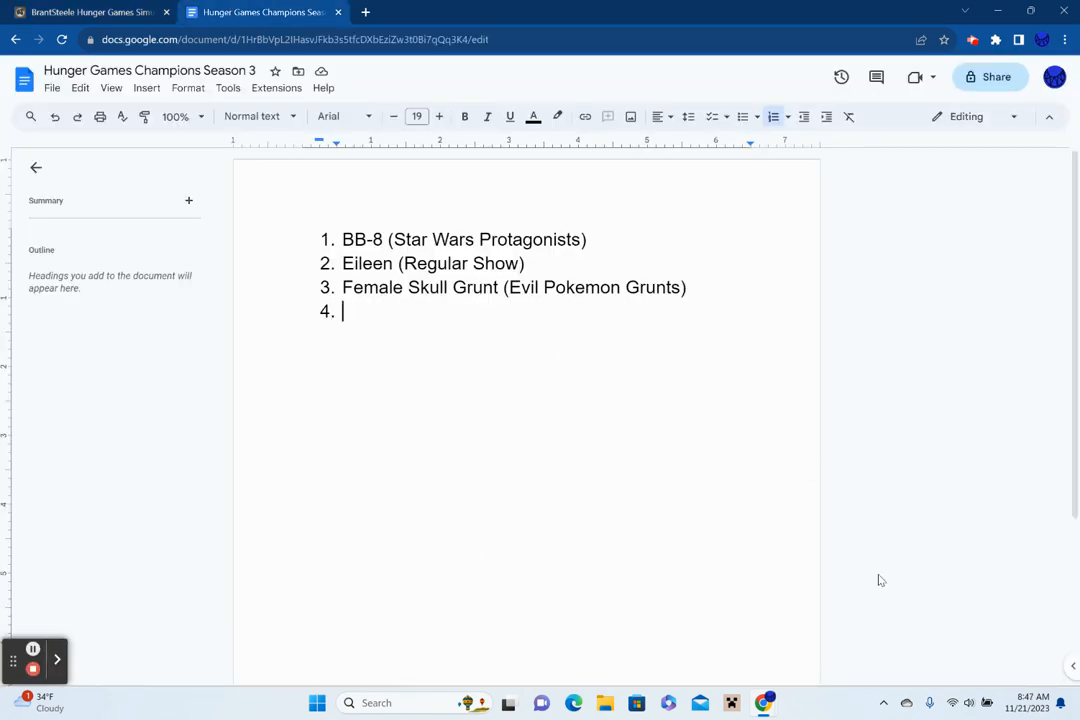
pyautogui.moveTo(490, 400)
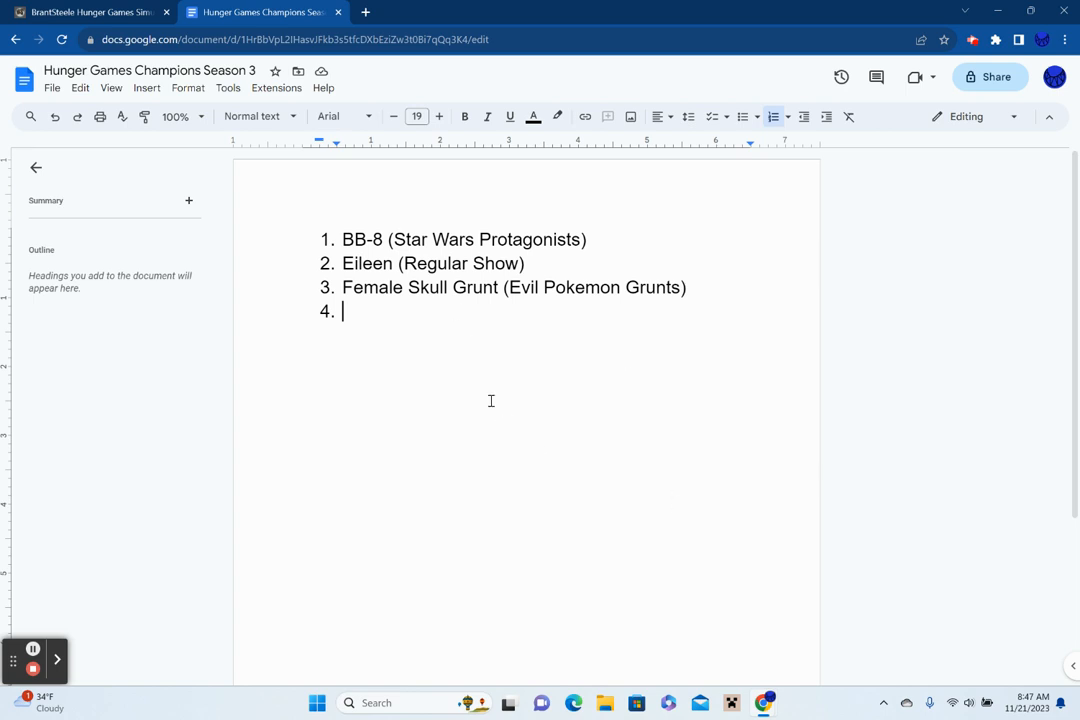
# Return to the simulator and look over the 24 Harley Quinn cast tributes on the reaping page.
pyautogui.click(90, 12)
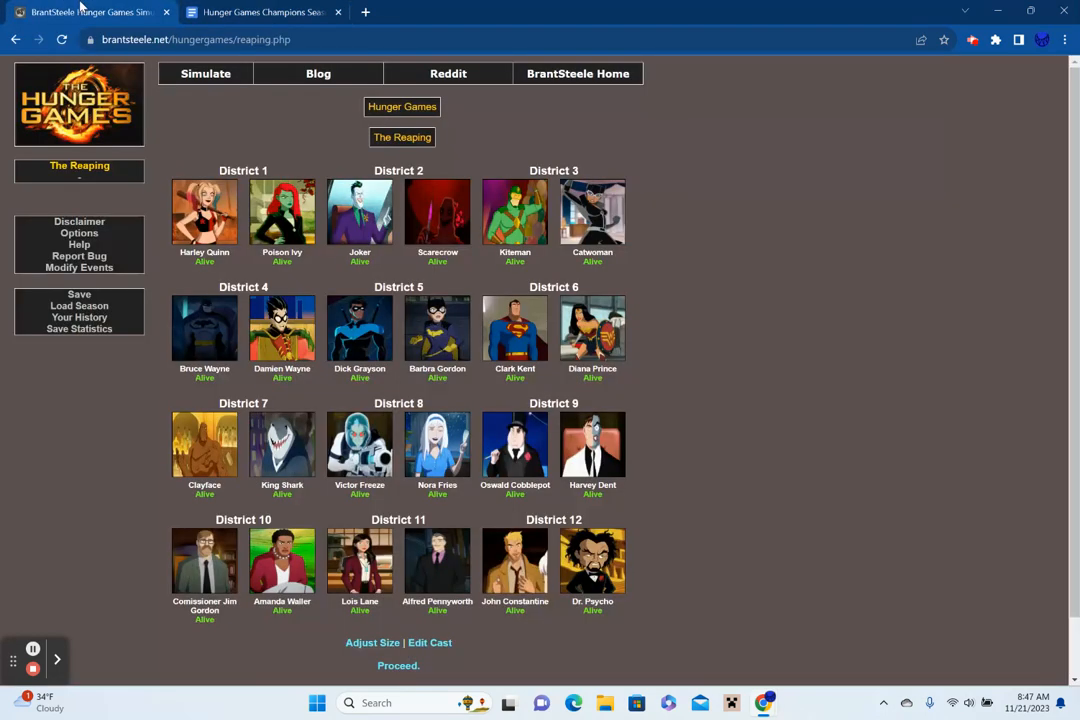
pyautogui.moveTo(858, 408)
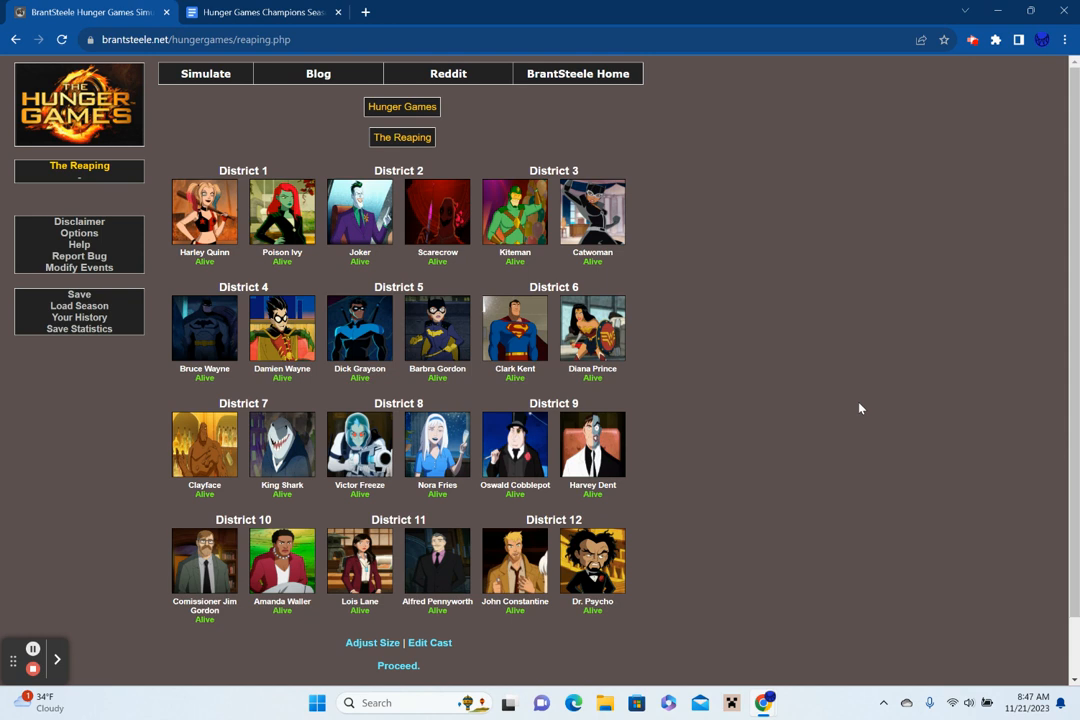
pyautogui.moveTo(673, 490)
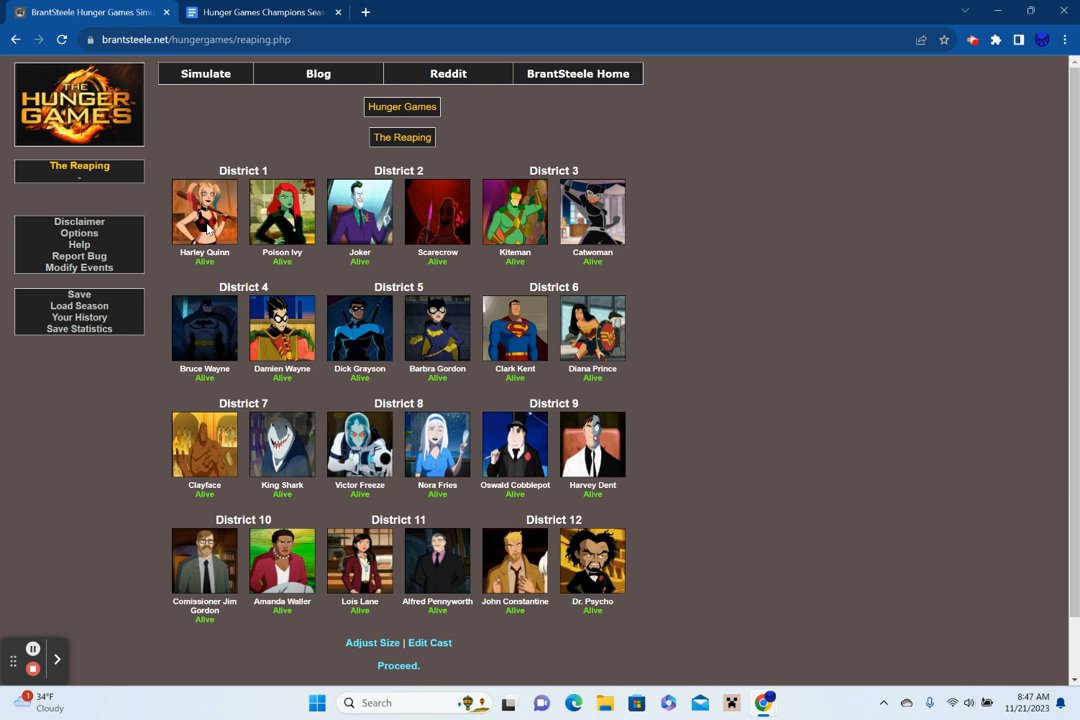
pyautogui.moveTo(287, 238)
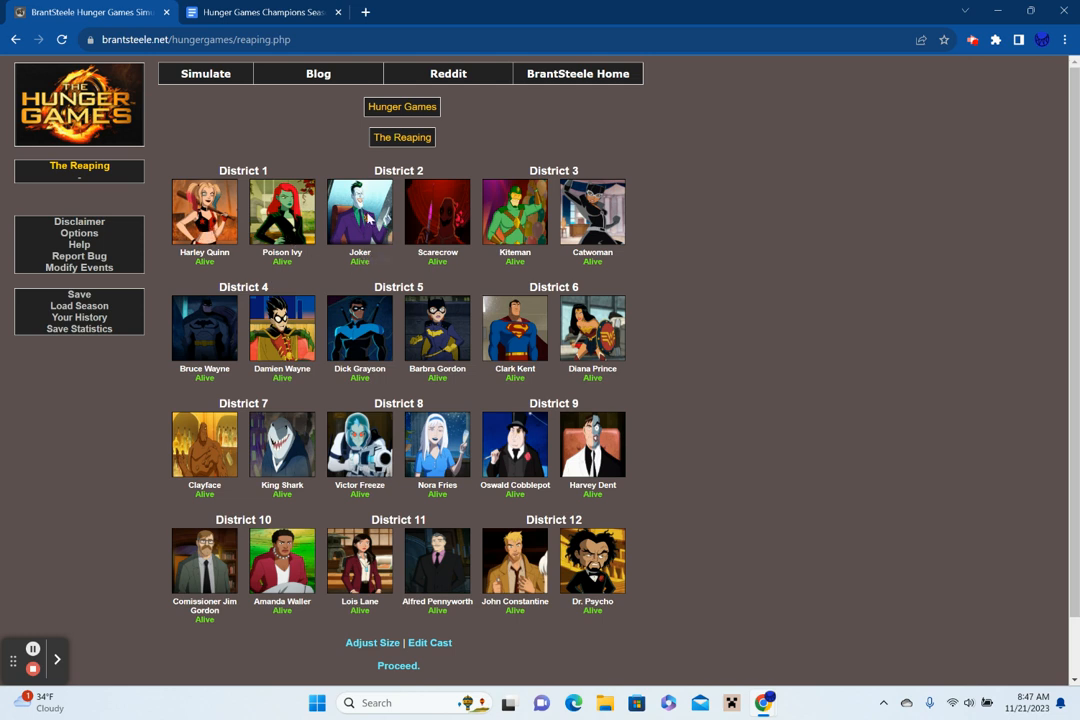
pyautogui.moveTo(437, 225)
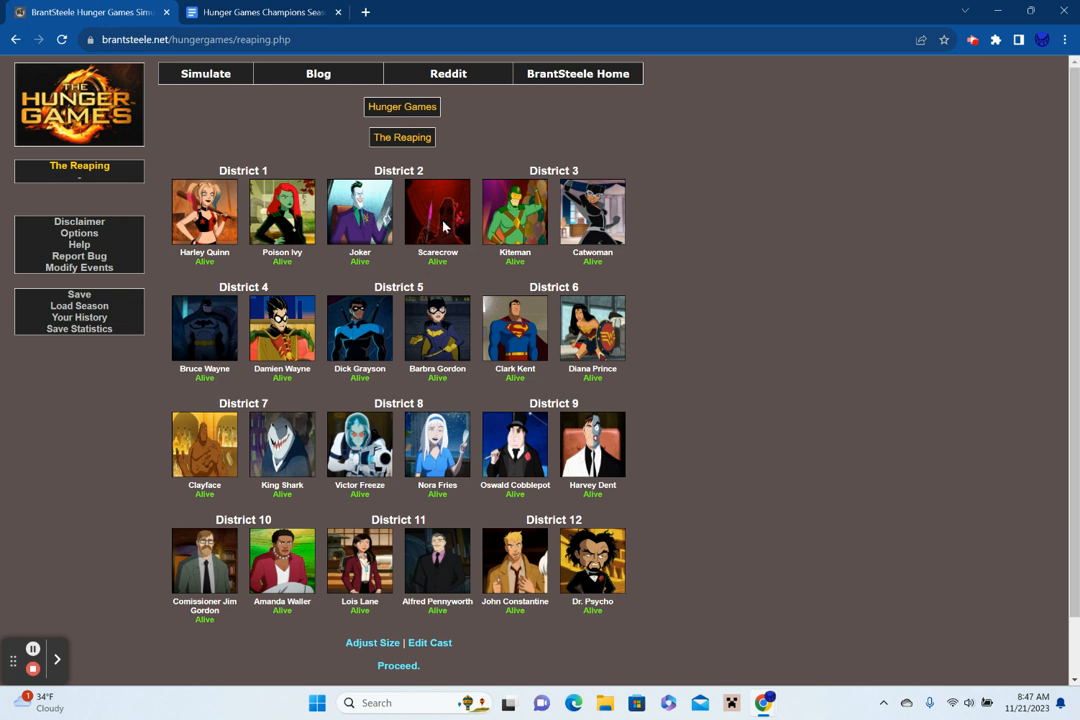
pyautogui.moveTo(483, 242)
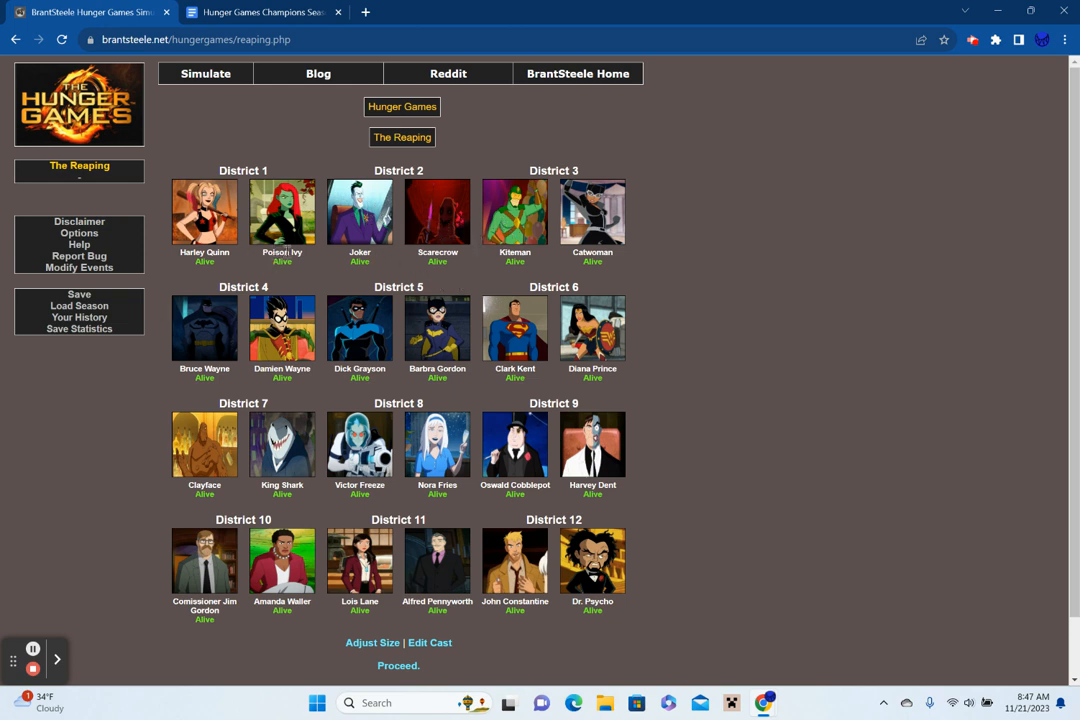
pyautogui.moveTo(478, 297)
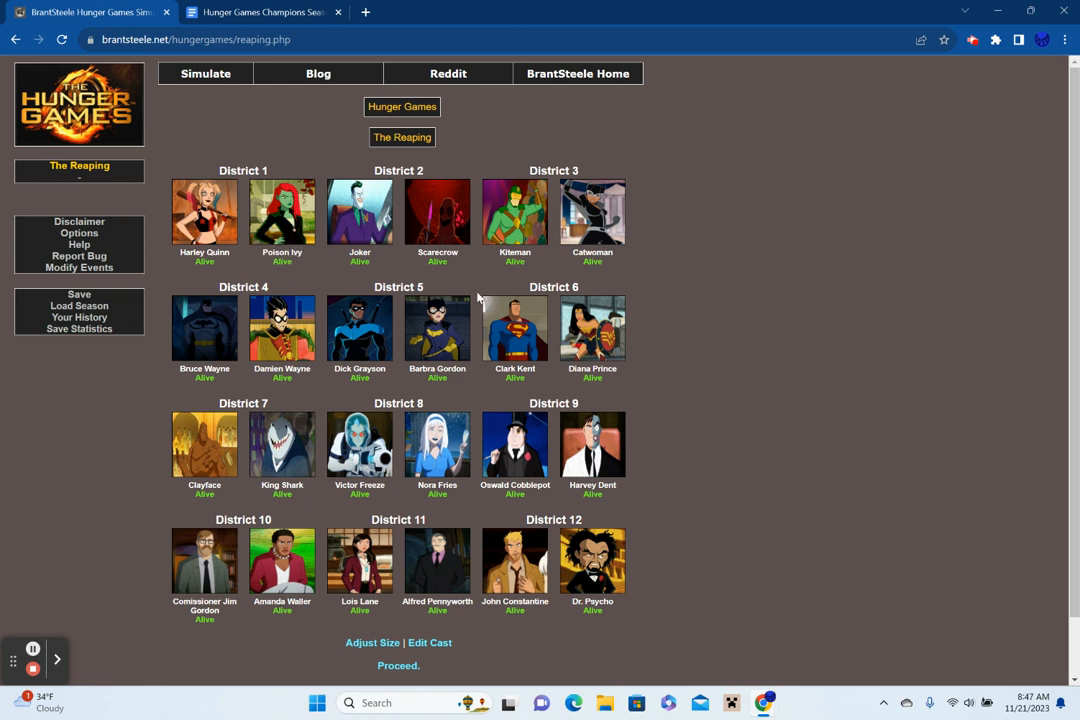
pyautogui.moveTo(610, 188)
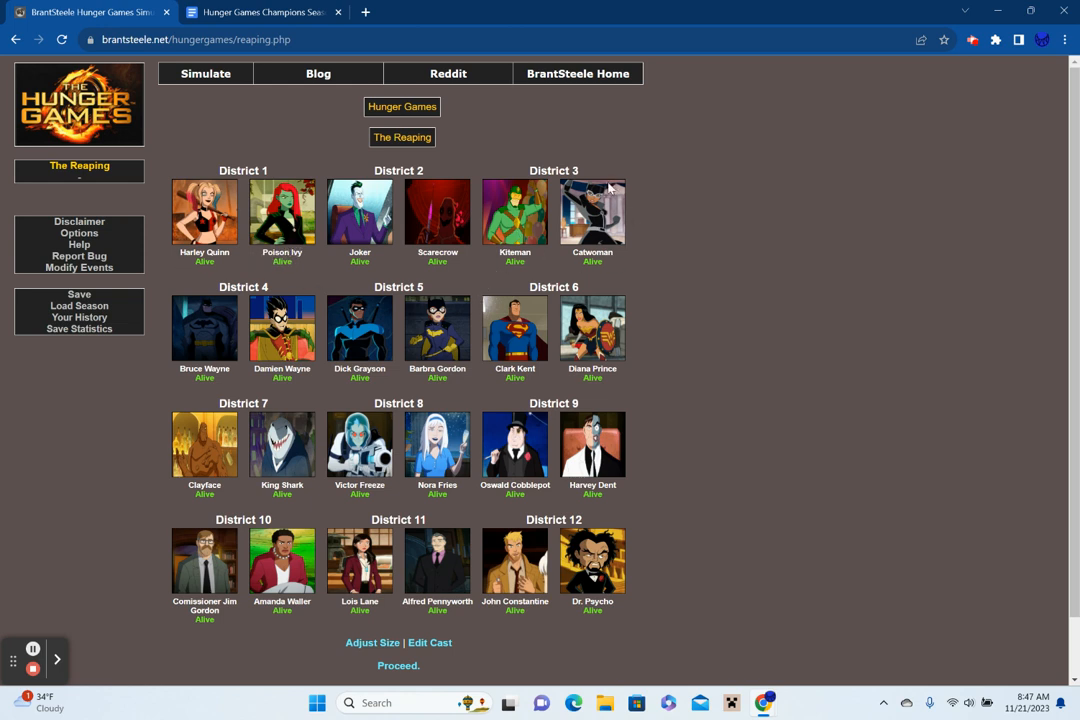
pyautogui.moveTo(592, 197)
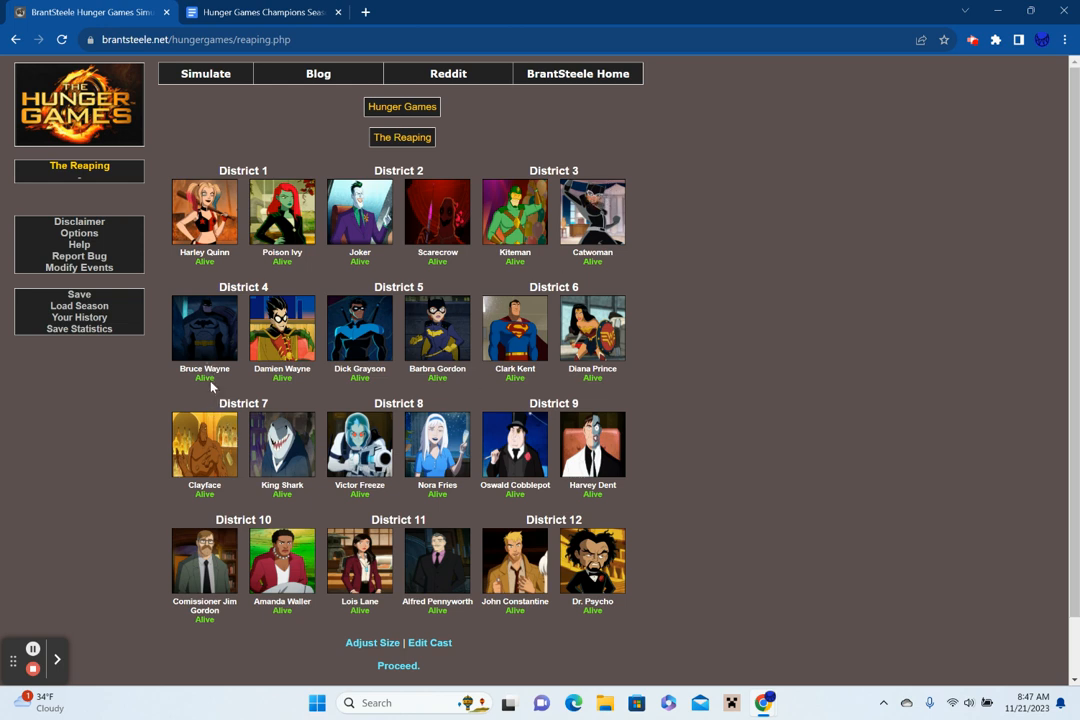
pyautogui.moveTo(290, 360)
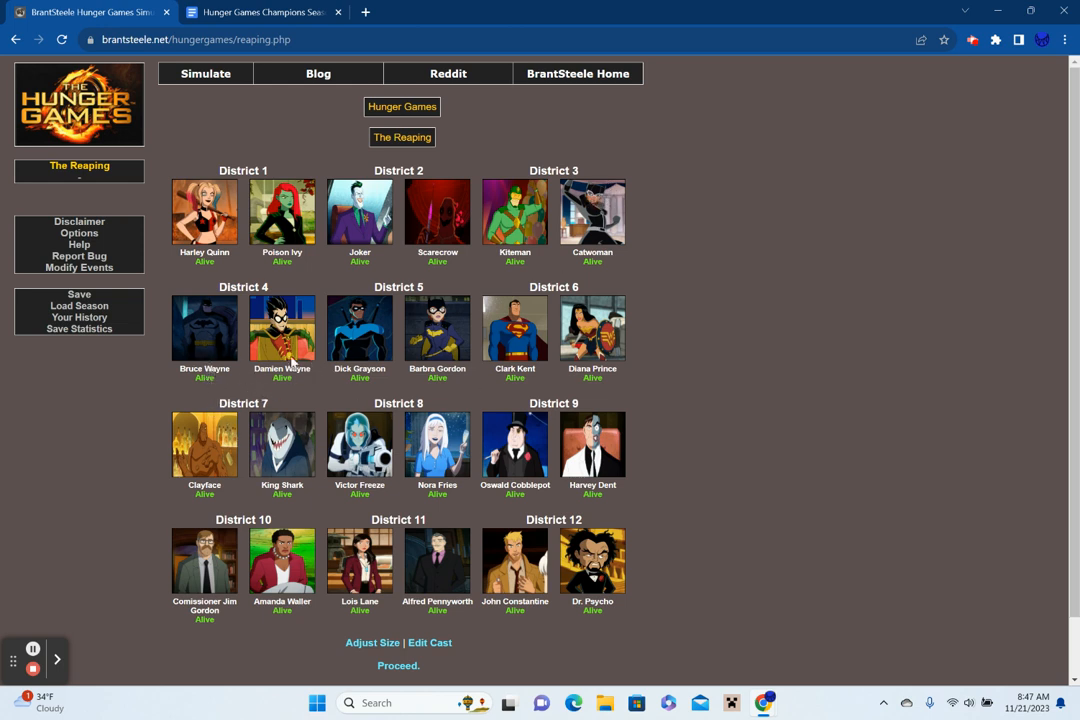
pyautogui.moveTo(417, 376)
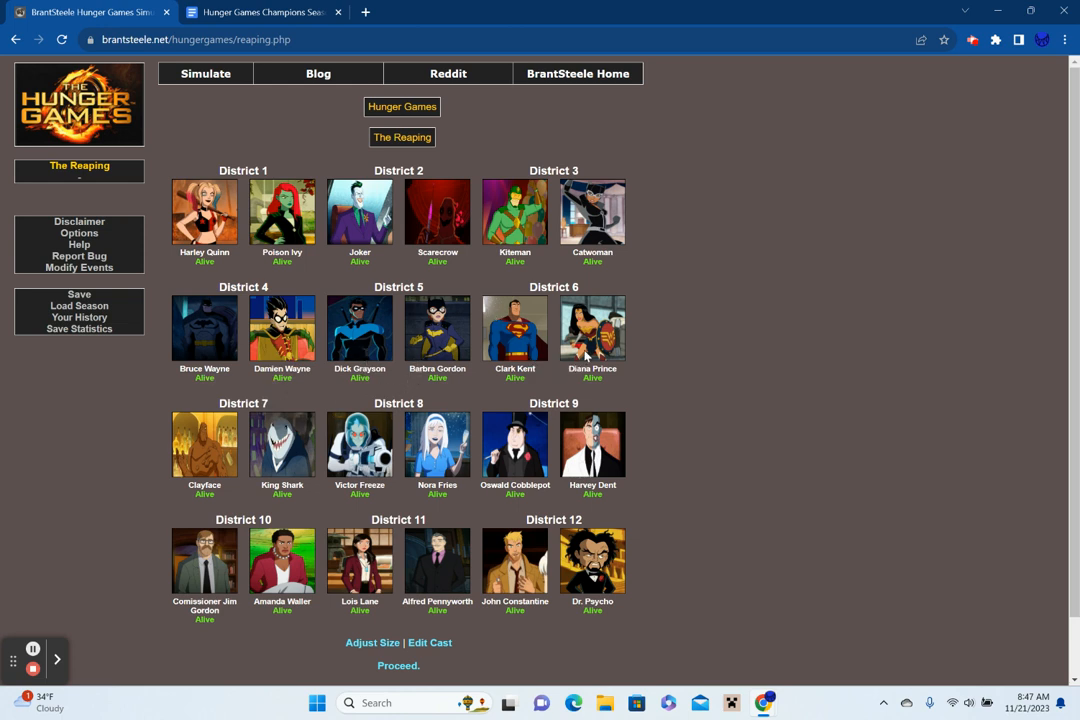
pyautogui.moveTo(165, 553)
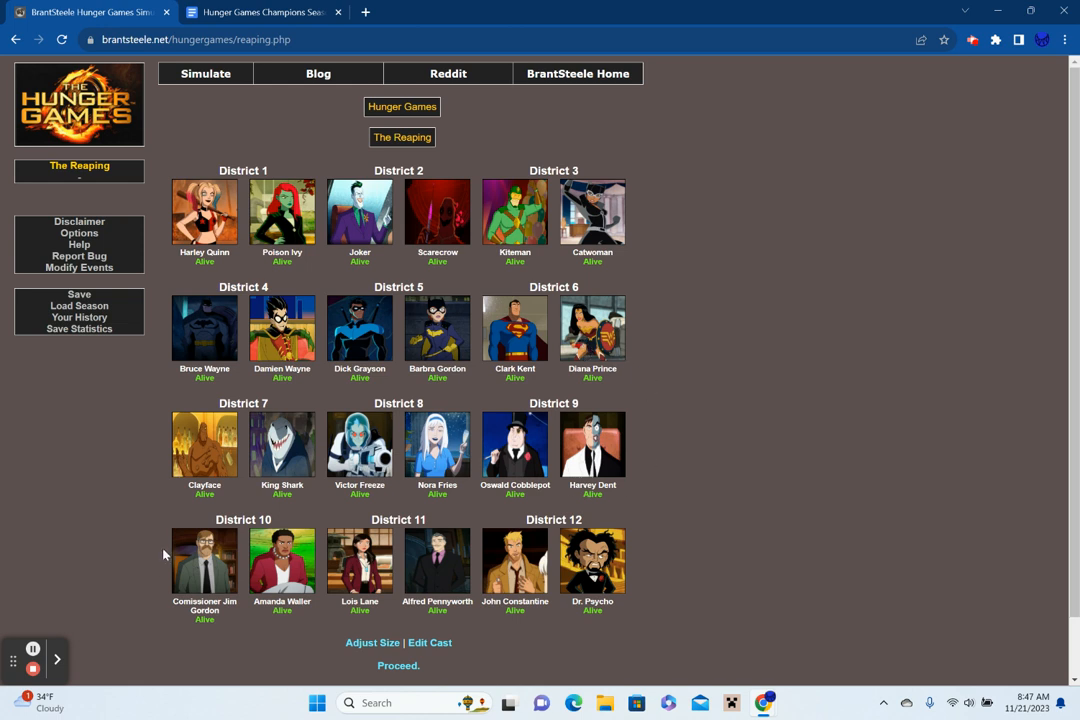
pyautogui.moveTo(210, 505)
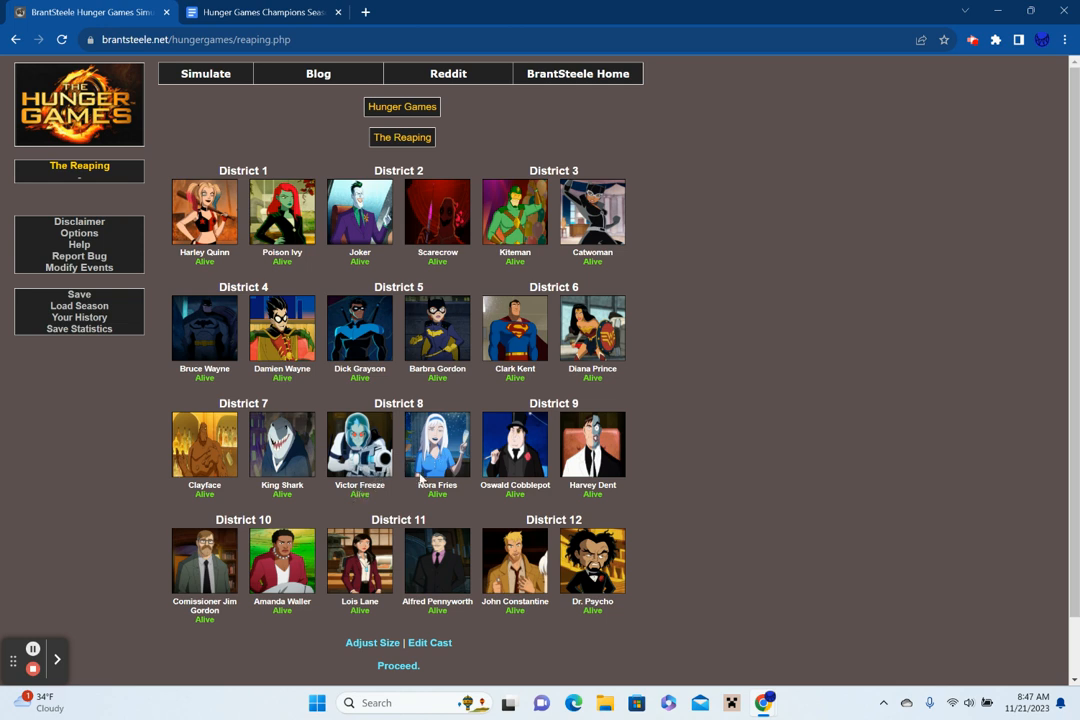
pyautogui.moveTo(375, 495)
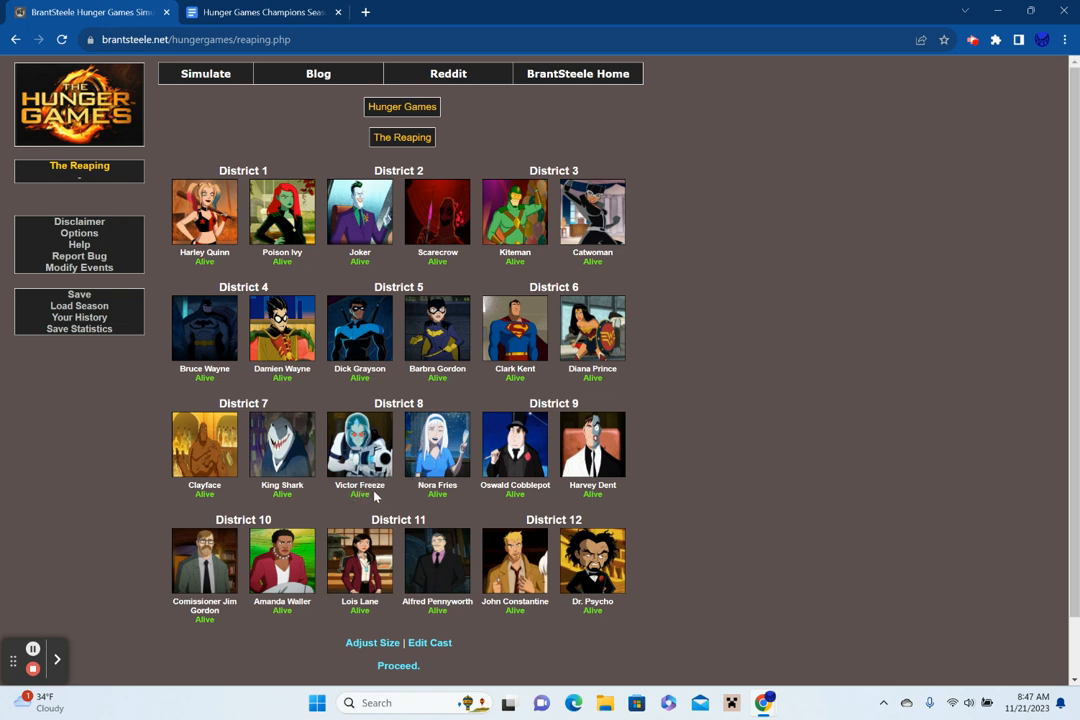
pyautogui.moveTo(376, 497)
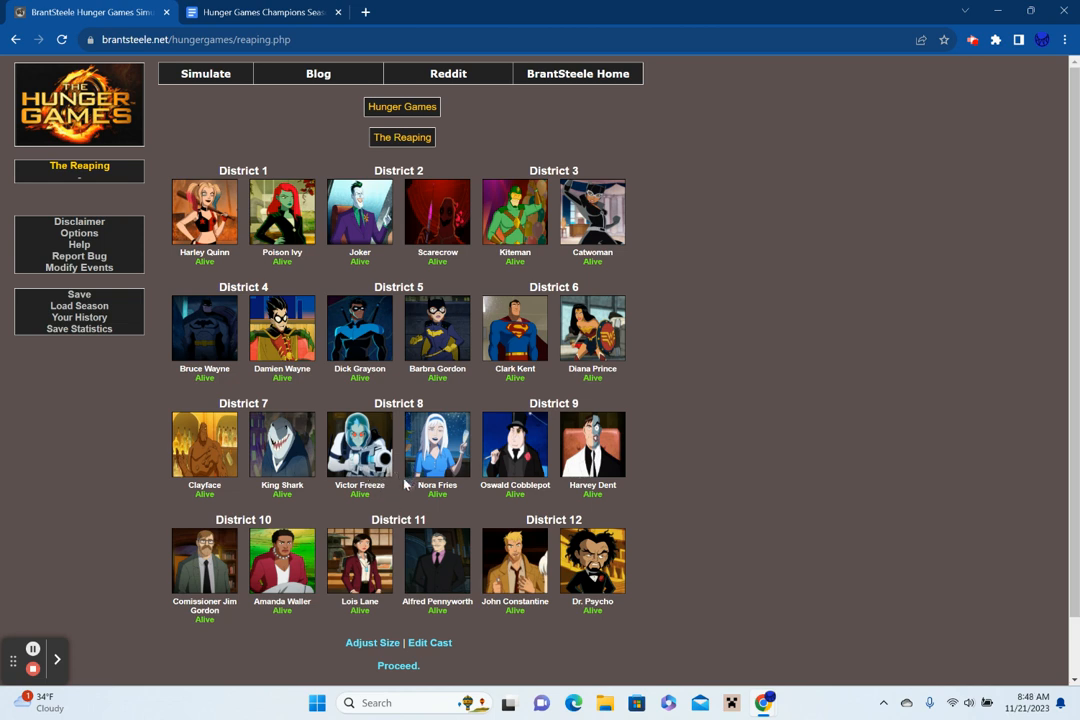
pyautogui.moveTo(590, 480)
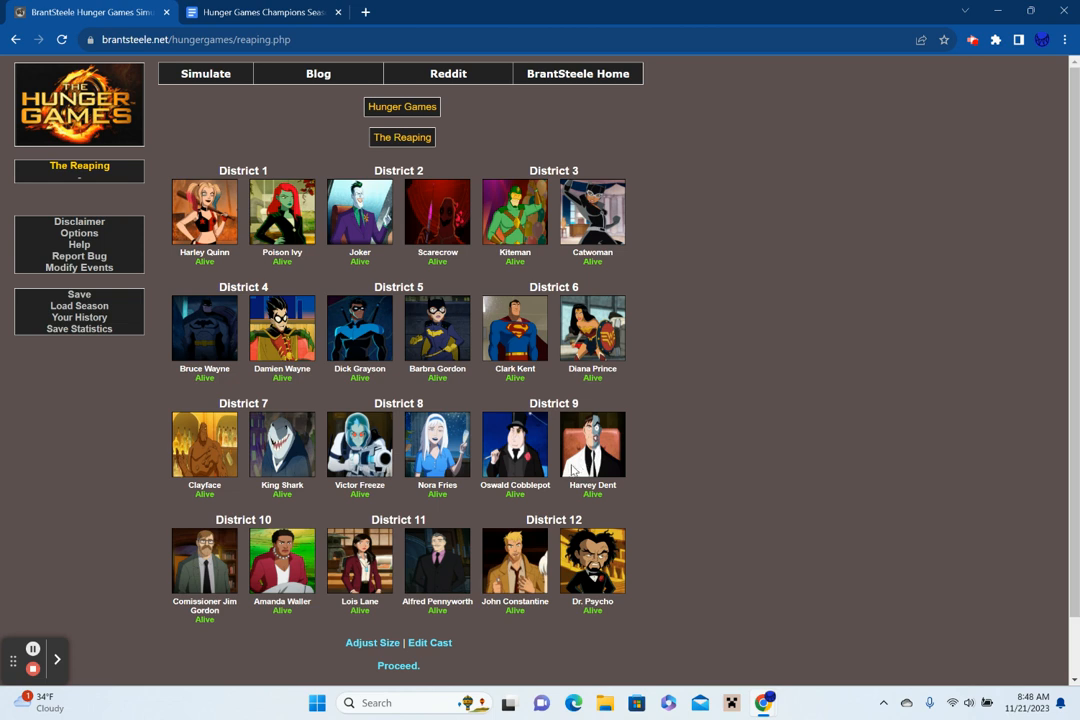
pyautogui.moveTo(172, 583)
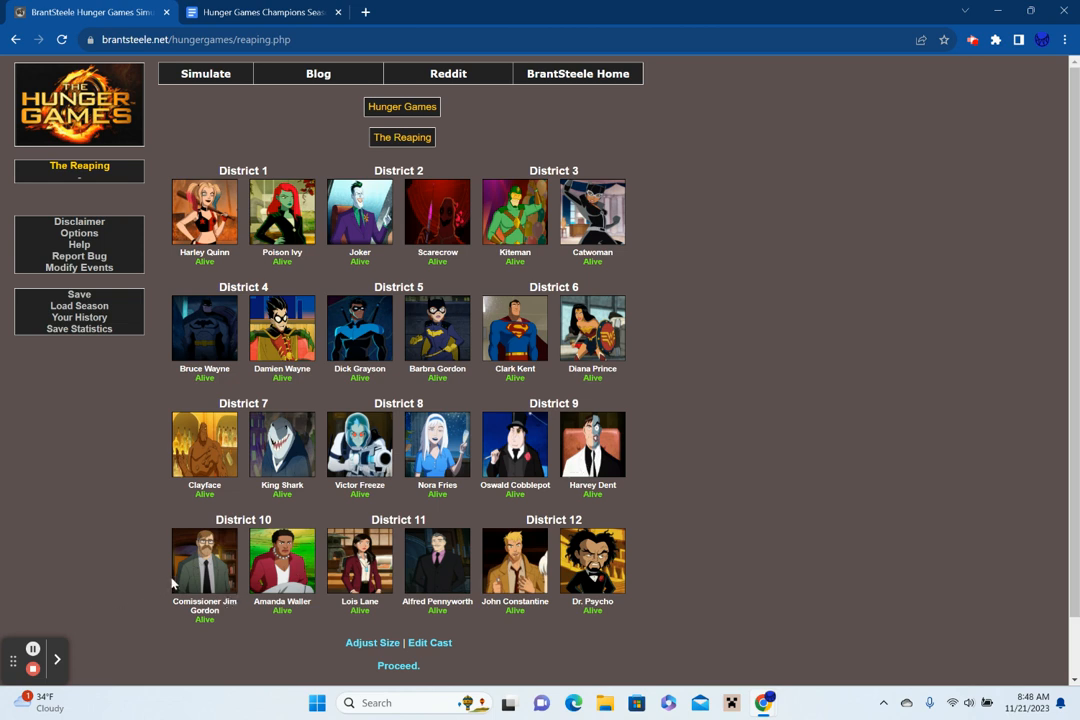
pyautogui.moveTo(221, 604)
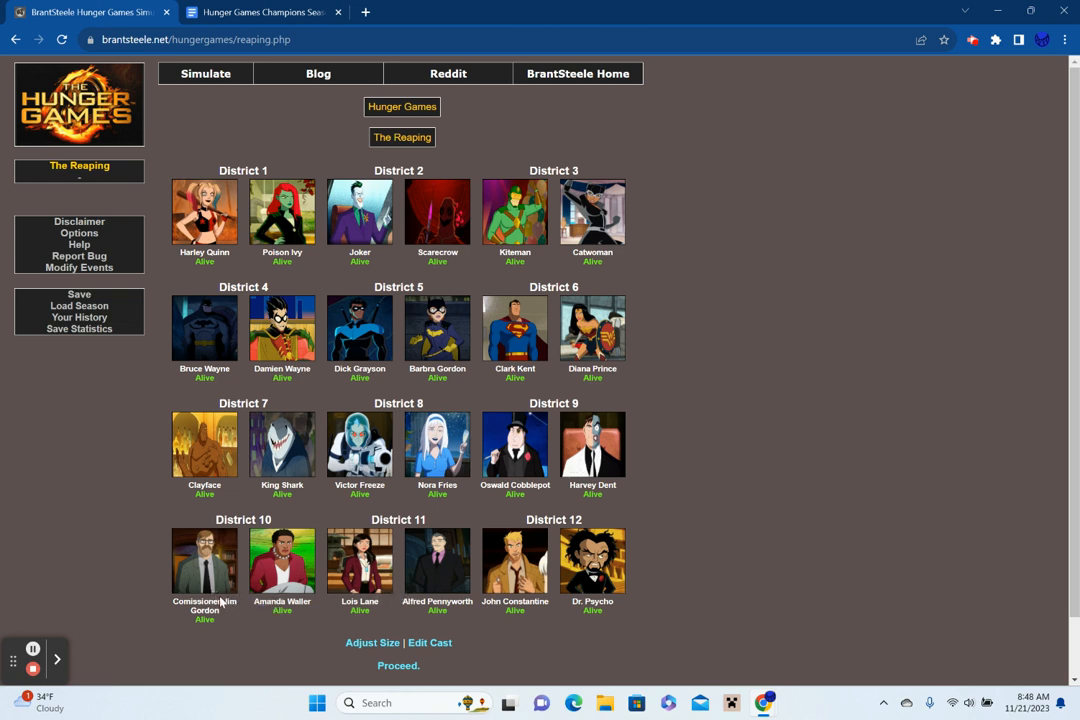
pyautogui.moveTo(359, 585)
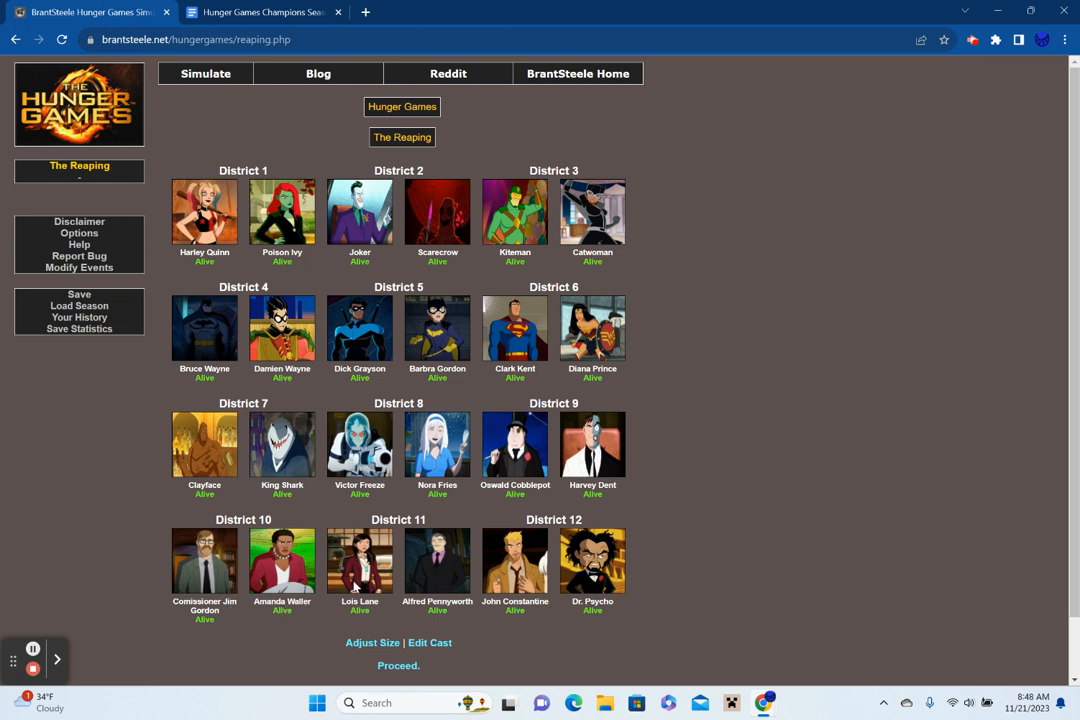
pyautogui.moveTo(435, 565)
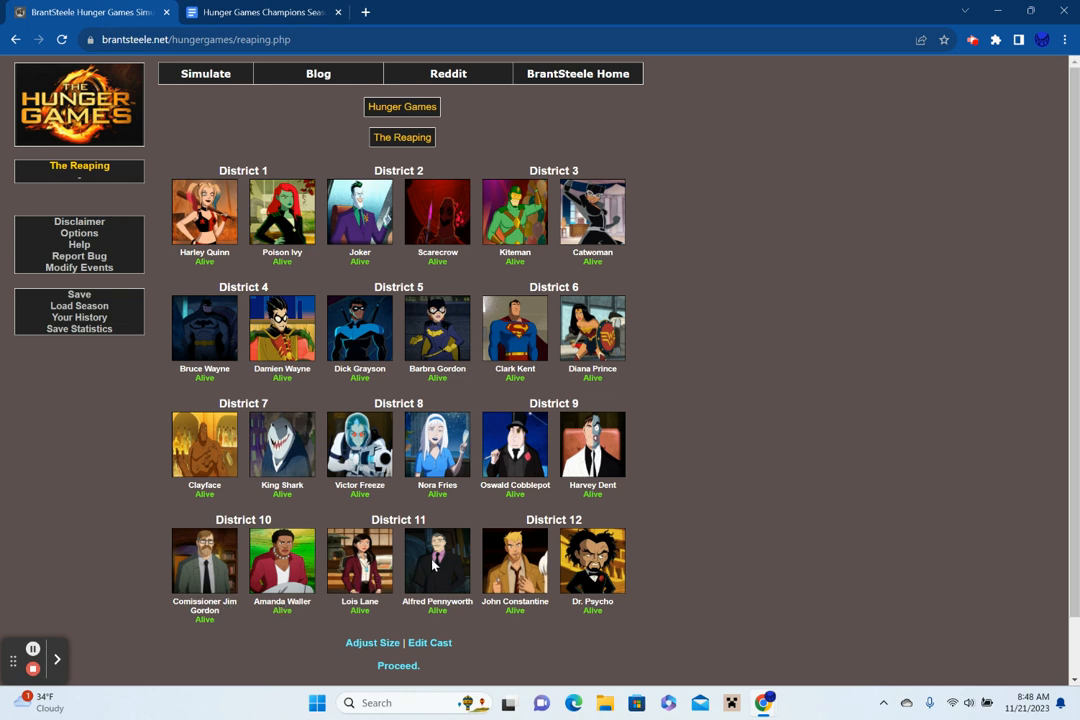
pyautogui.moveTo(445, 511)
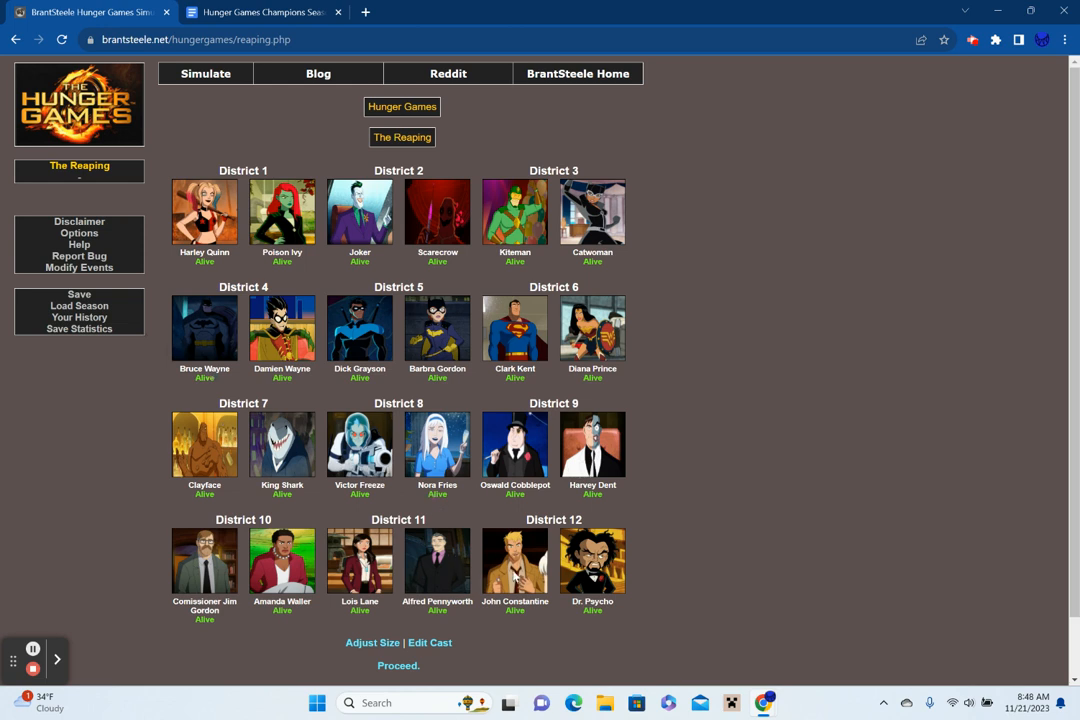
pyautogui.moveTo(625, 580)
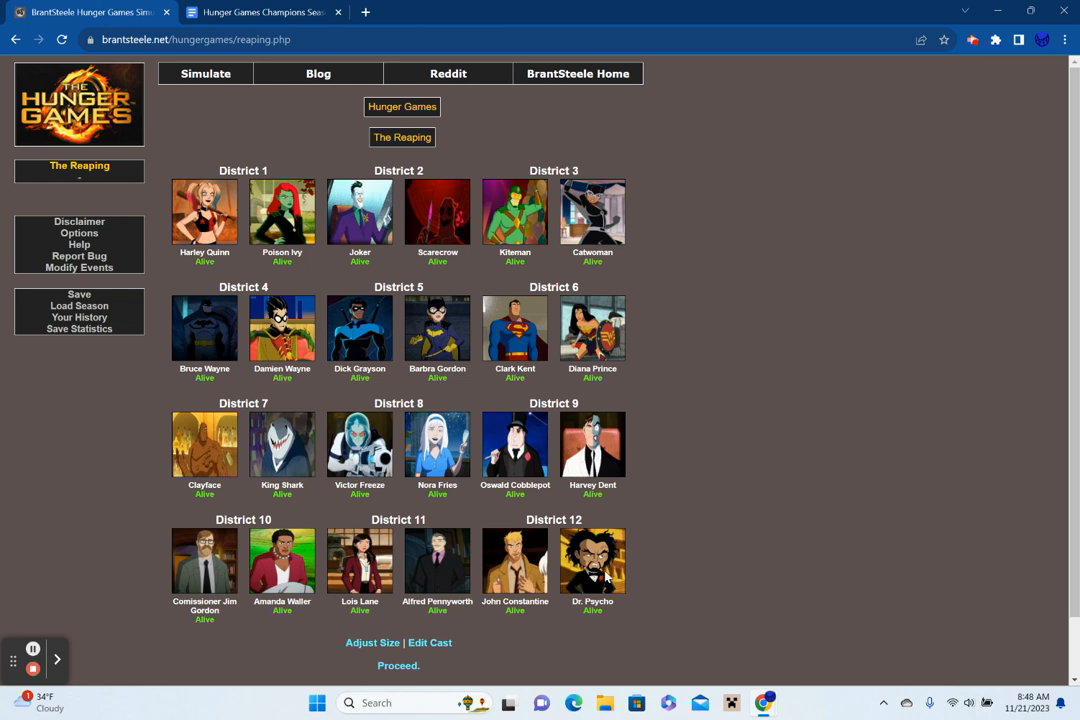
pyautogui.moveTo(635, 548)
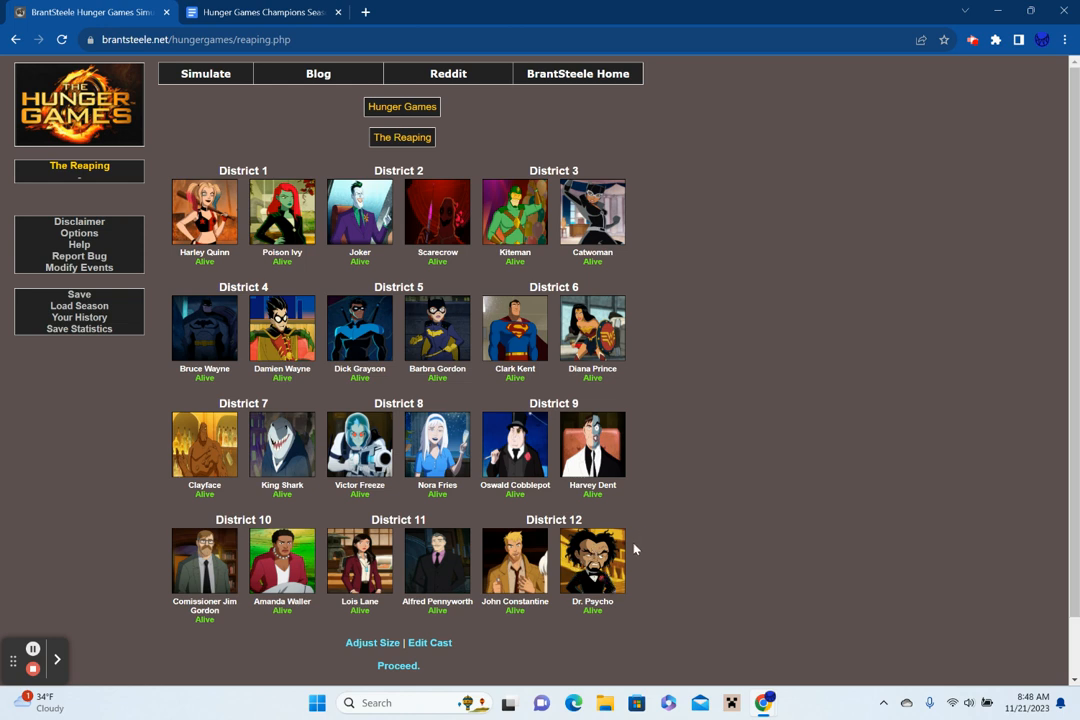
pyautogui.moveTo(754, 519)
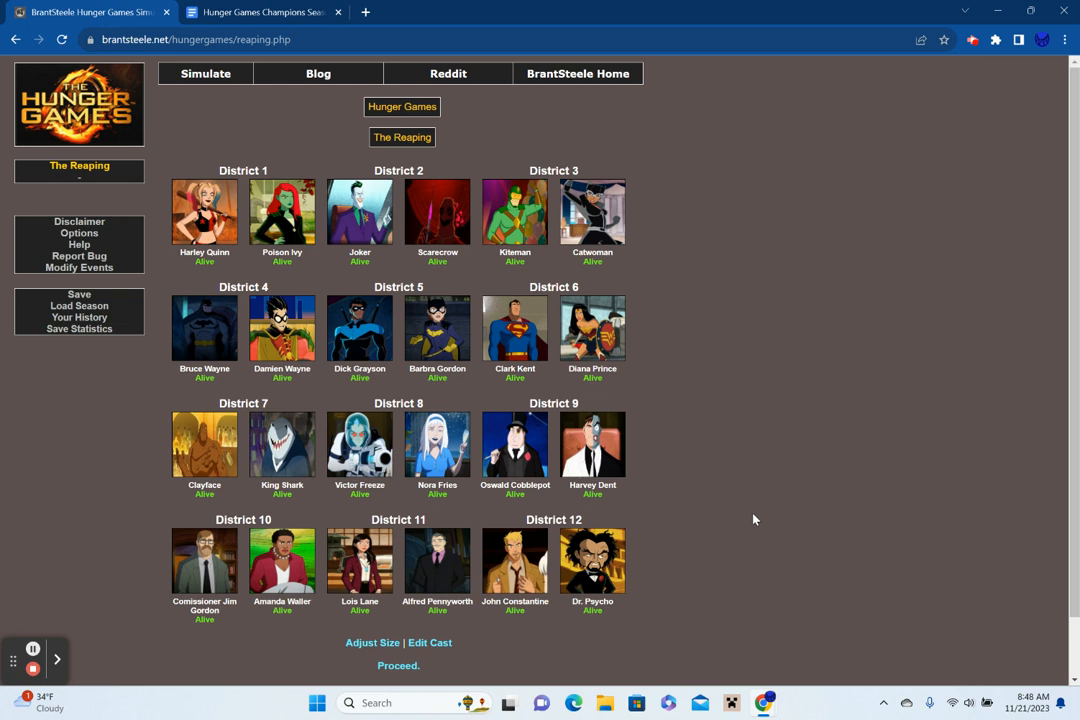
pyautogui.scroll(-3)
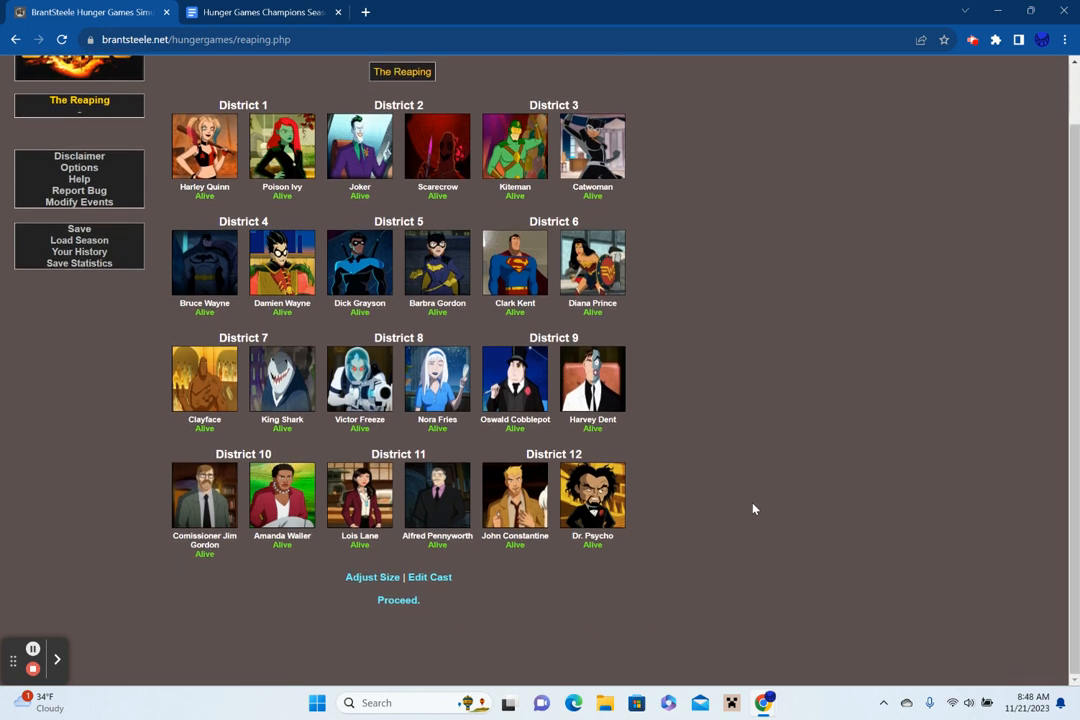
pyautogui.scroll(3)
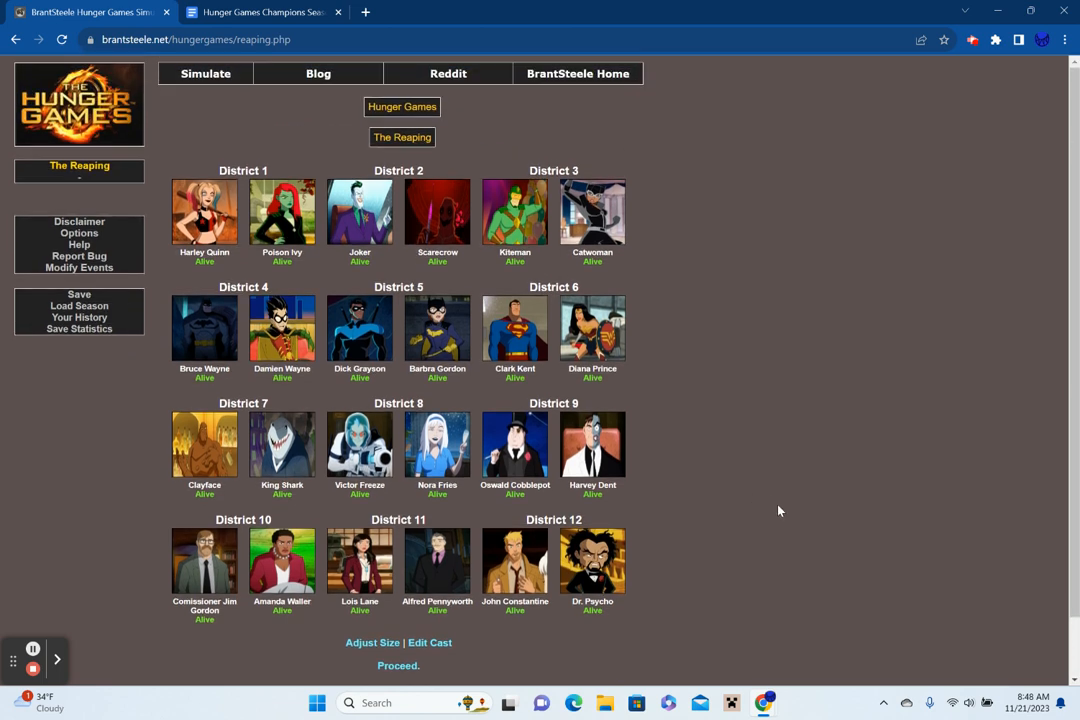
pyautogui.moveTo(216, 345)
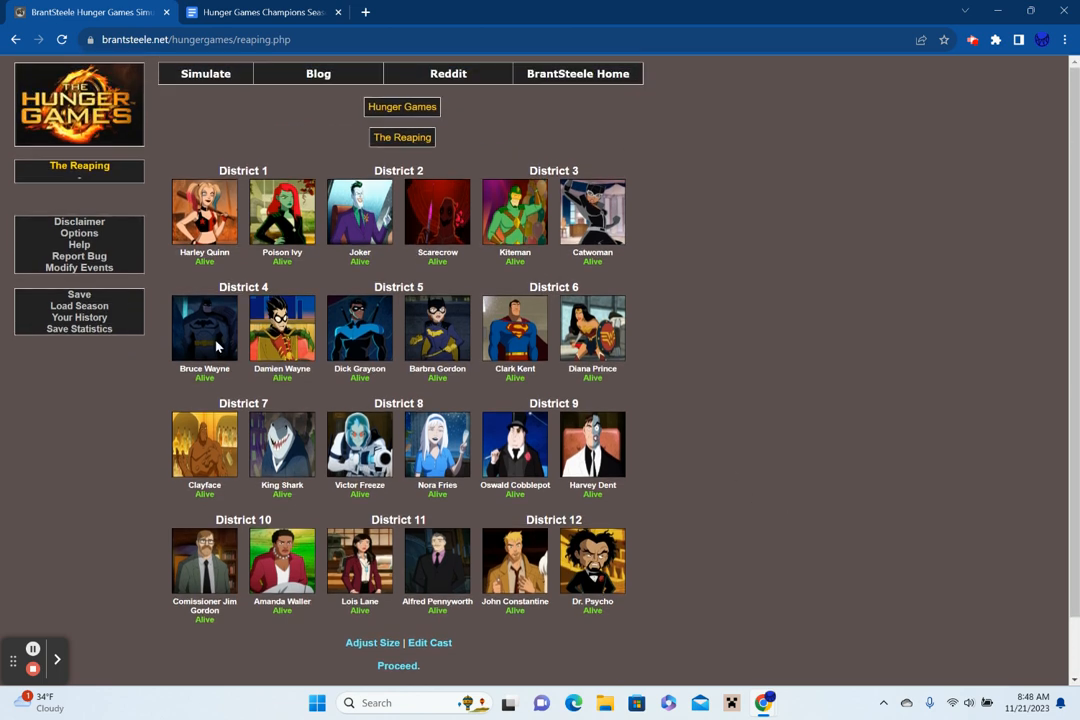
pyautogui.moveTo(200, 328)
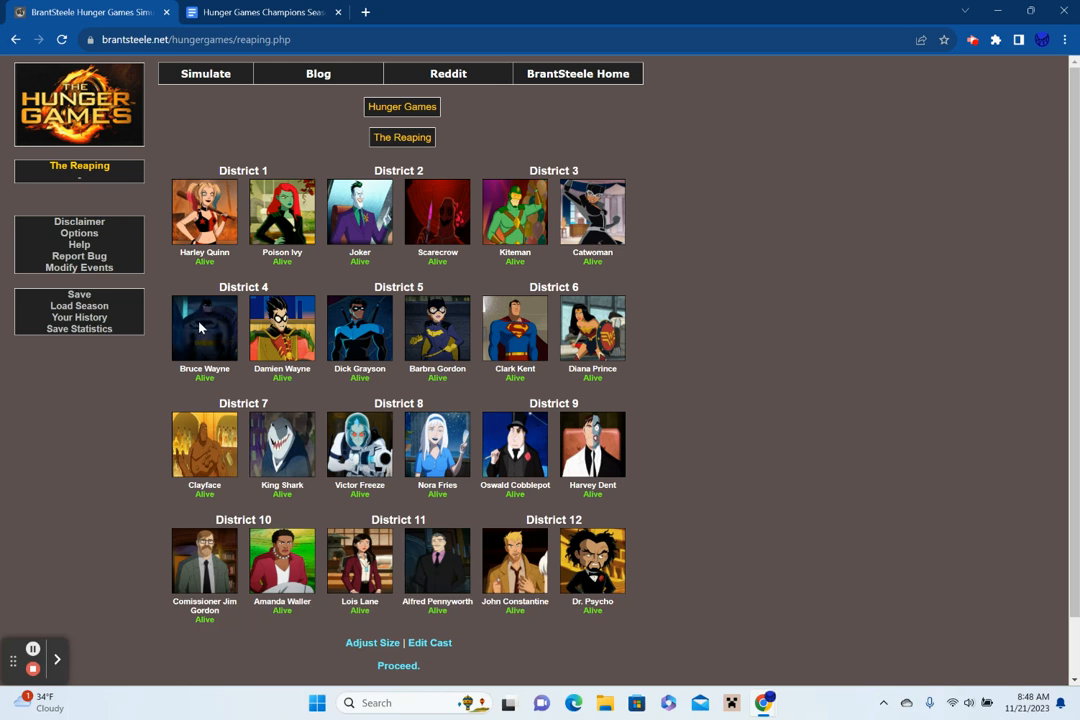
pyautogui.moveTo(217, 302)
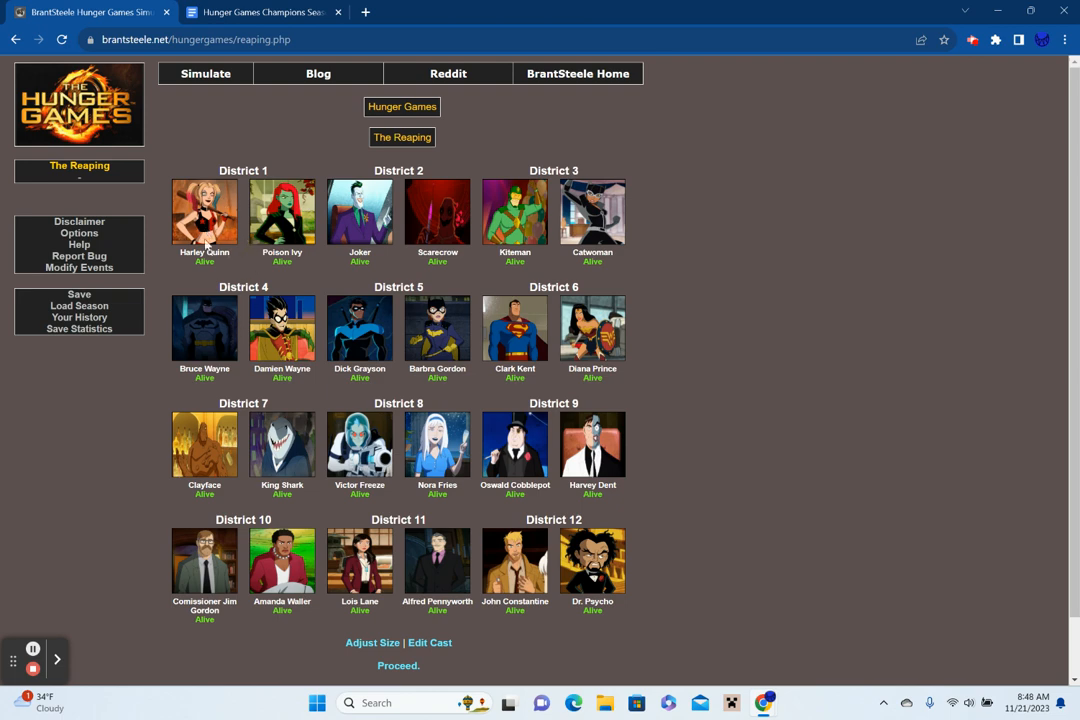
pyautogui.moveTo(678, 405)
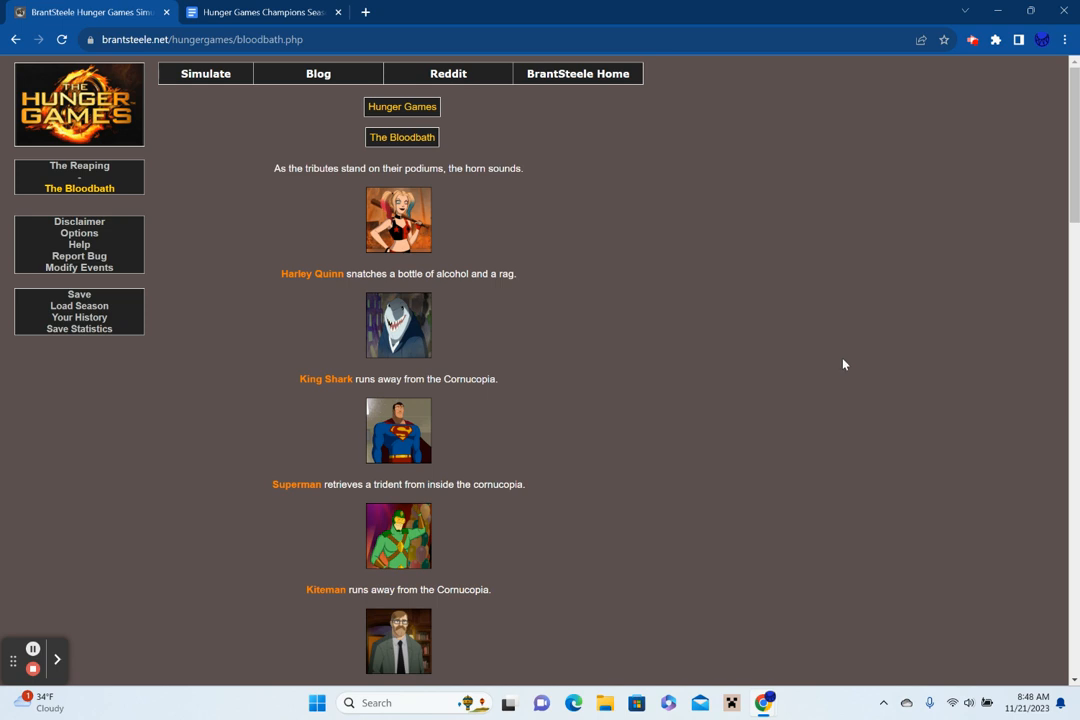
# Read through all the Bloodbath events and advance the simulation to Day 1.
pyautogui.scroll(3)
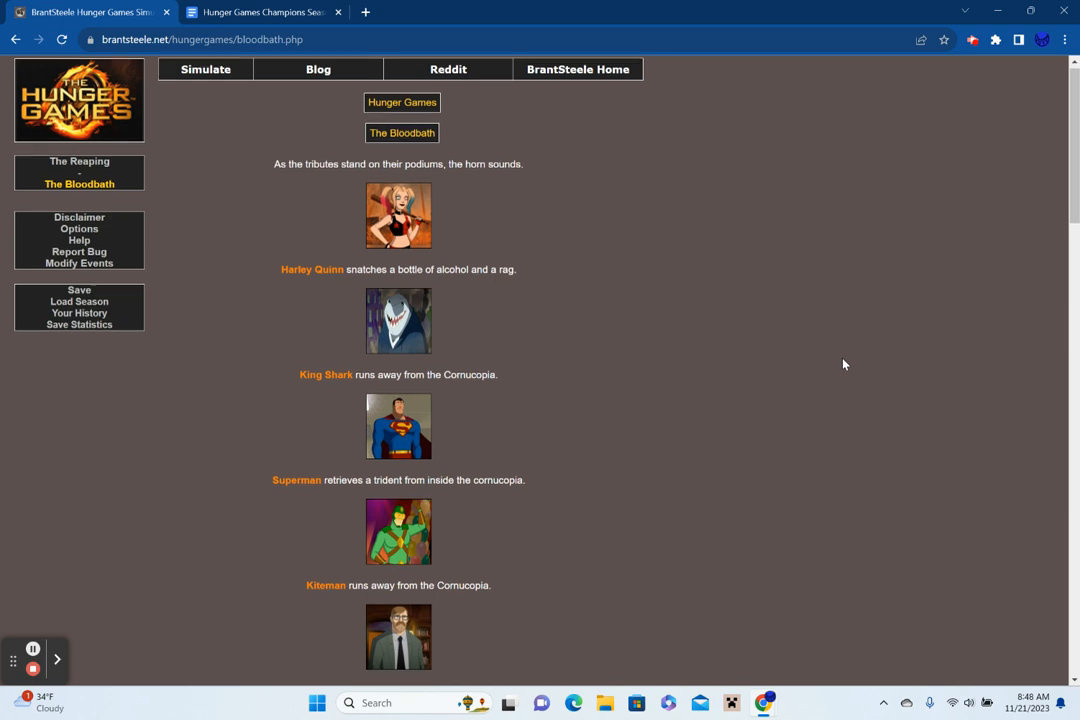
pyautogui.scroll(-3)
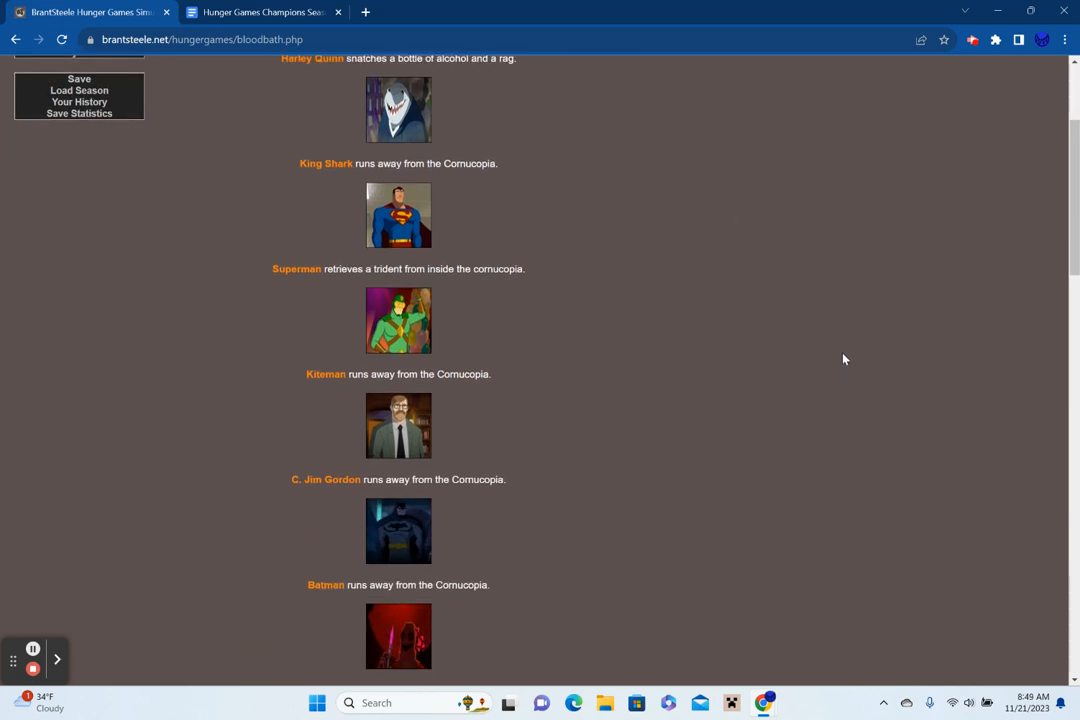
pyautogui.scroll(-3)
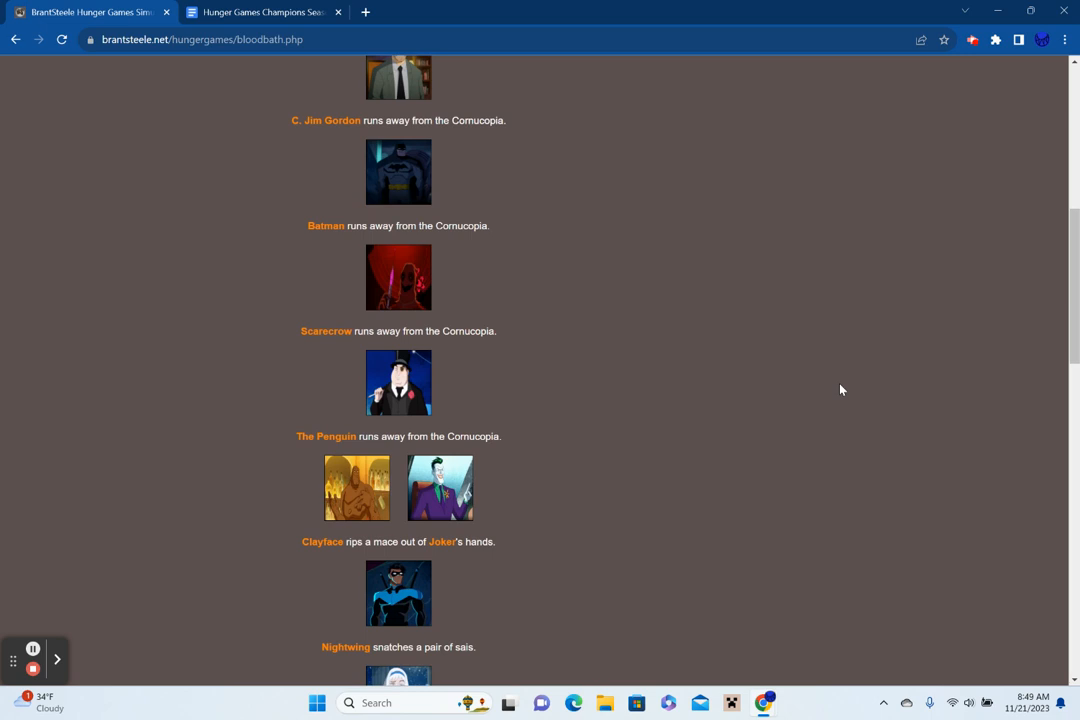
pyautogui.scroll(-3)
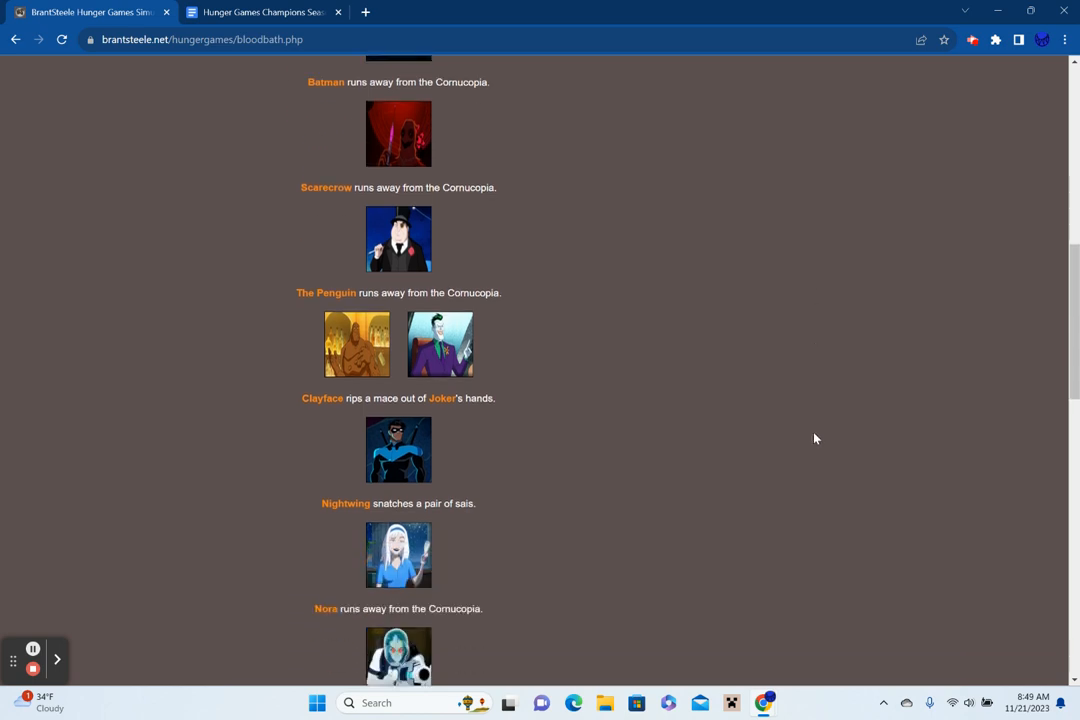
pyautogui.scroll(-3)
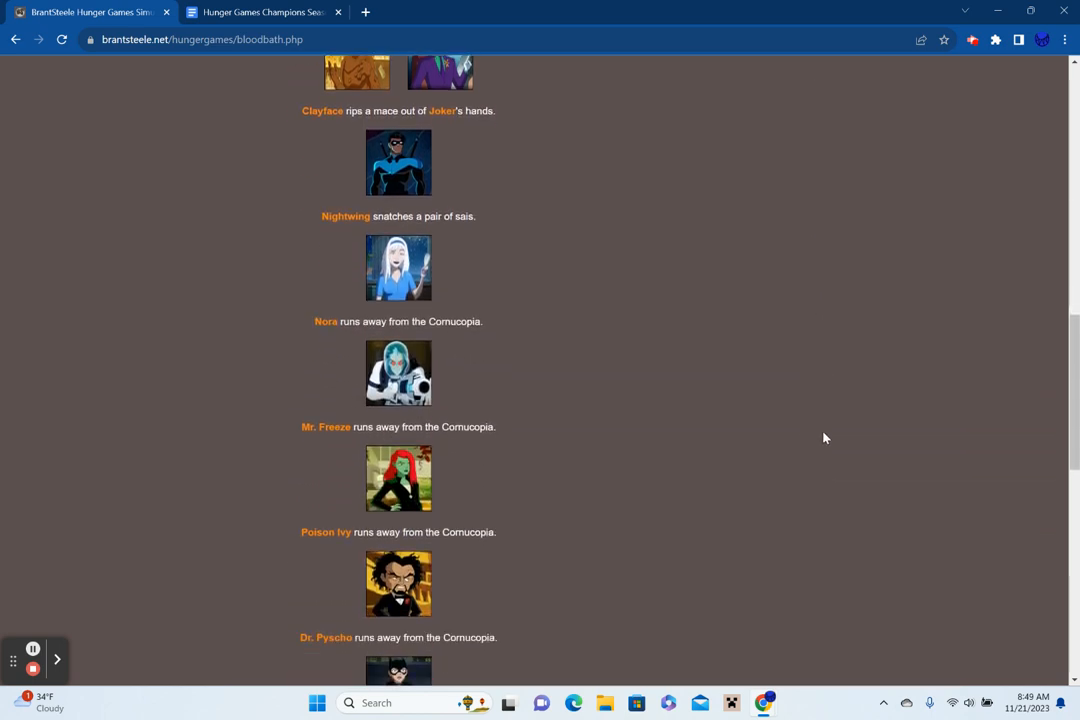
pyautogui.scroll(-3)
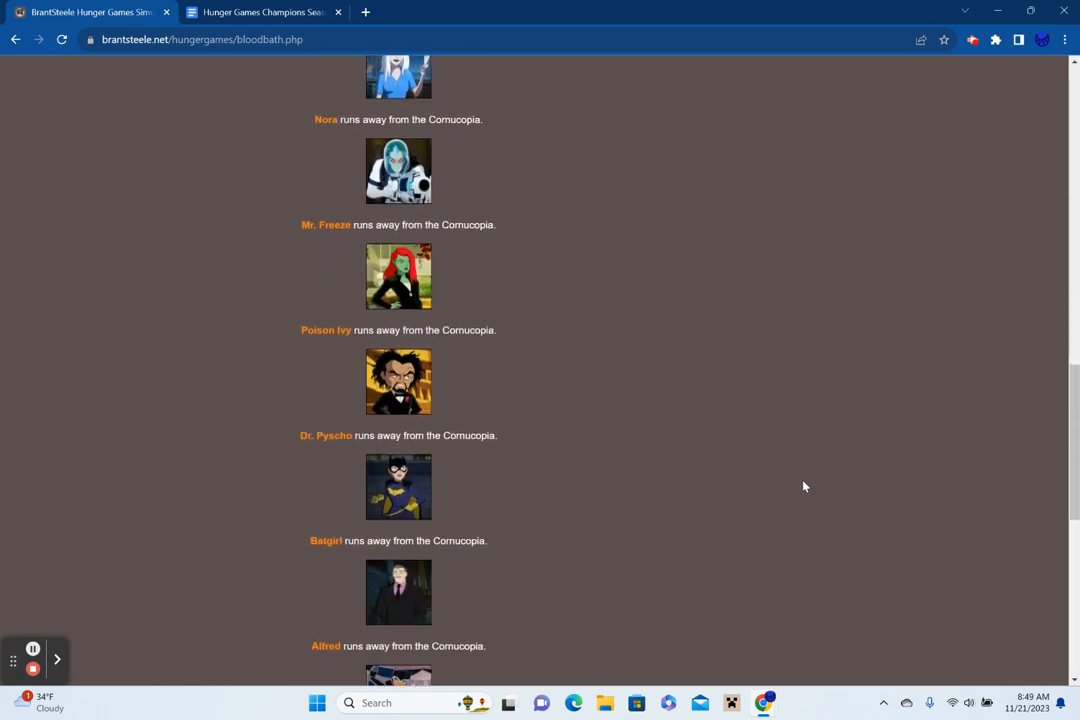
pyautogui.scroll(-3)
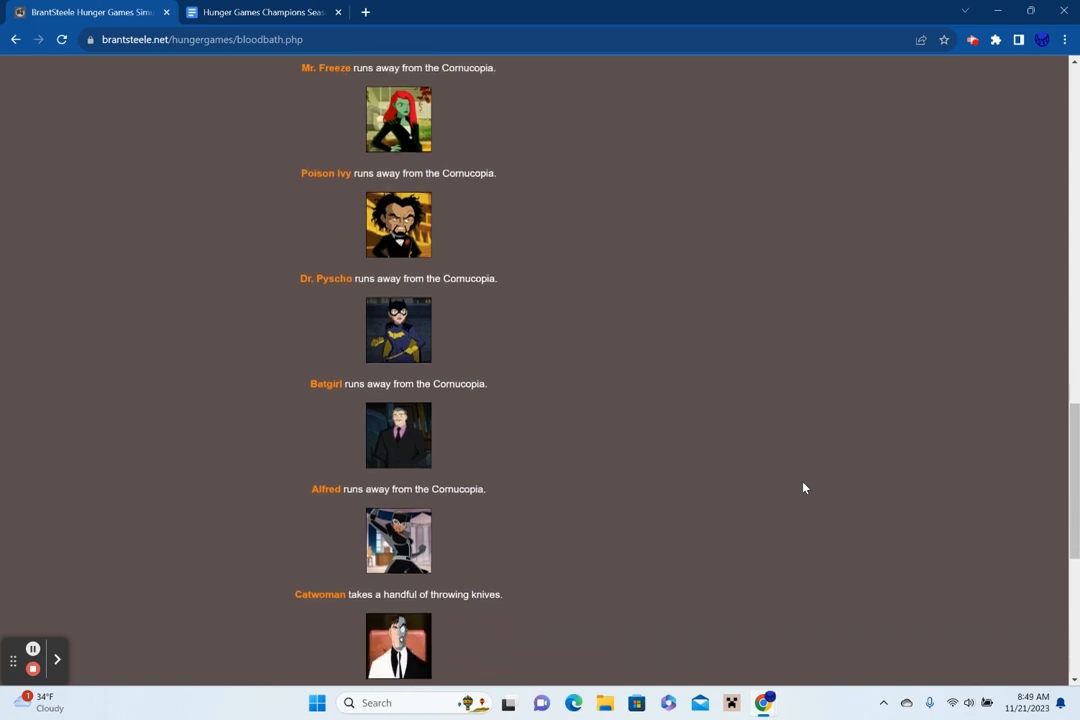
pyautogui.scroll(-3)
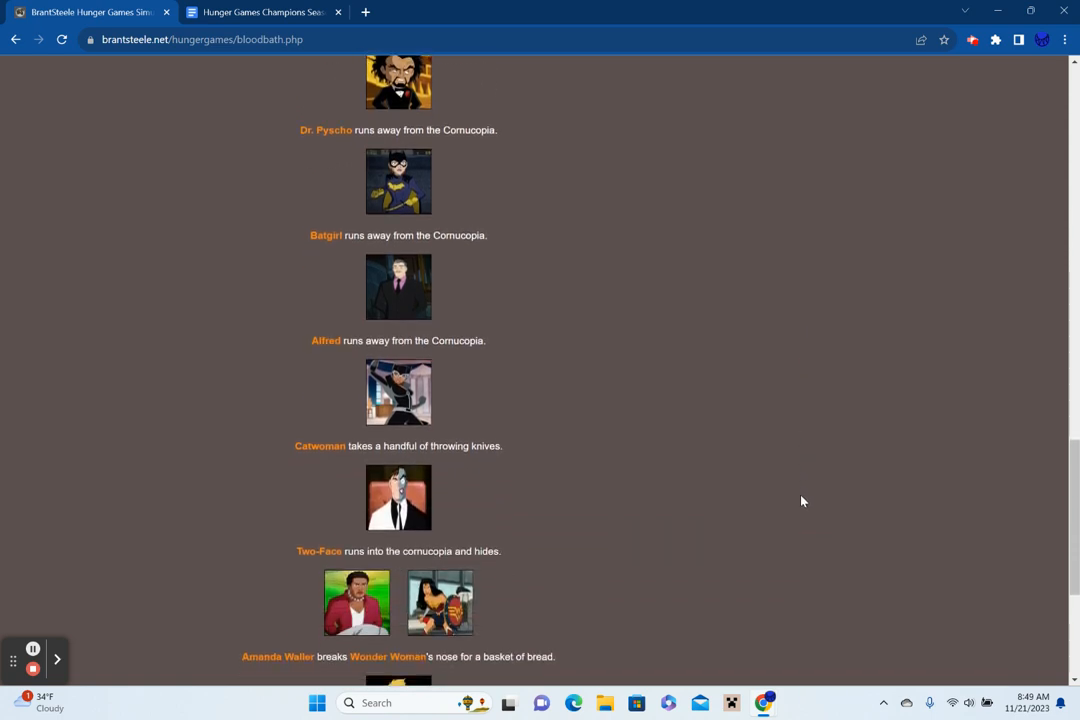
pyautogui.scroll(-3)
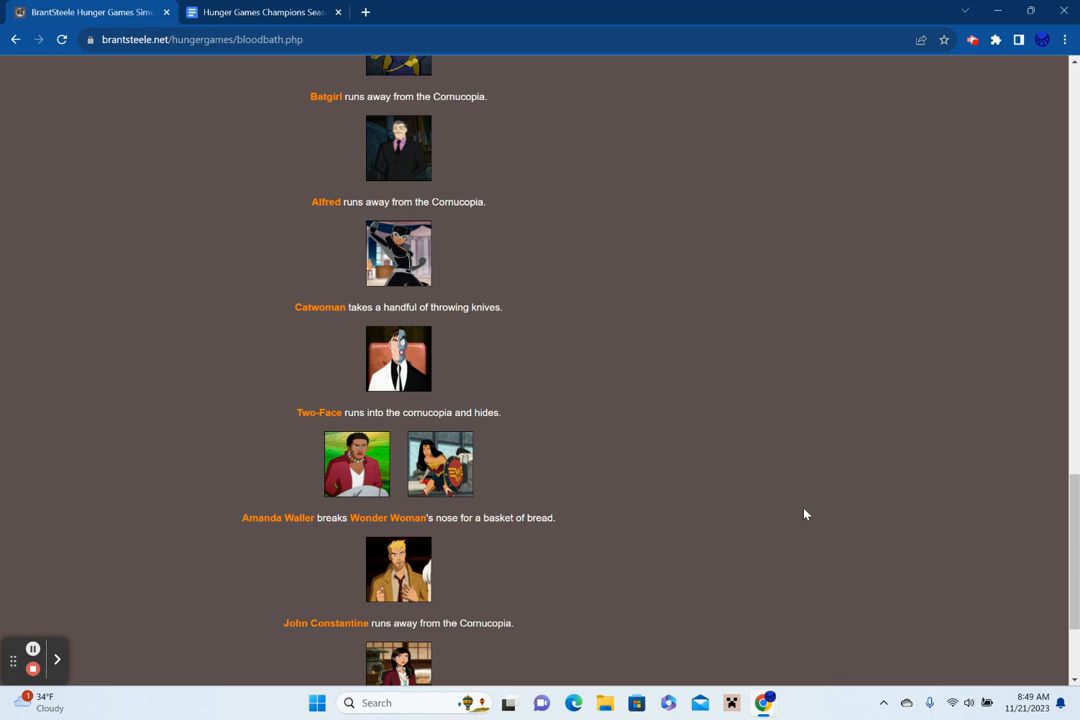
pyautogui.scroll(-3)
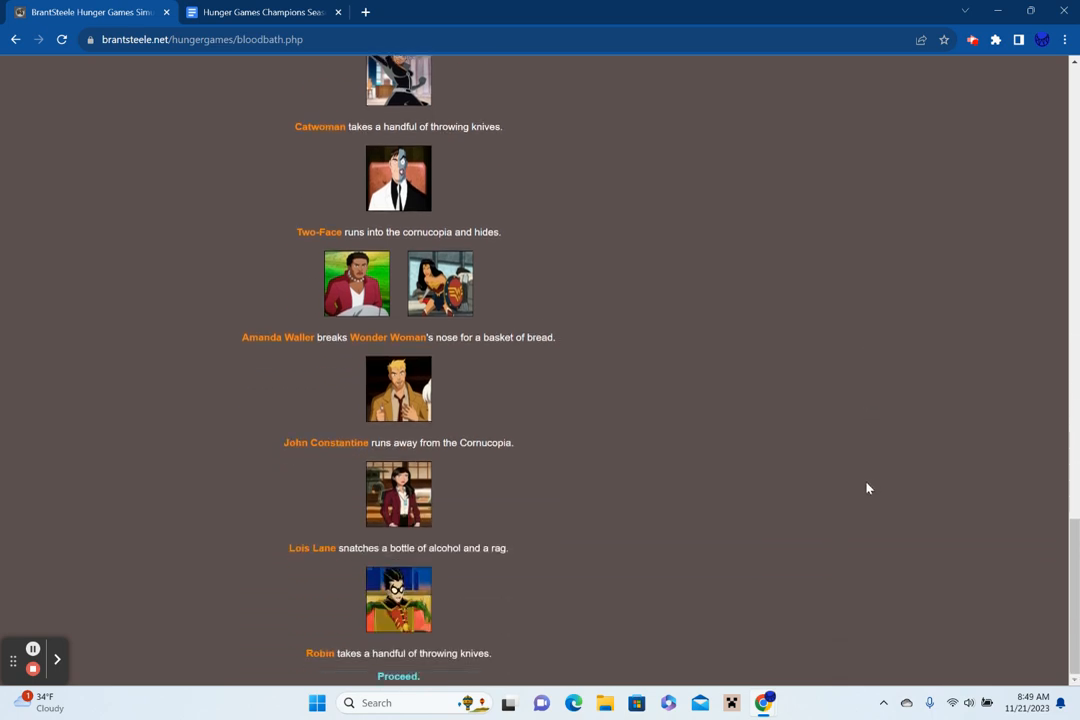
pyautogui.moveTo(854, 491)
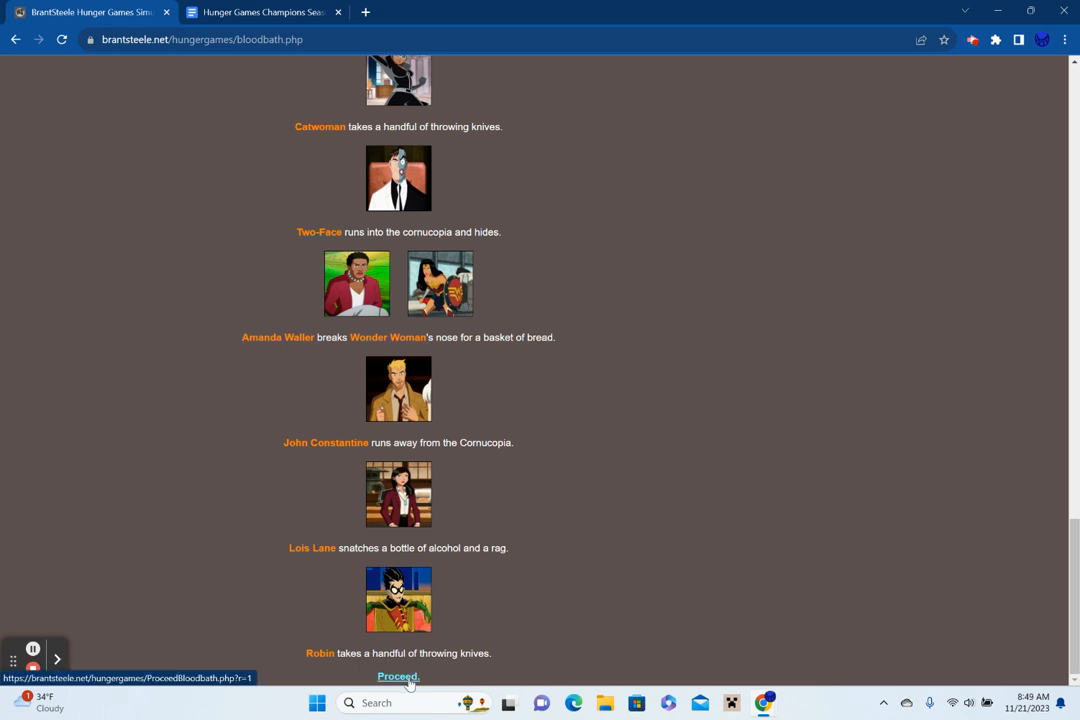
pyautogui.click(398, 676)
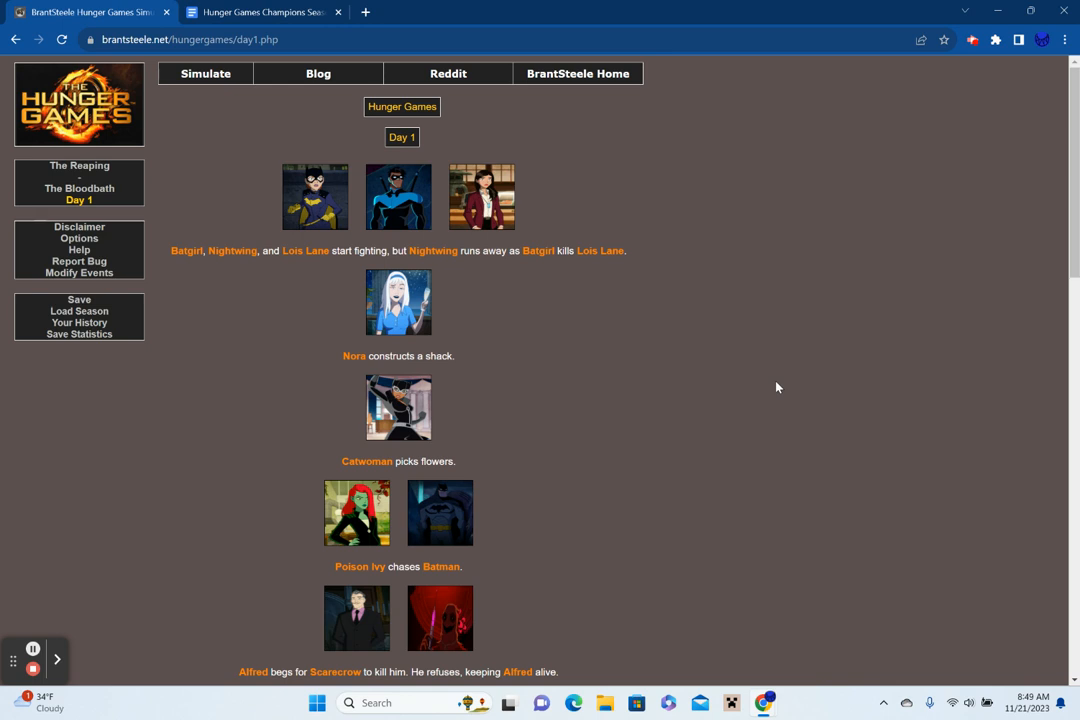
# Read Day 1, where Batgirl kills Lois Lane and Wonder Woman kills King Shark, then proceed.
pyautogui.scroll(-3)
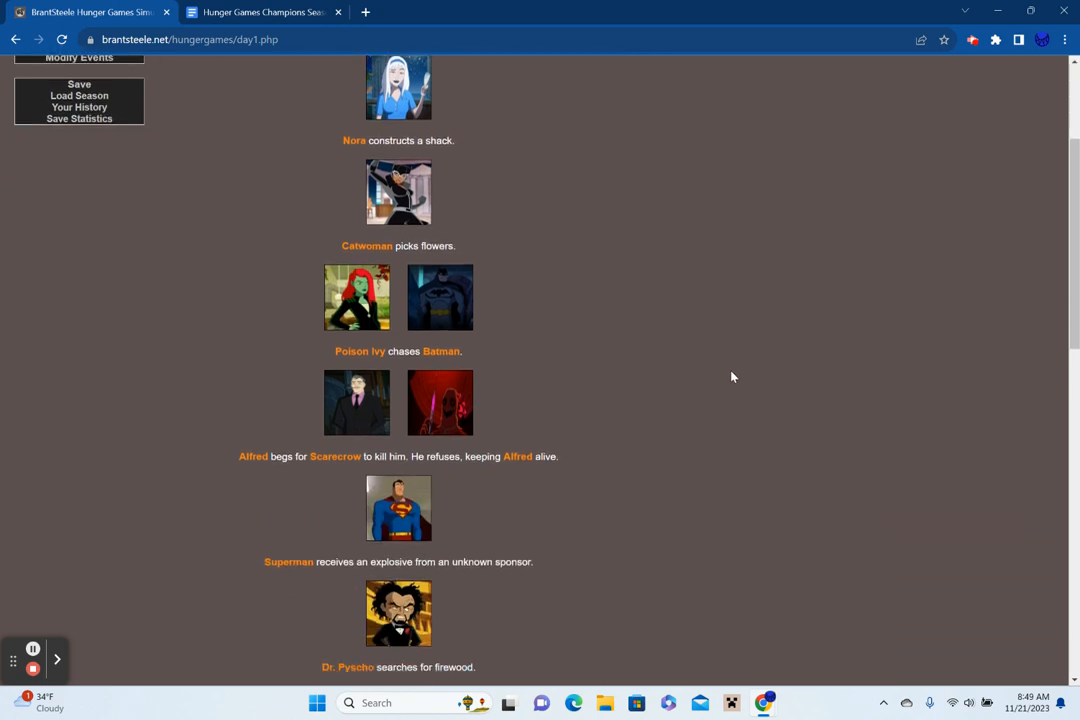
pyautogui.scroll(-3)
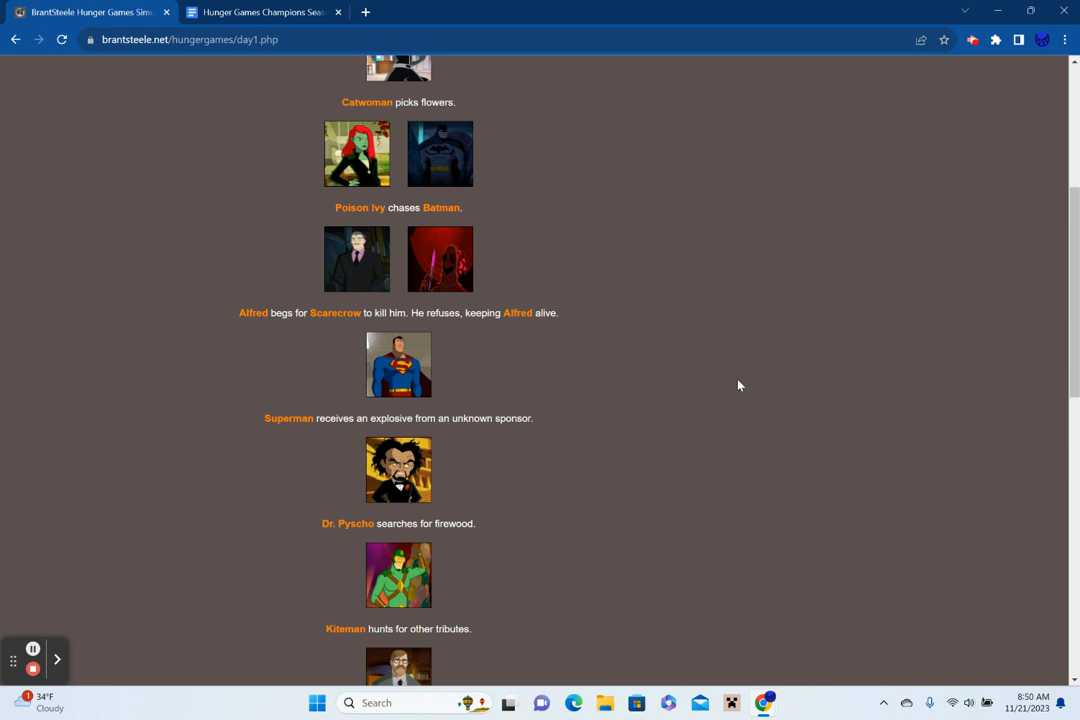
pyautogui.scroll(-3)
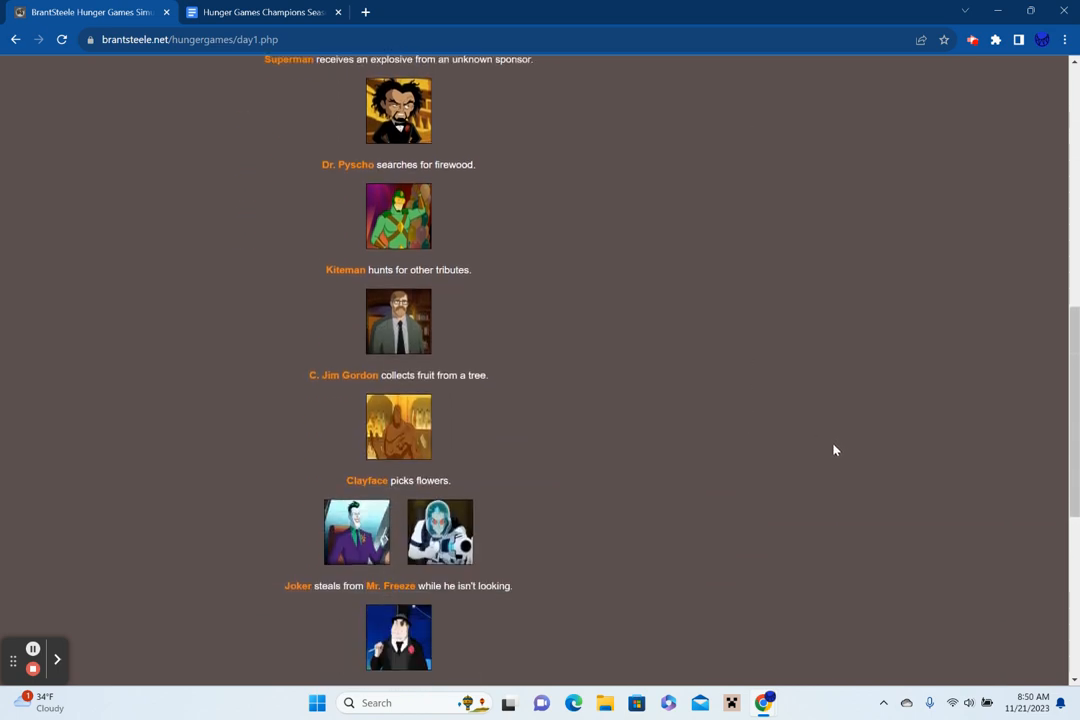
pyautogui.scroll(-3)
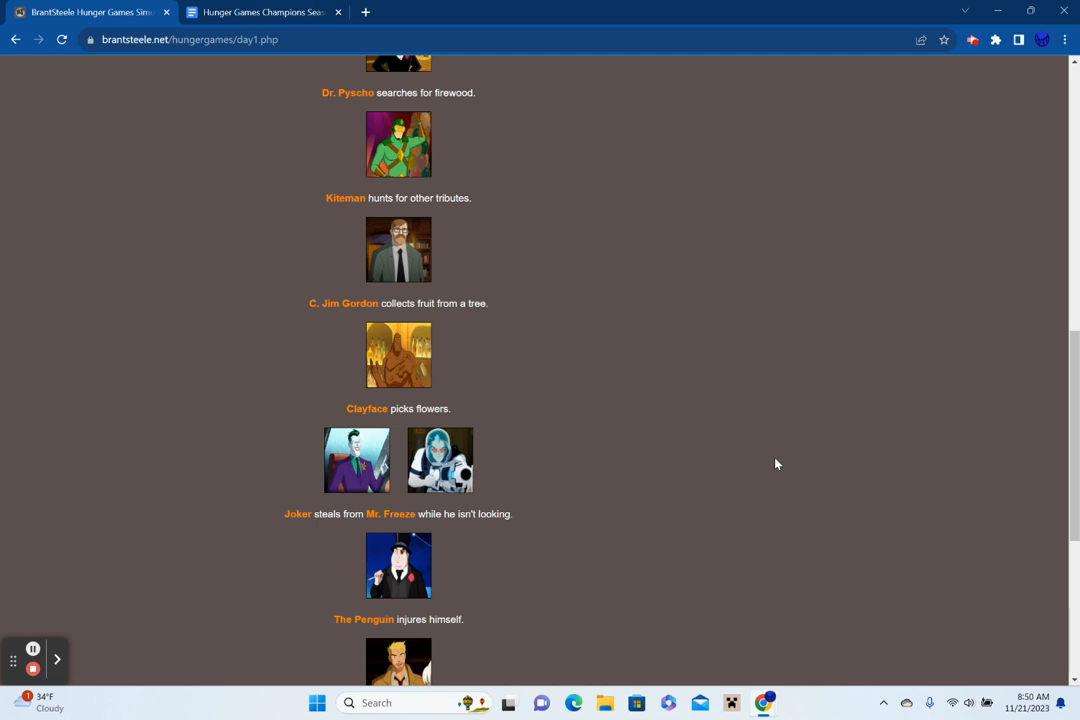
pyautogui.scroll(-3)
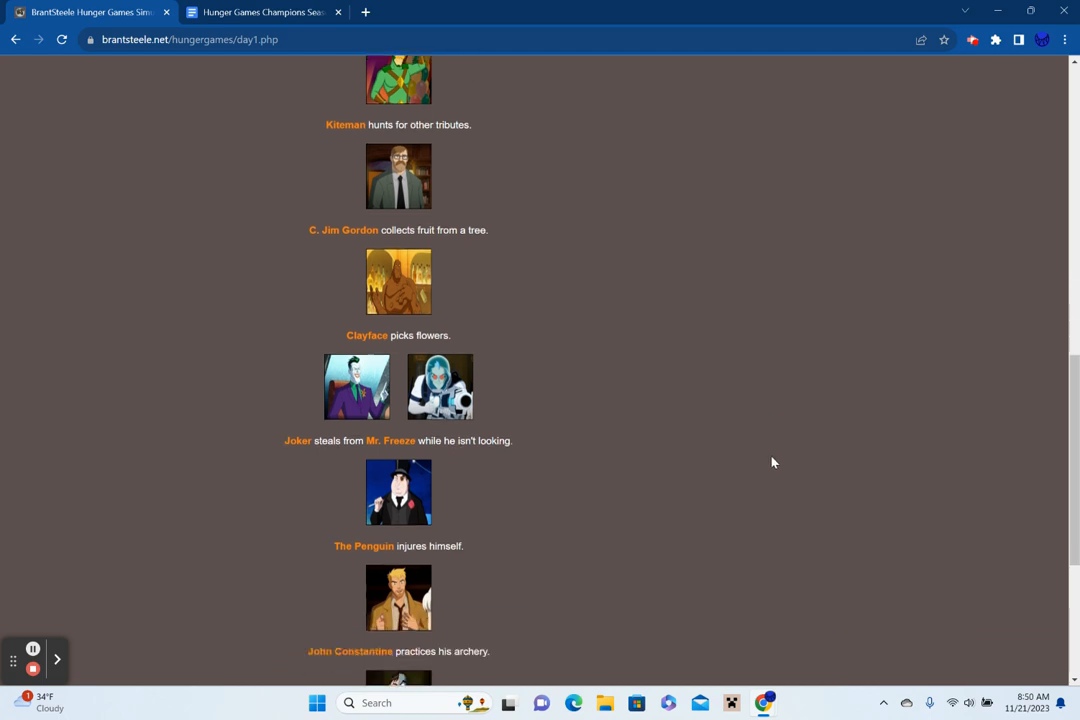
pyautogui.scroll(-3)
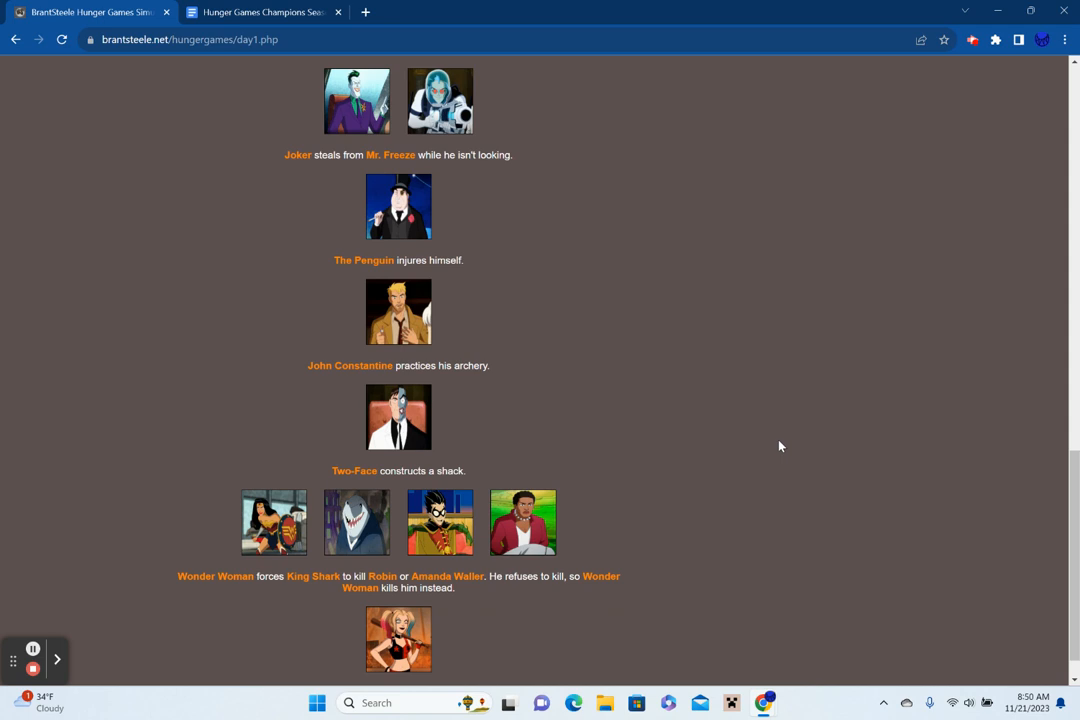
pyautogui.scroll(-3)
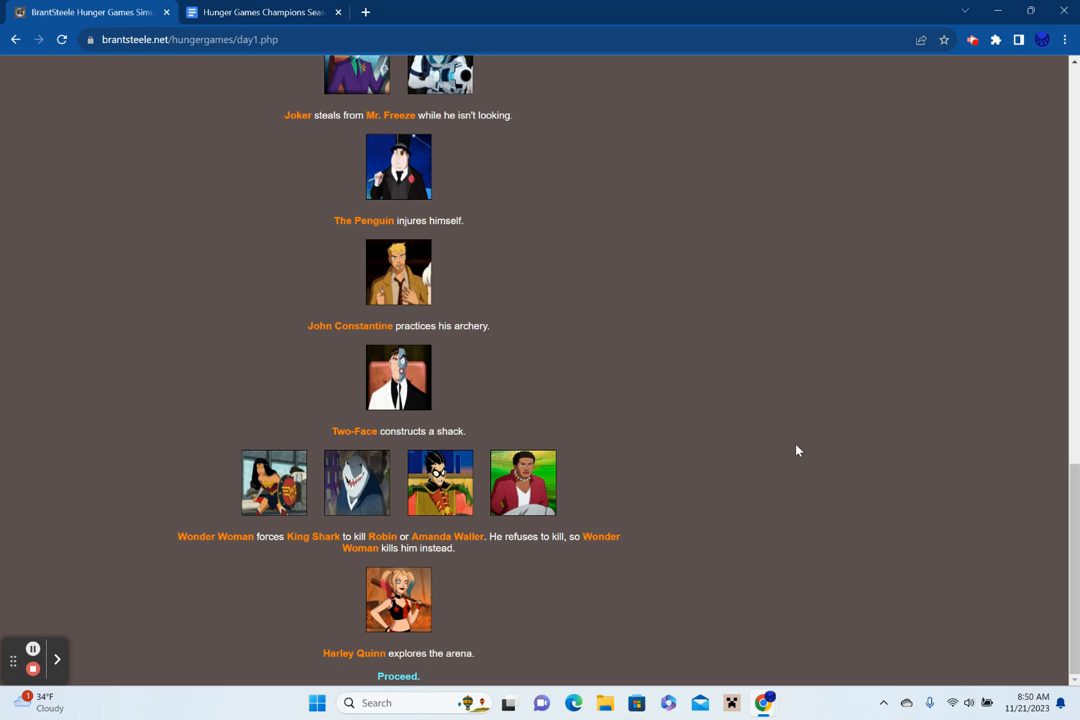
pyautogui.moveTo(806, 431)
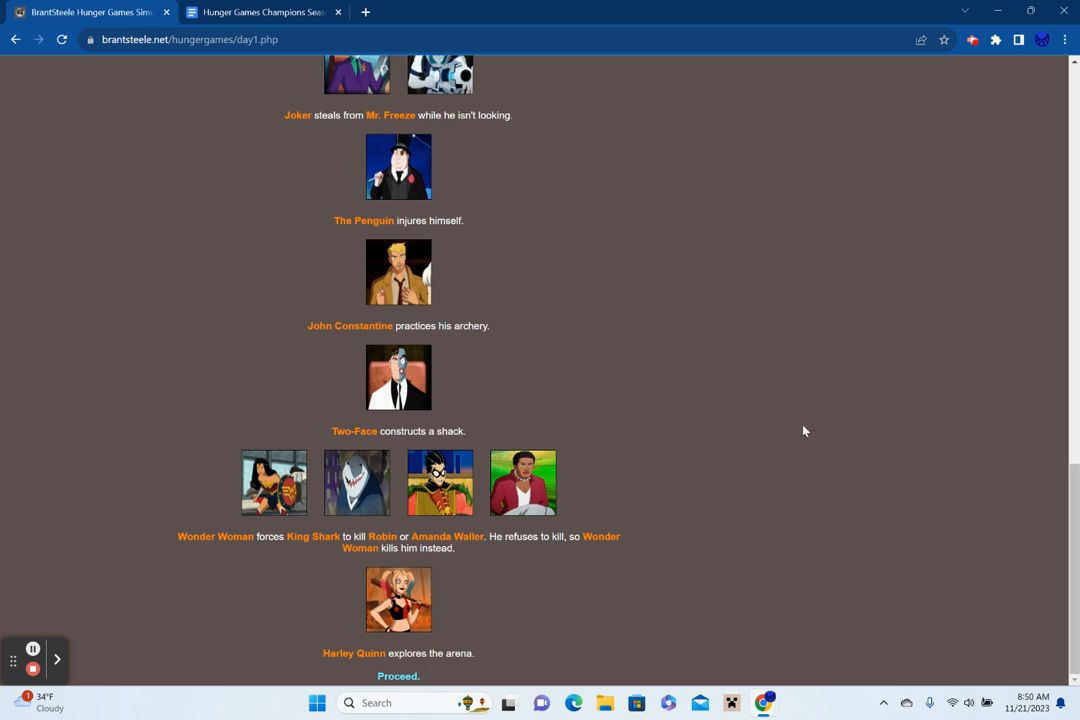
pyautogui.moveTo(586, 580)
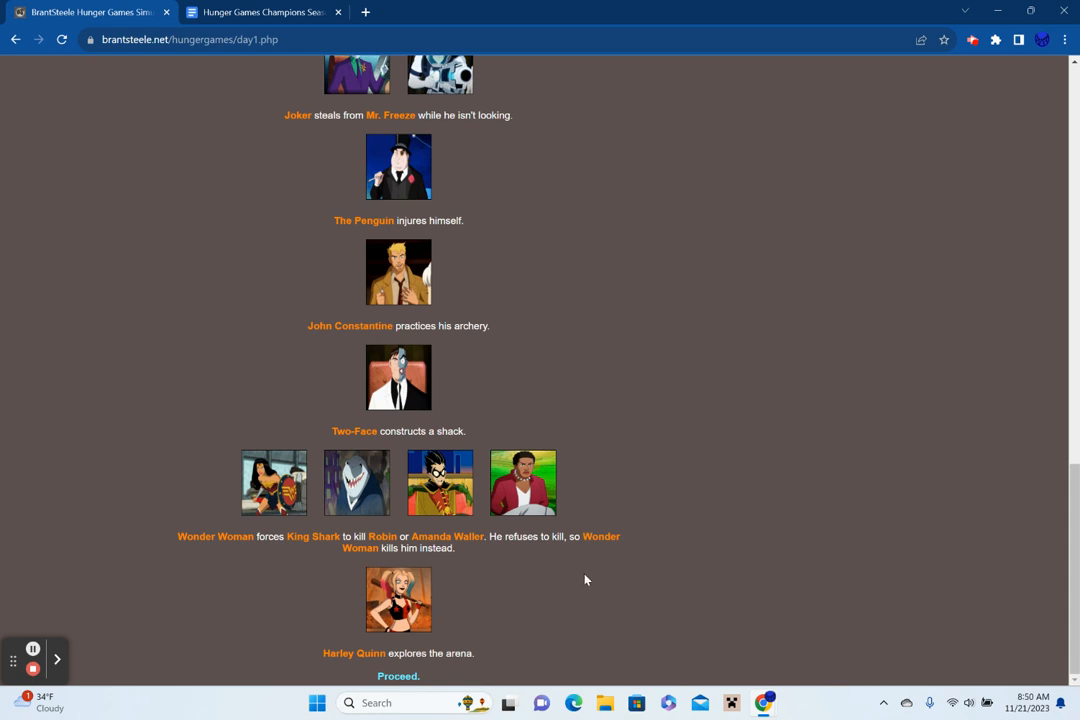
pyautogui.click(398, 676)
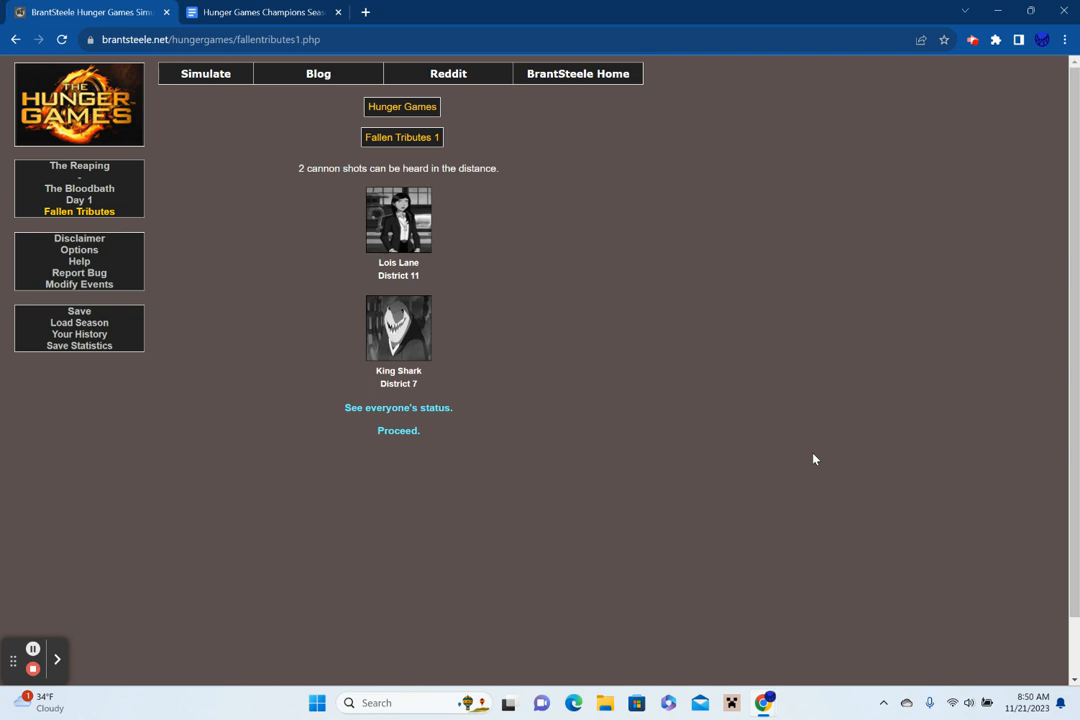
pyautogui.moveTo(447, 415)
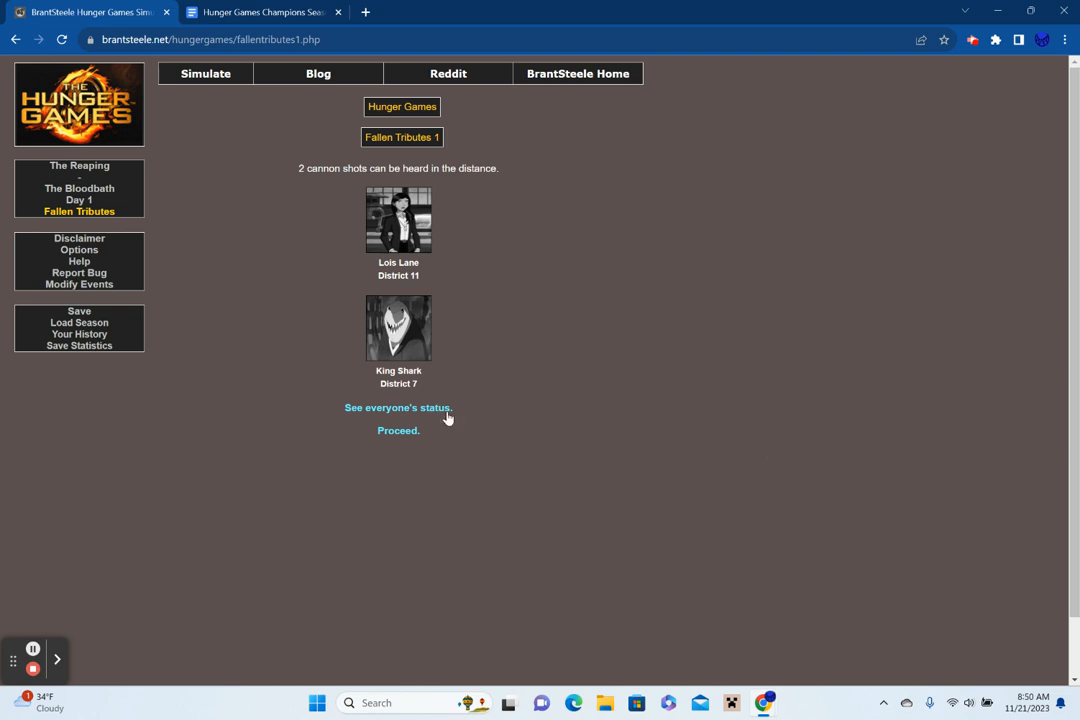
# Check the status board showing Lois Lane and King Shark deceased, then continue into Night 1.
pyautogui.click(398, 408)
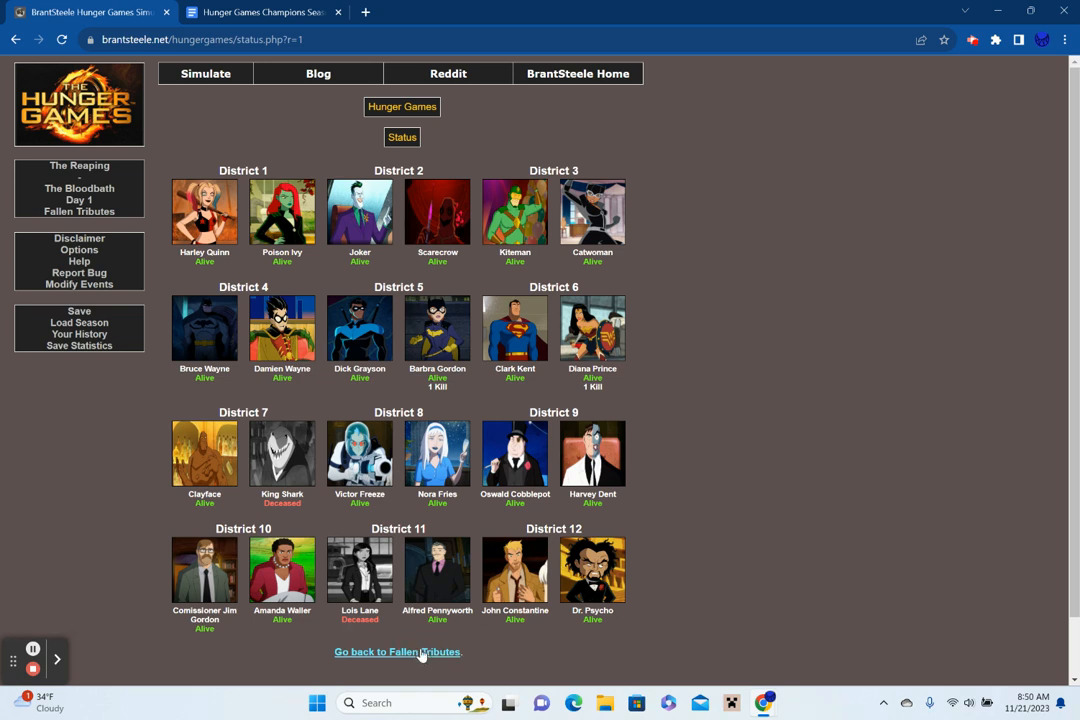
pyautogui.click(397, 652)
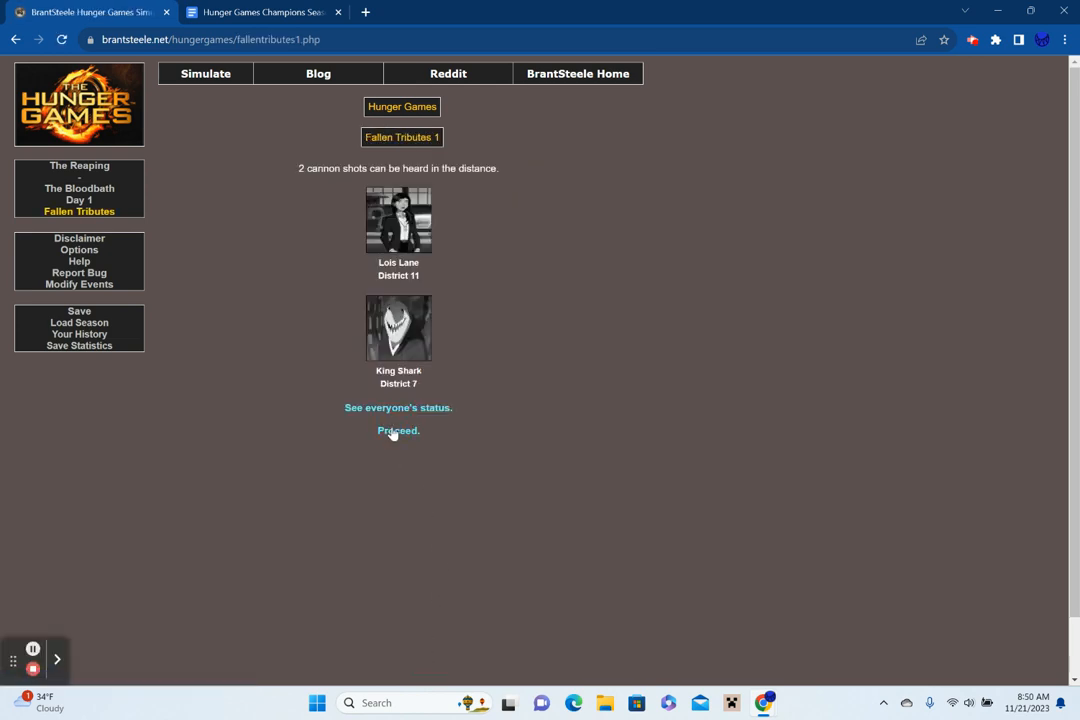
pyautogui.click(398, 430)
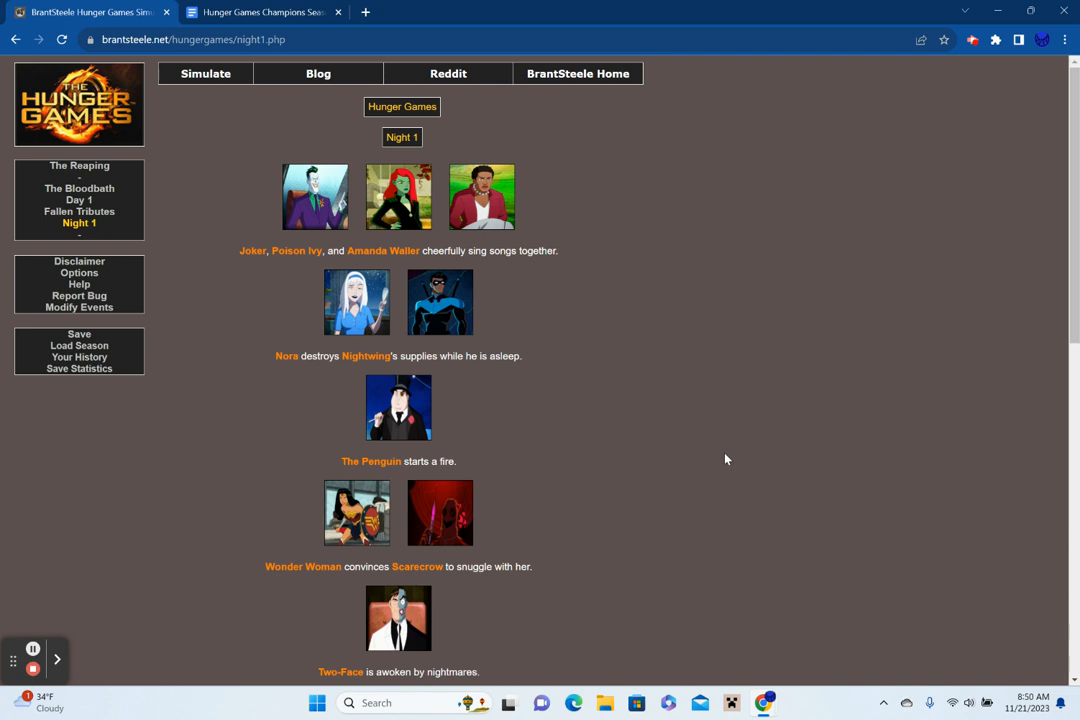
# Read Night 1, where C. Jim Gordon decapitates Harley Quinn, and advance to Day 2.
pyautogui.scroll(-3)
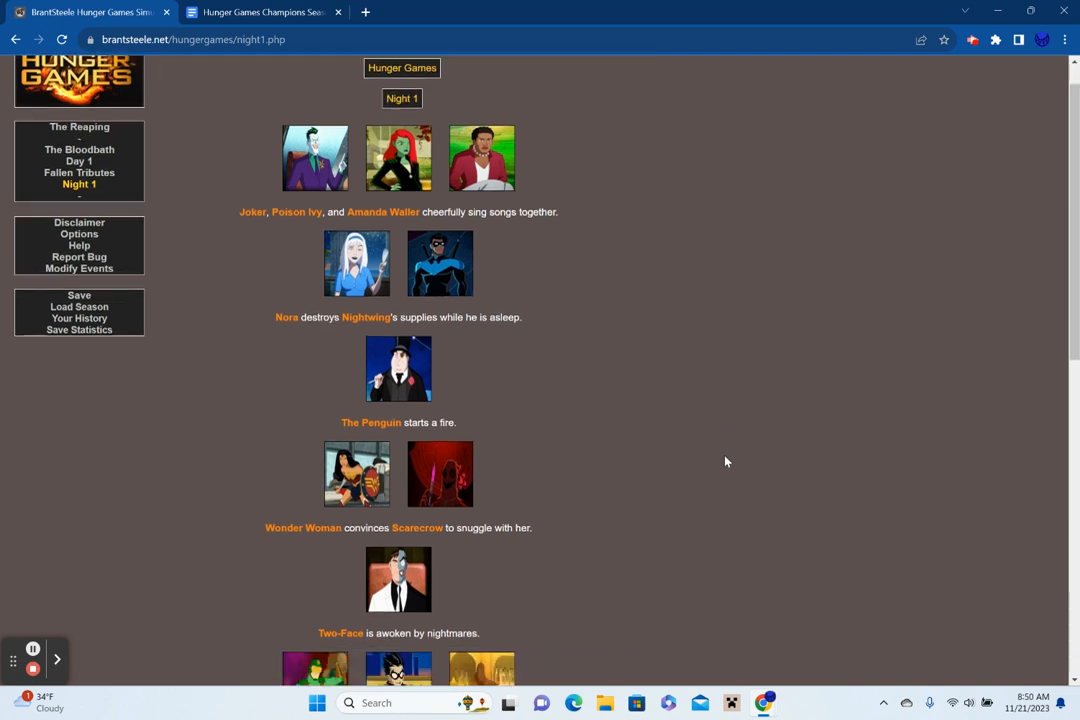
pyautogui.scroll(-3)
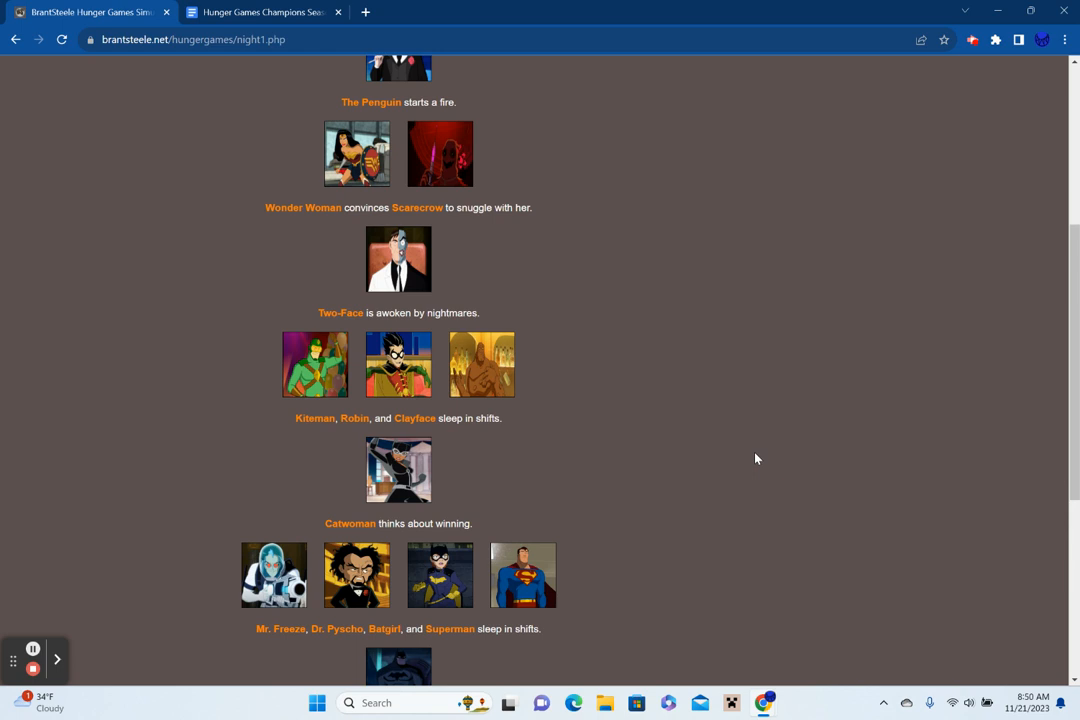
pyautogui.scroll(-3)
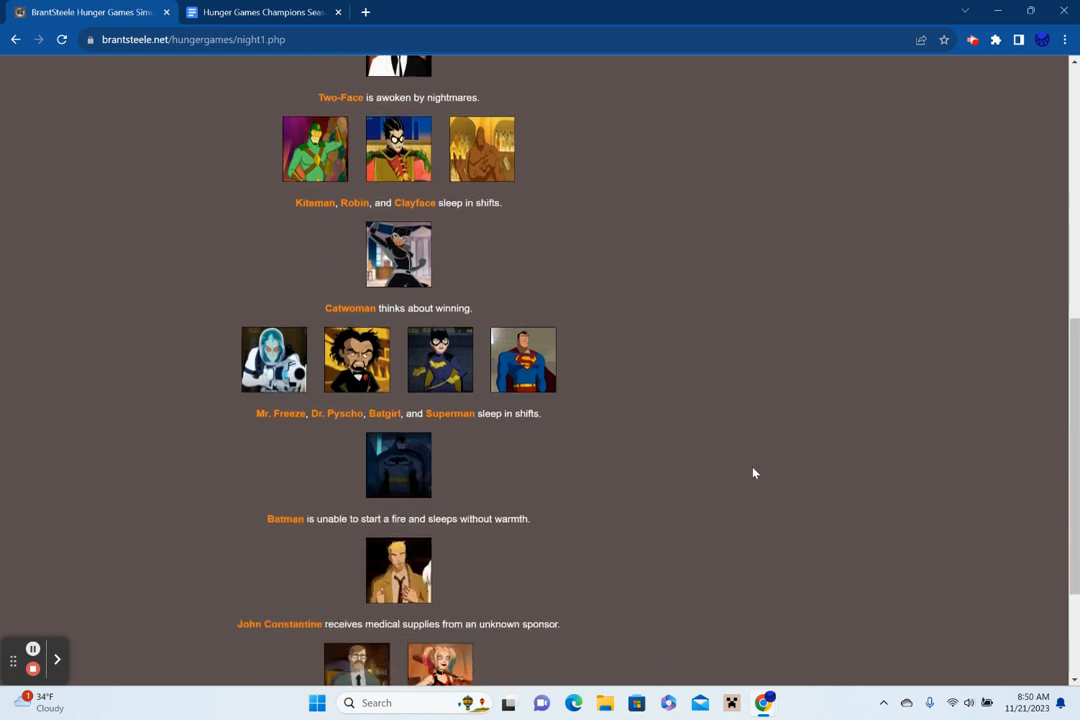
pyautogui.scroll(-3)
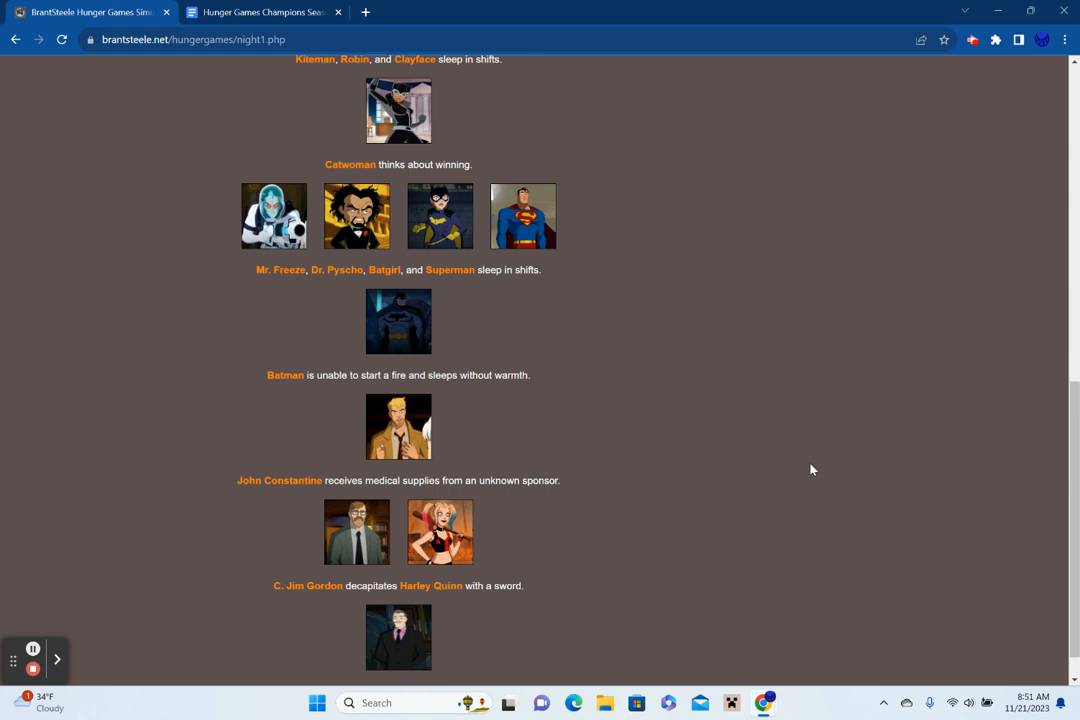
pyautogui.scroll(-3)
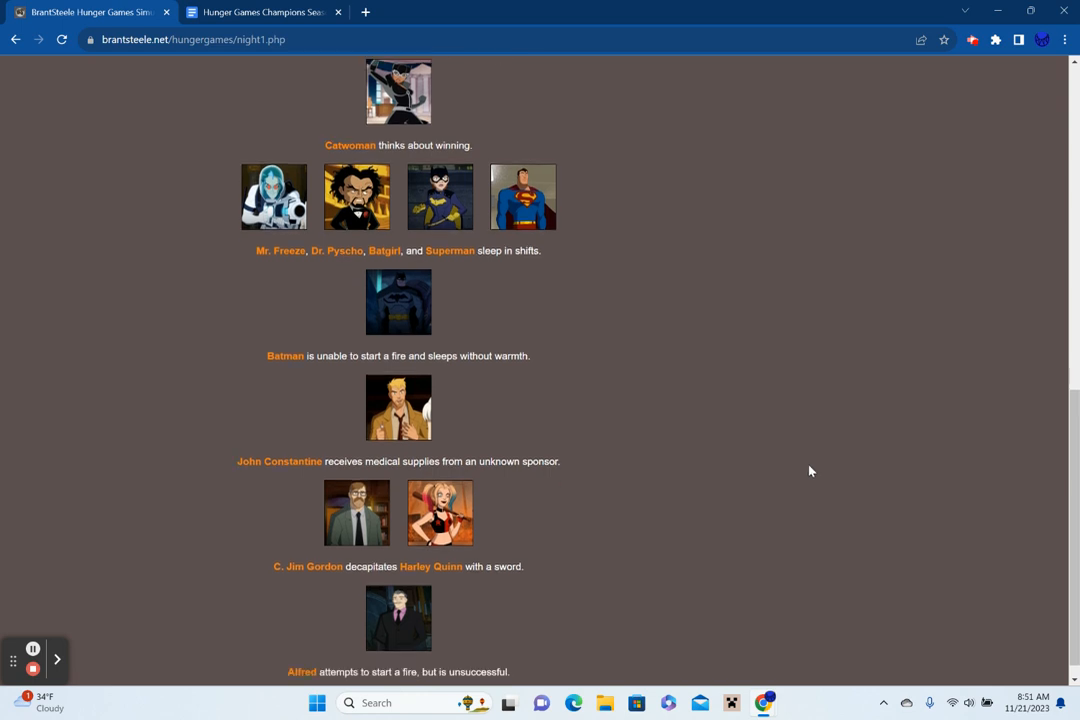
pyautogui.scroll(-3)
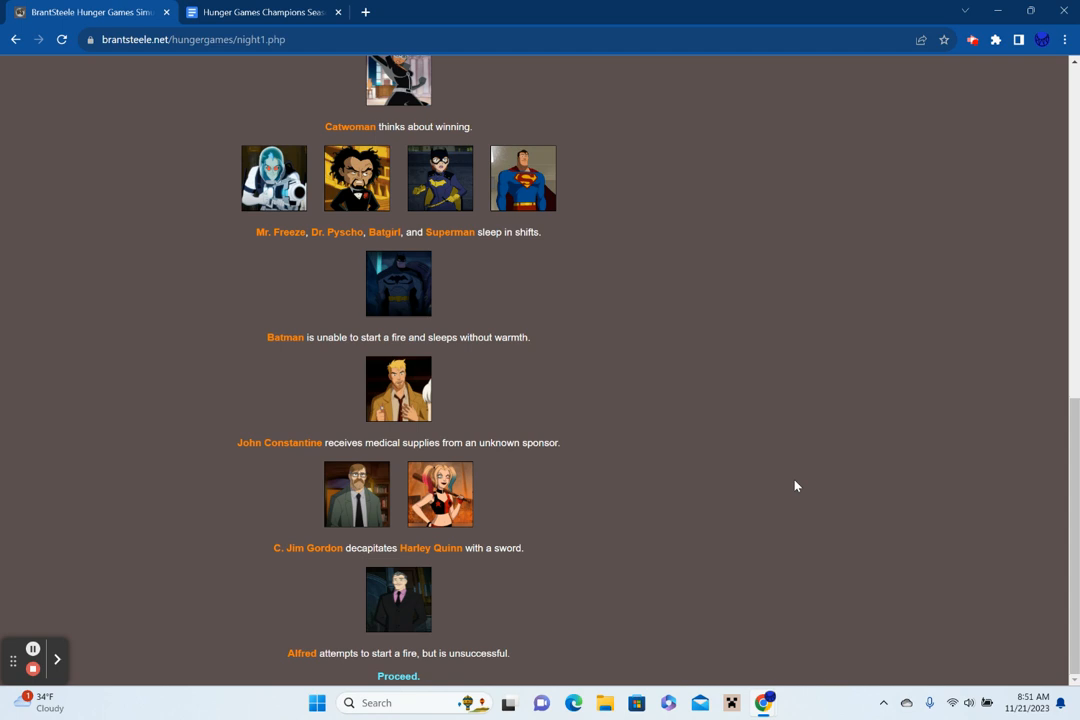
pyautogui.moveTo(457, 653)
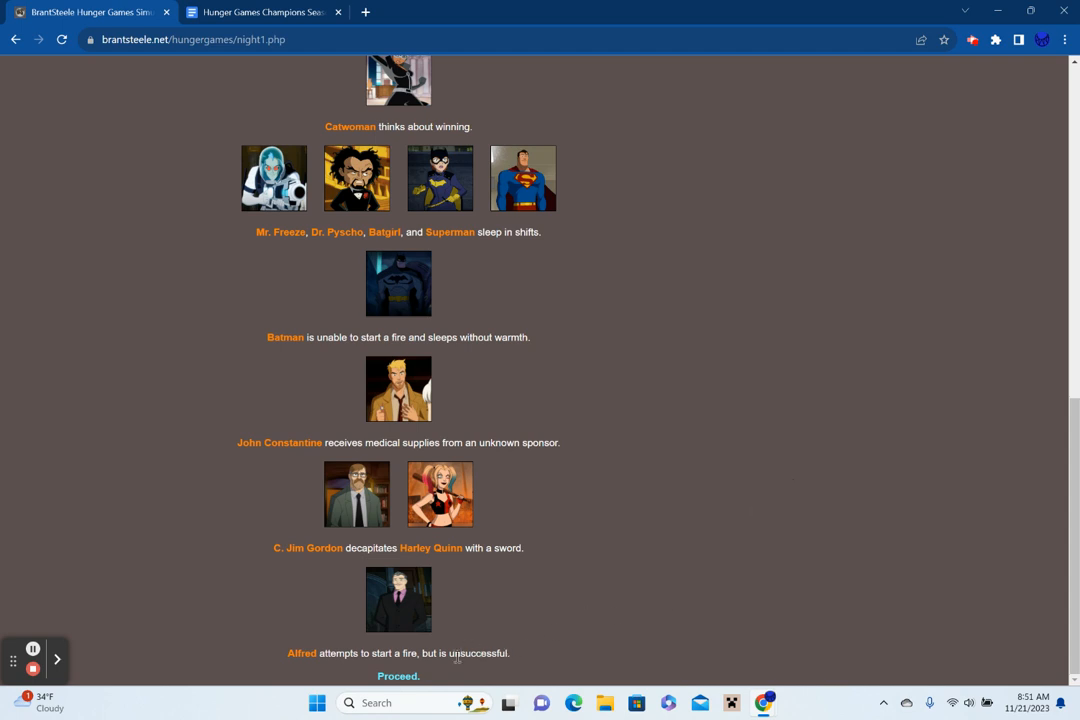
pyautogui.click(398, 676)
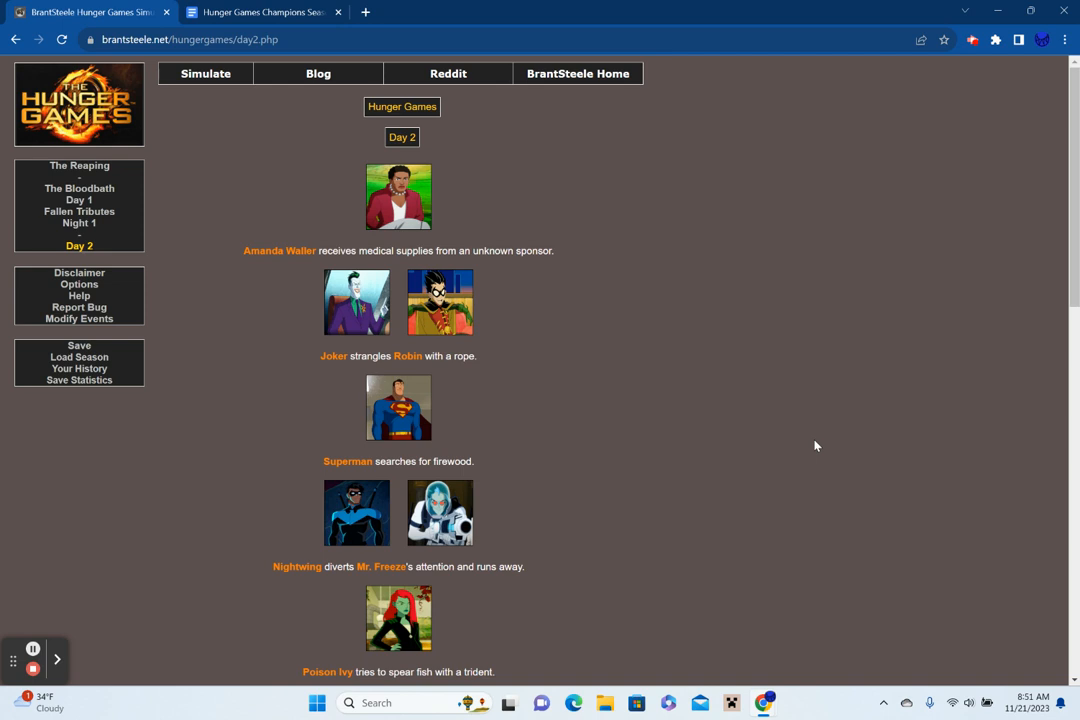
# Read Day 2, including Joker strangling Robin, and proceed to the fallen tributes.
pyautogui.scroll(-3)
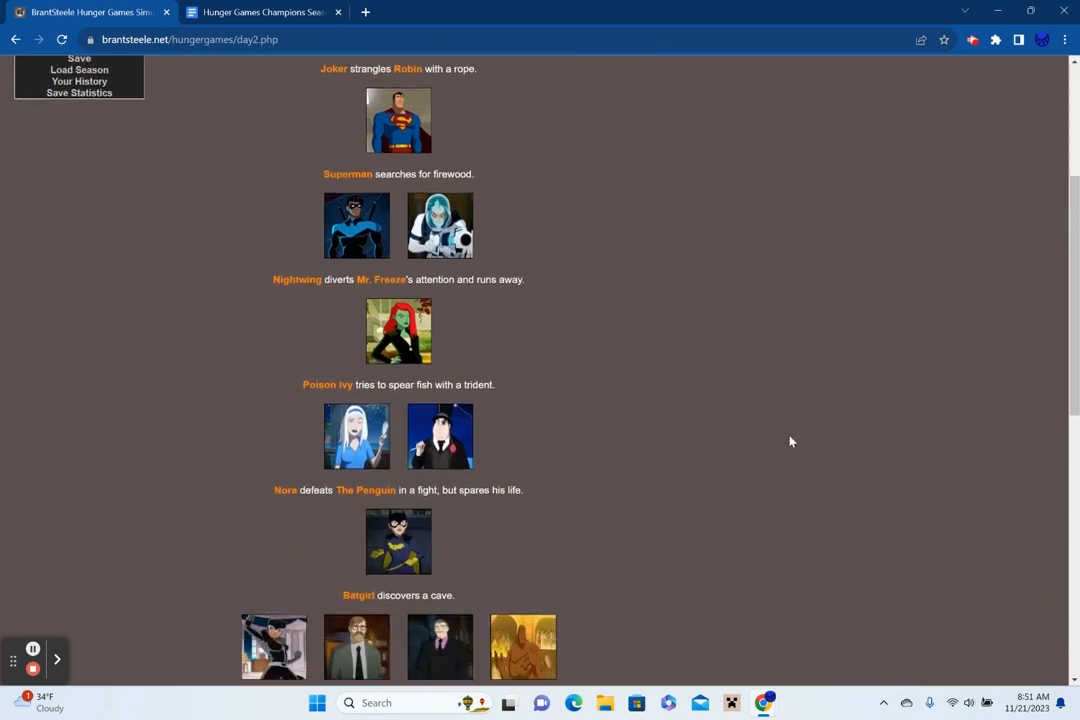
pyautogui.moveTo(770, 425)
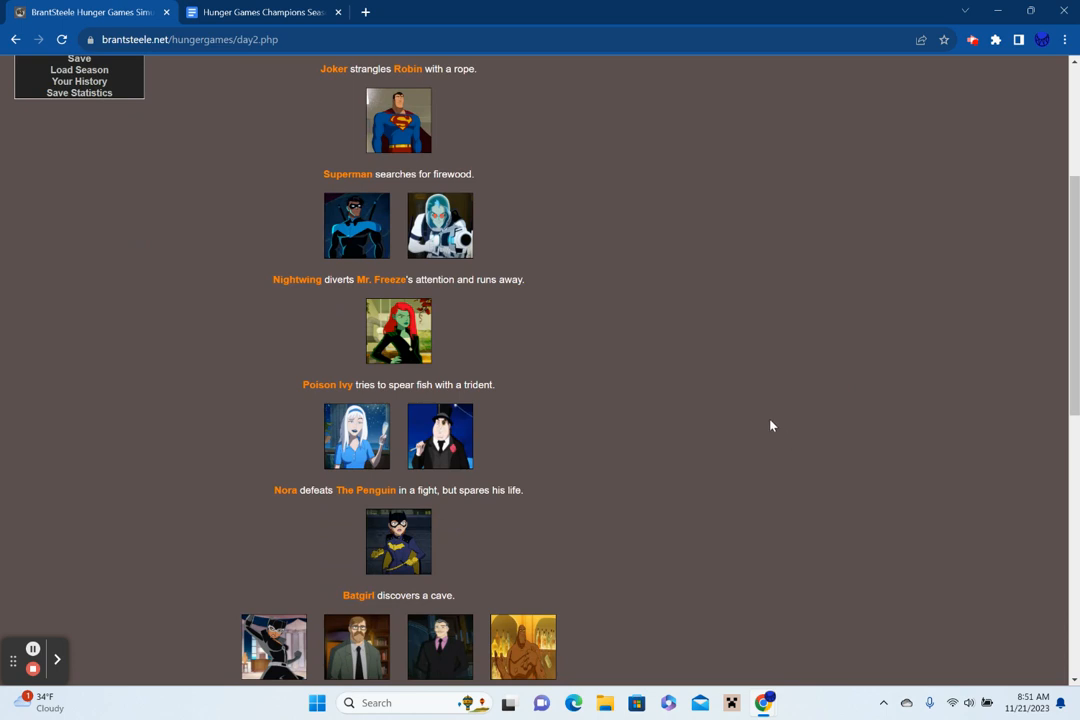
pyautogui.scroll(-3)
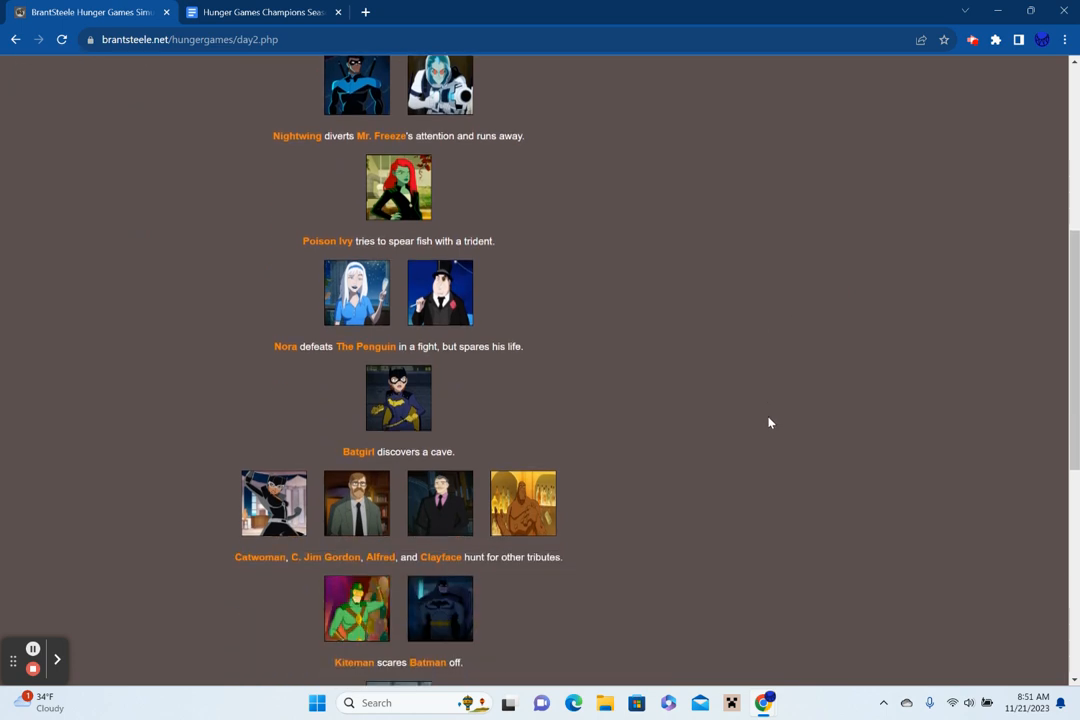
pyautogui.scroll(-3)
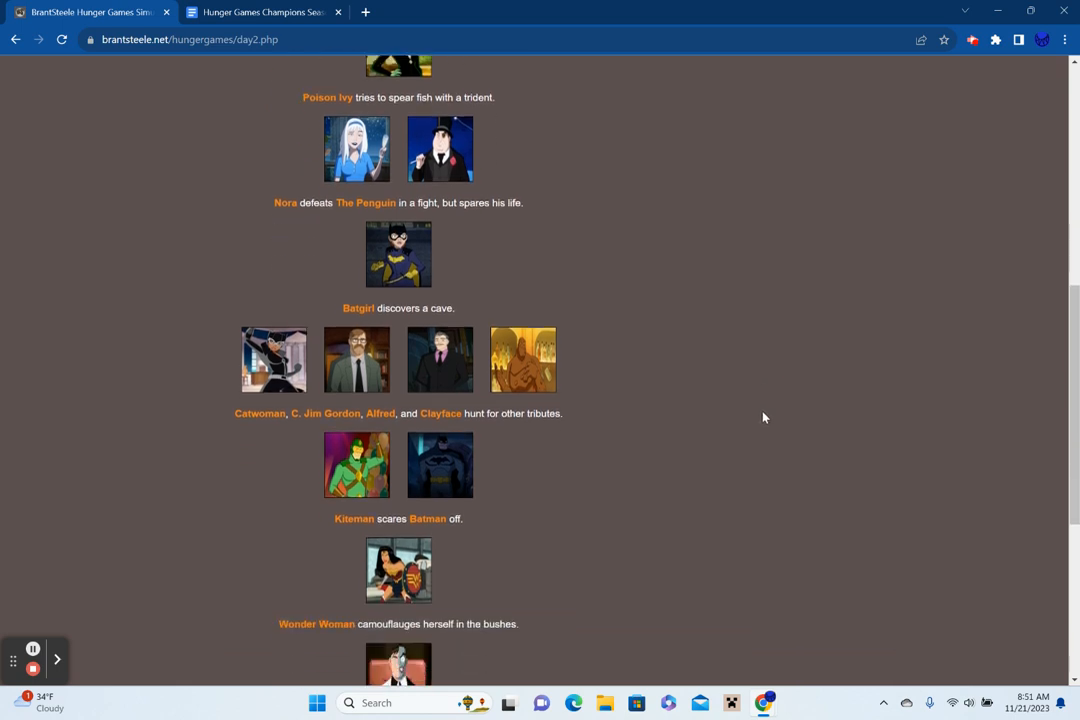
pyautogui.scroll(-3)
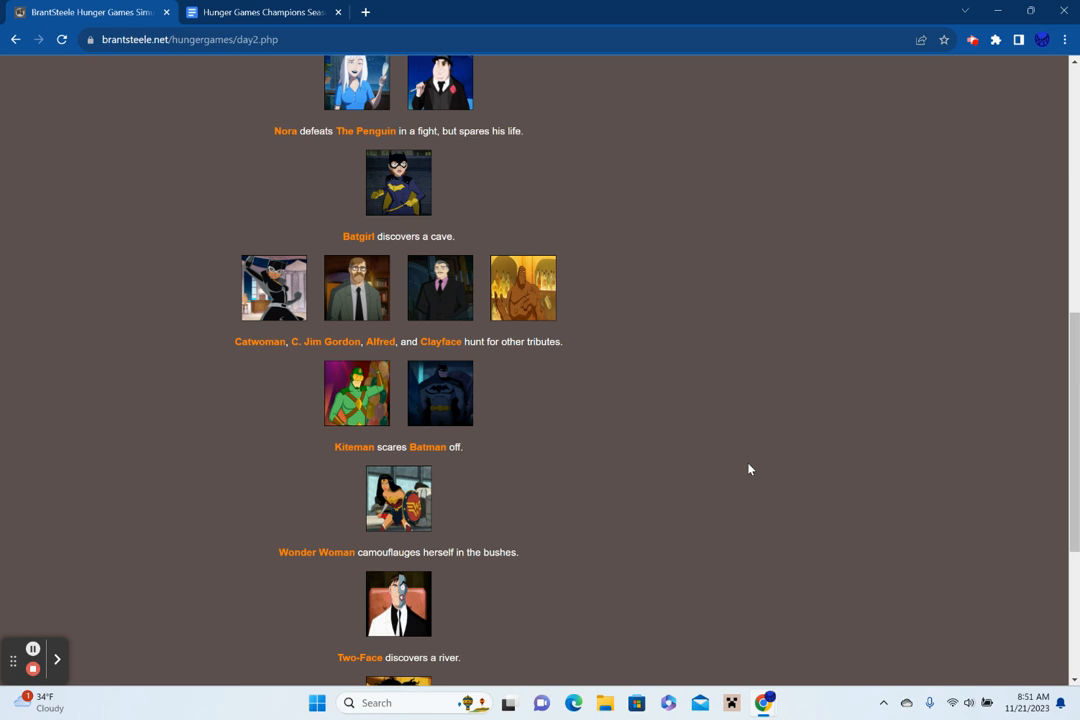
pyautogui.scroll(-3)
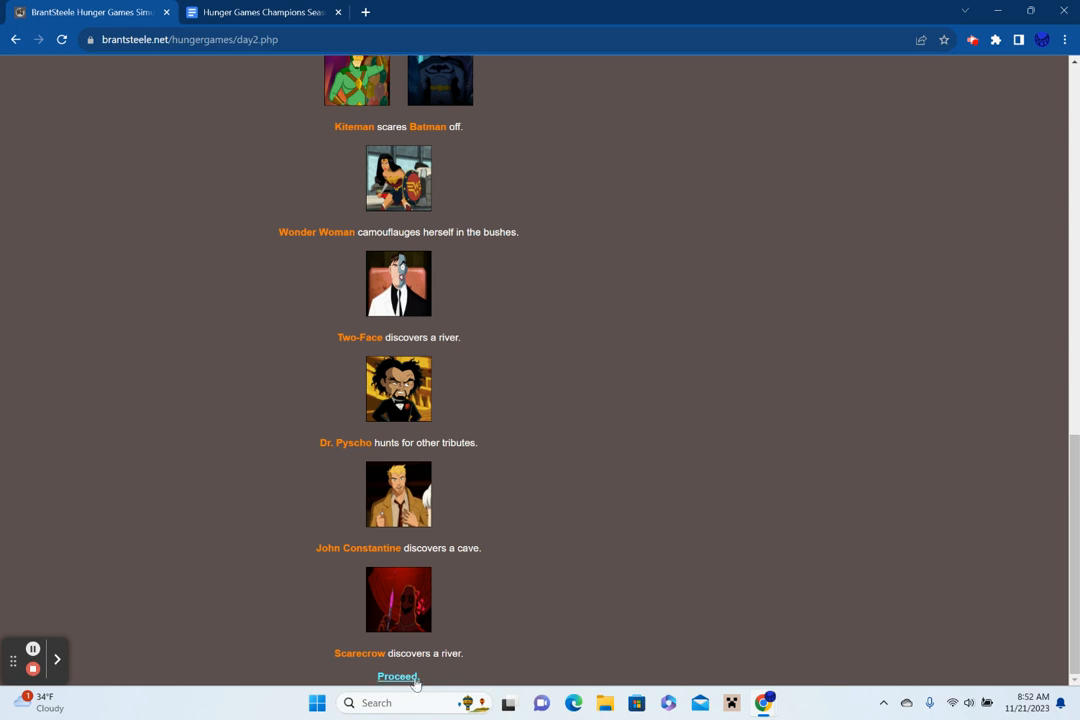
pyautogui.click(398, 676)
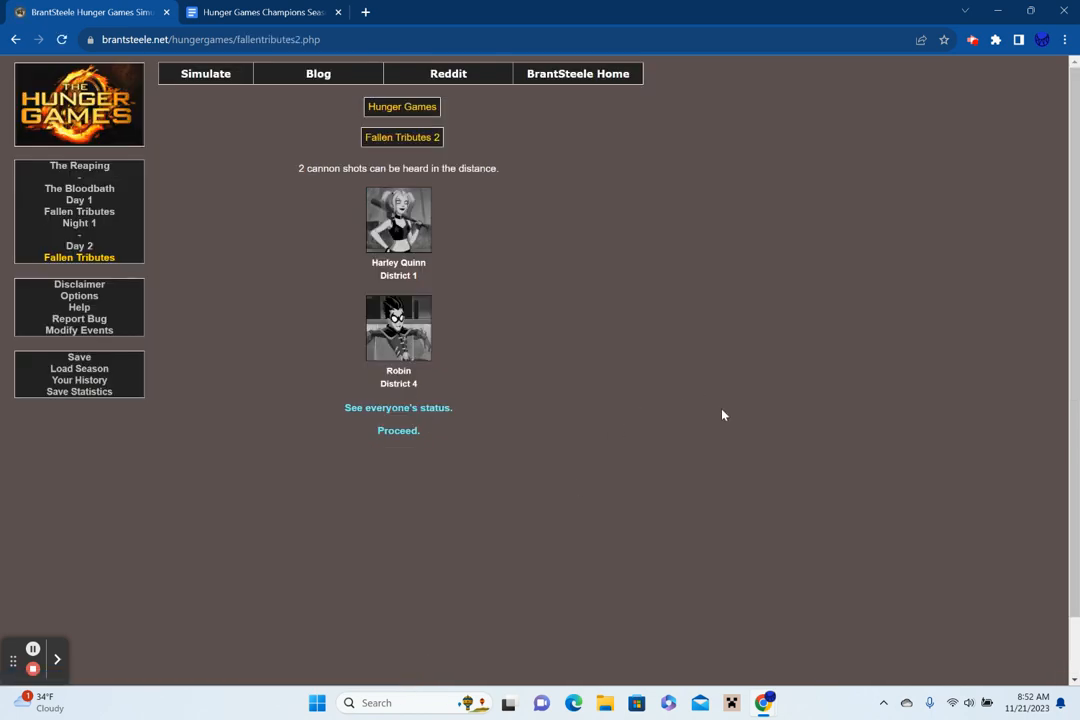
pyautogui.click(398, 407)
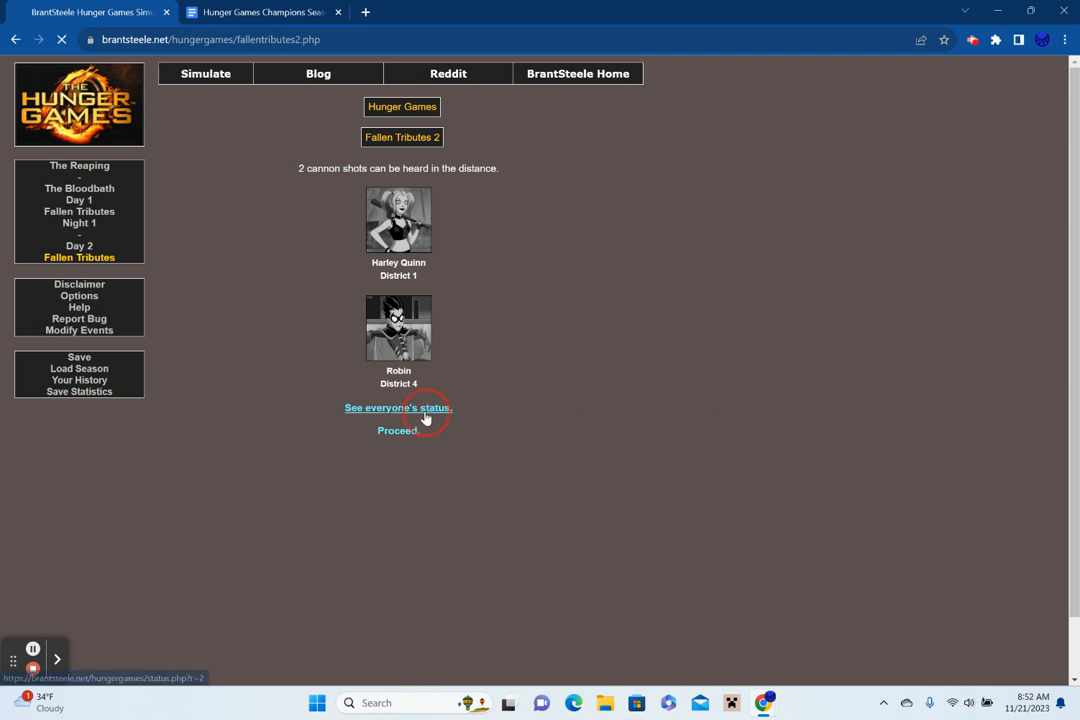
pyautogui.click(397, 408)
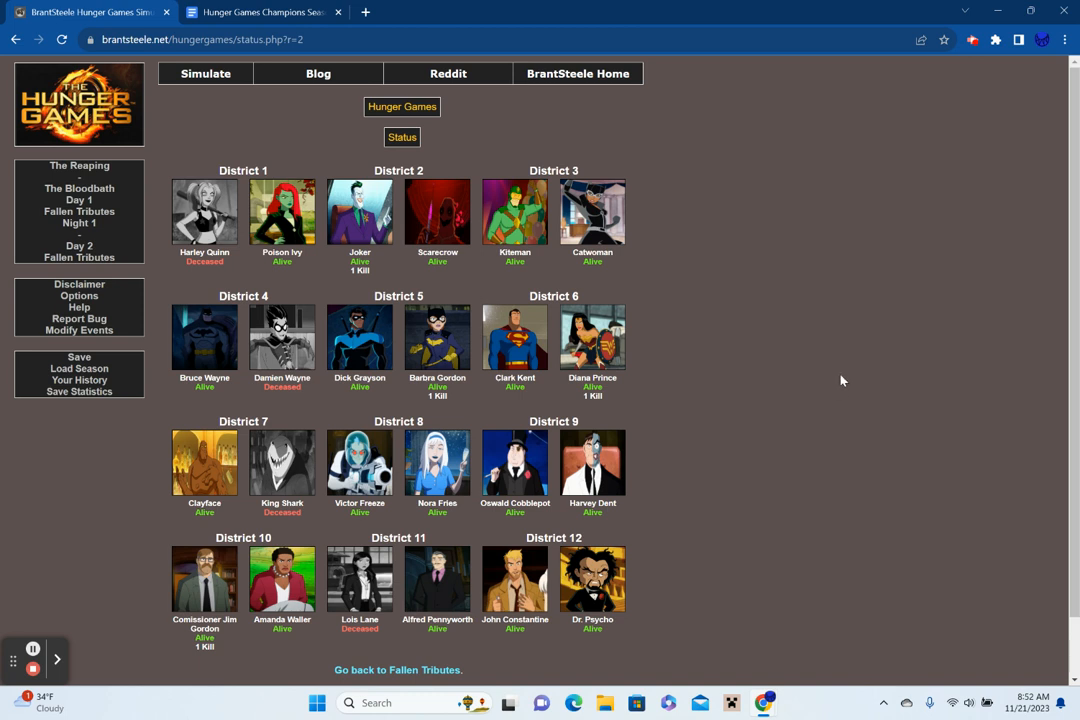
pyautogui.scroll(-3)
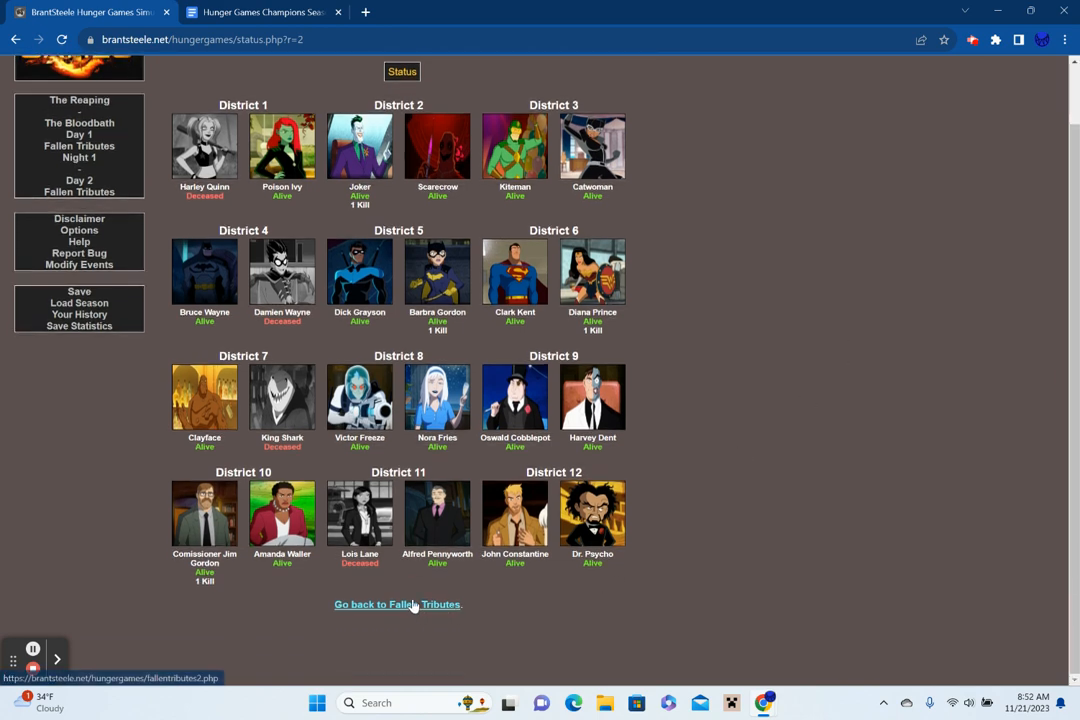
pyautogui.click(397, 604)
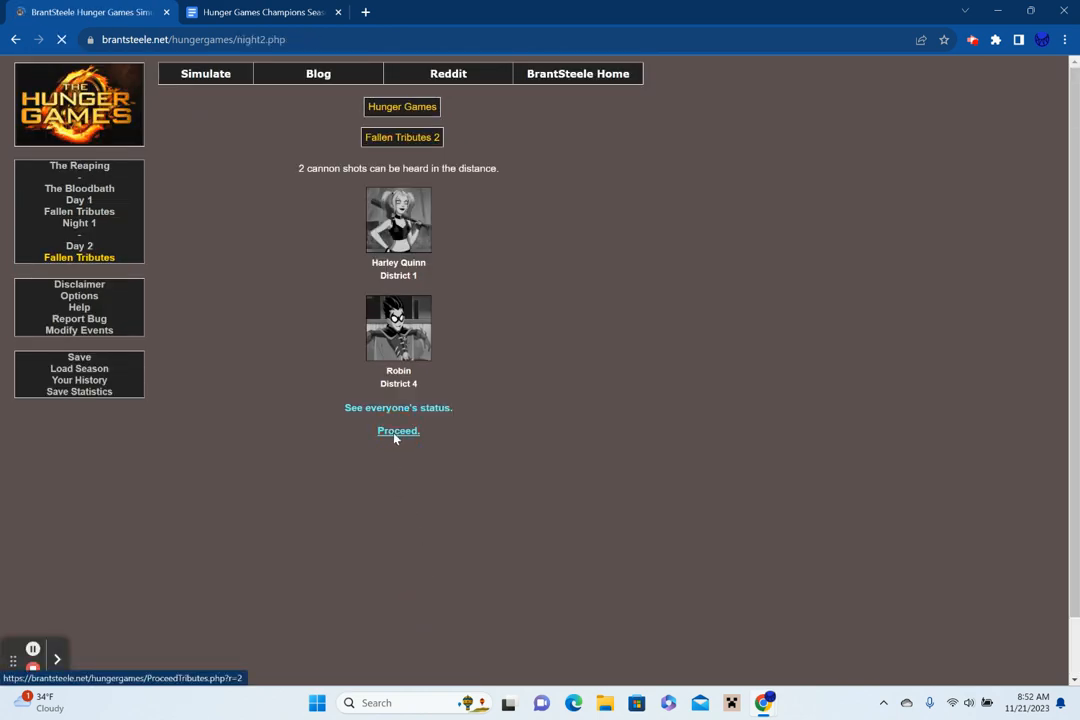
# Play out Night 2, where Poison Ivy stabs John Constantine, and continue to Day 3.
pyautogui.click(398, 430)
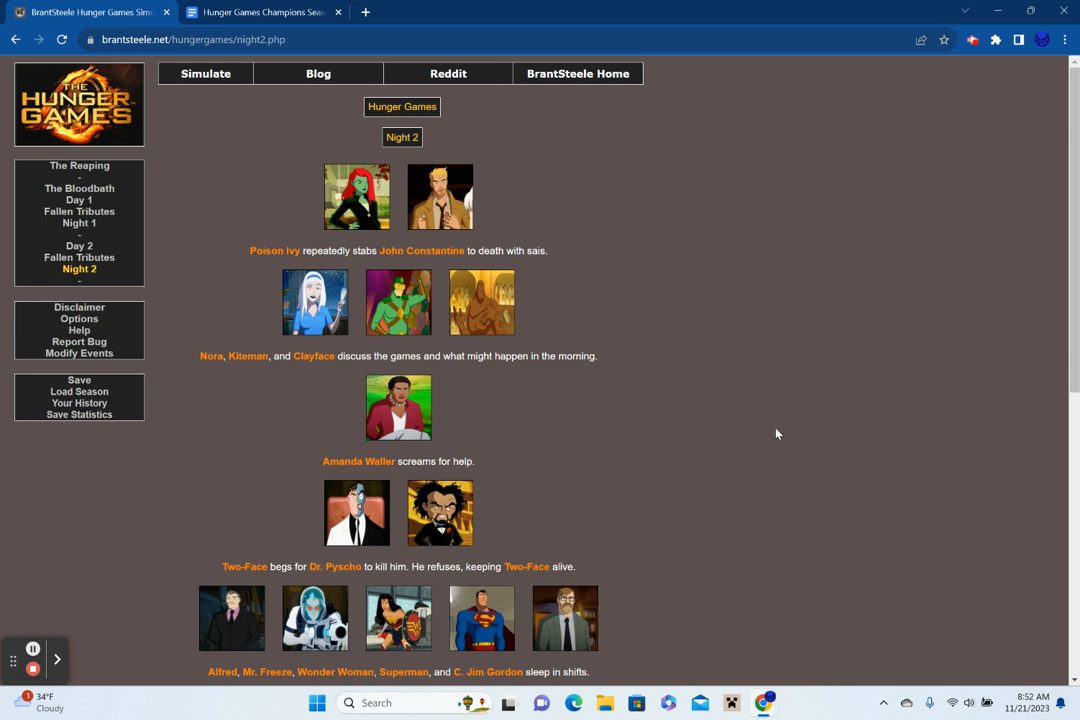
pyautogui.scroll(-3)
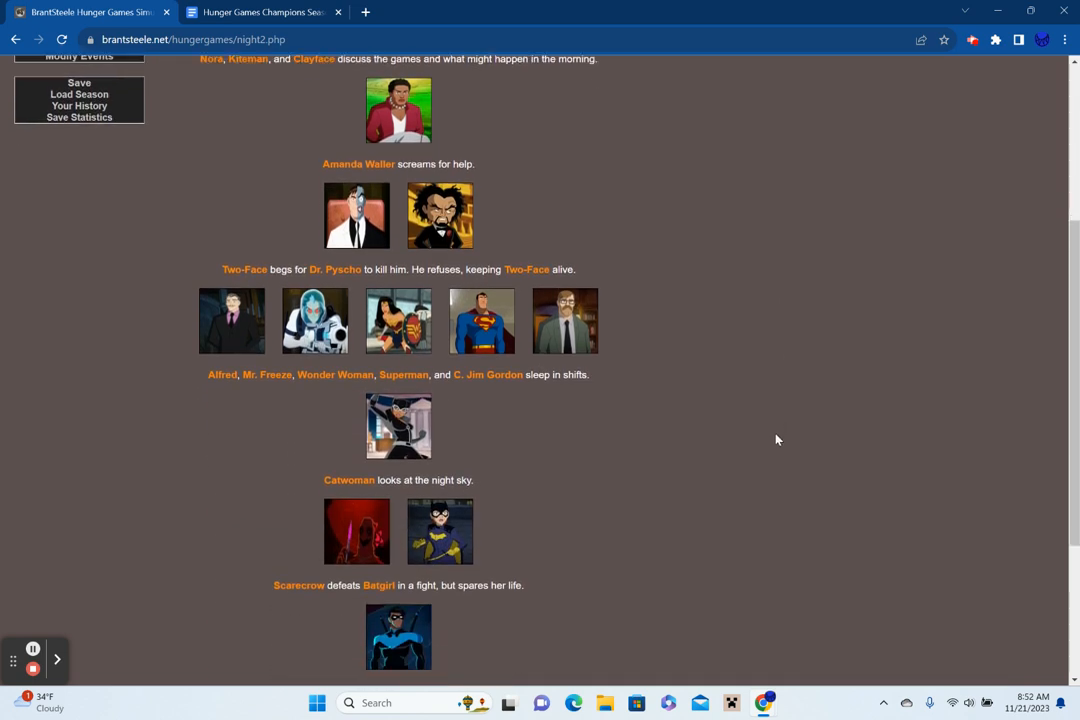
pyautogui.scroll(-3)
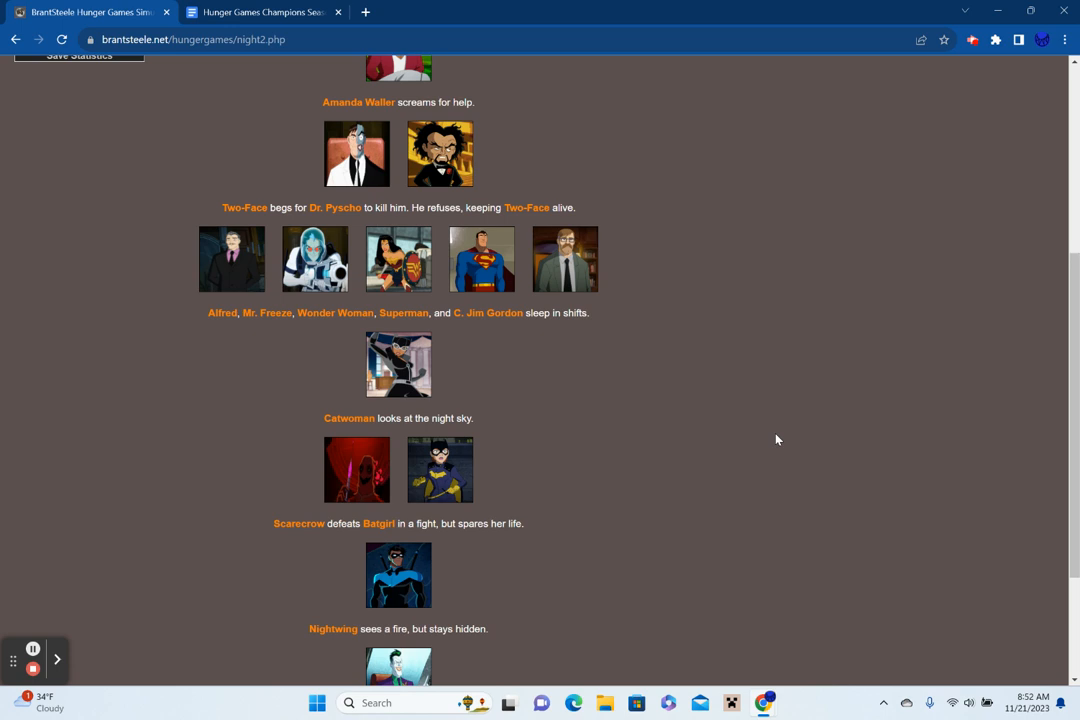
pyautogui.scroll(-3)
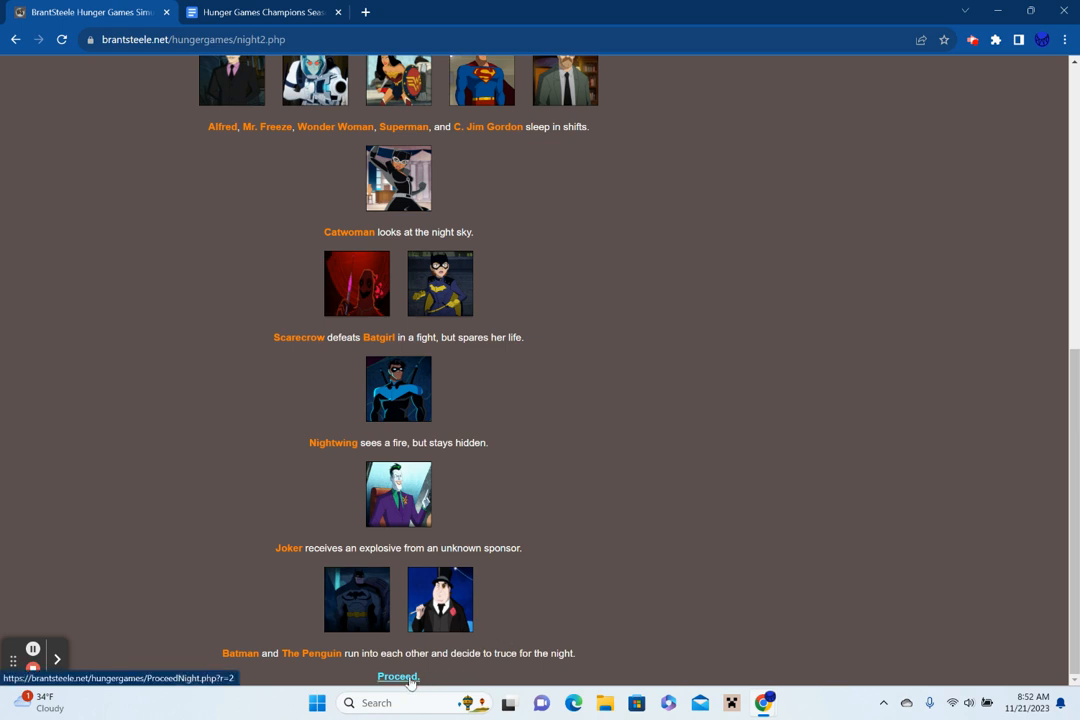
pyautogui.click(398, 677)
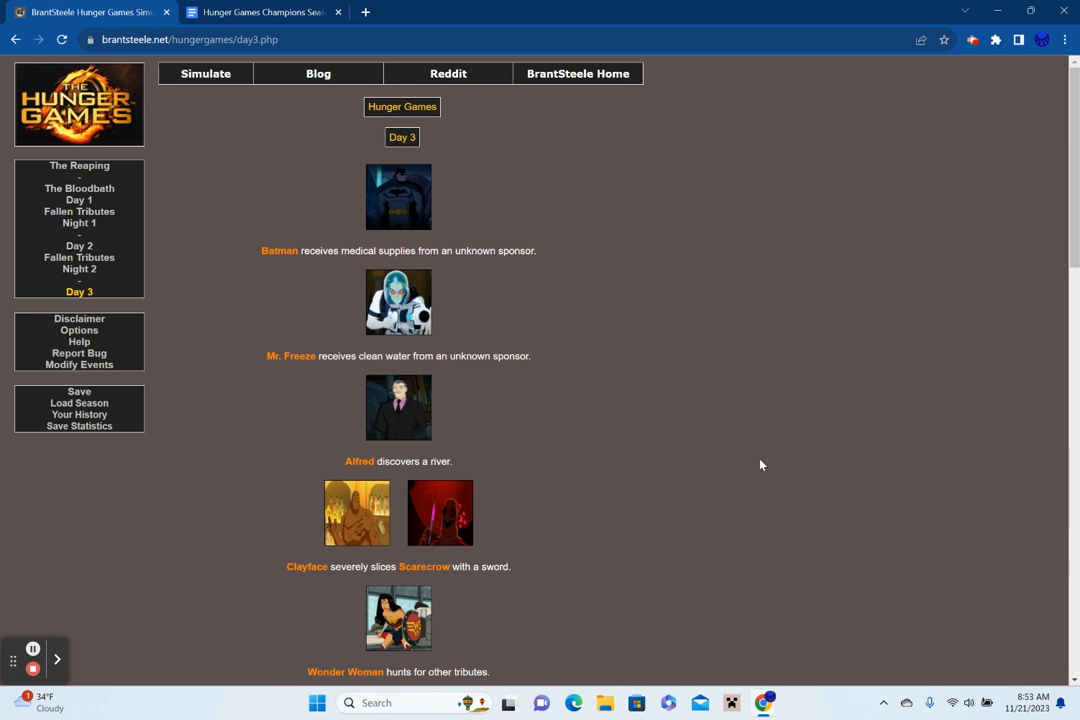
# Scroll through the Day 3 events, including Joker killing Batgirl with a sickle, to the end.
pyautogui.scroll(-3)
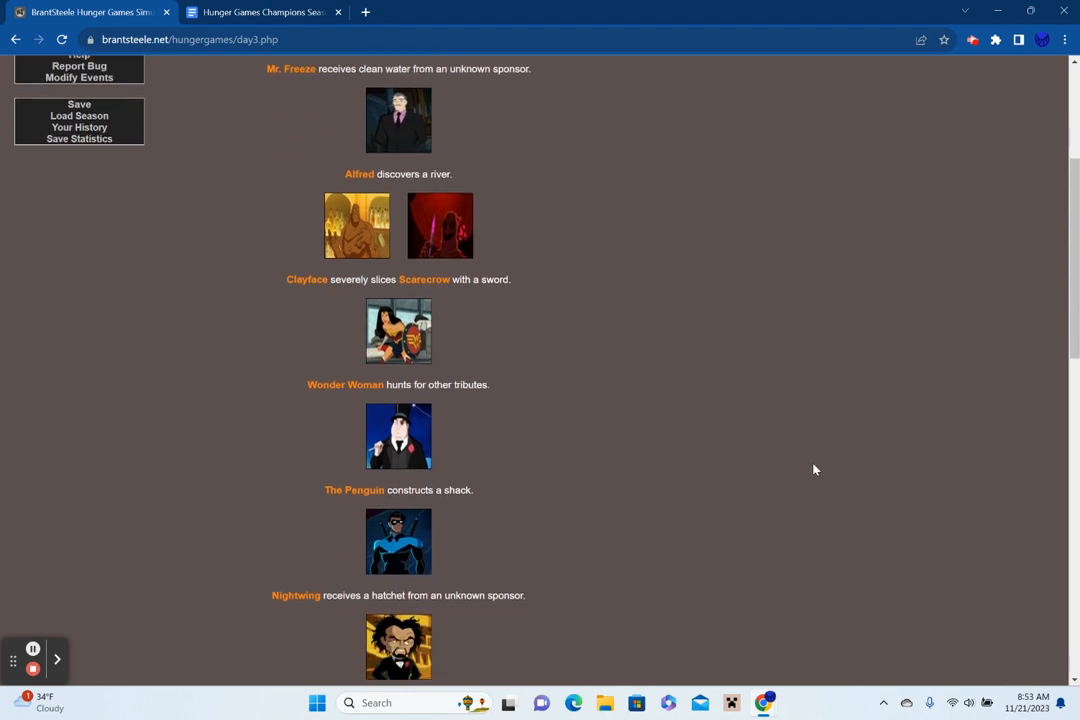
pyautogui.moveTo(778, 489)
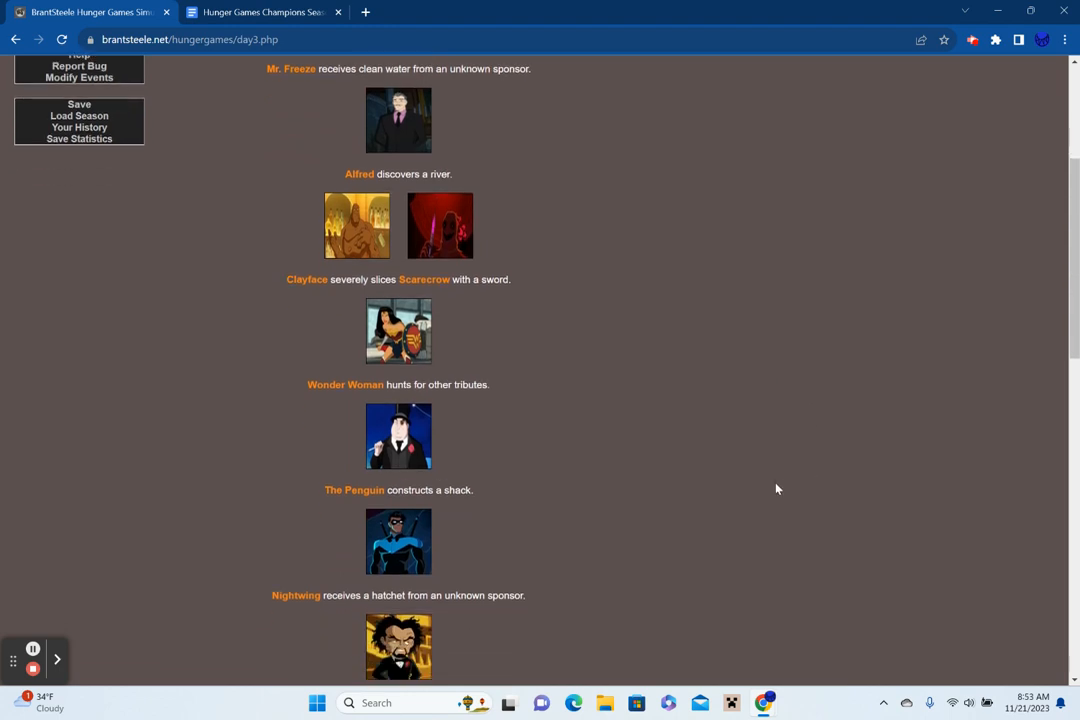
pyautogui.scroll(-3)
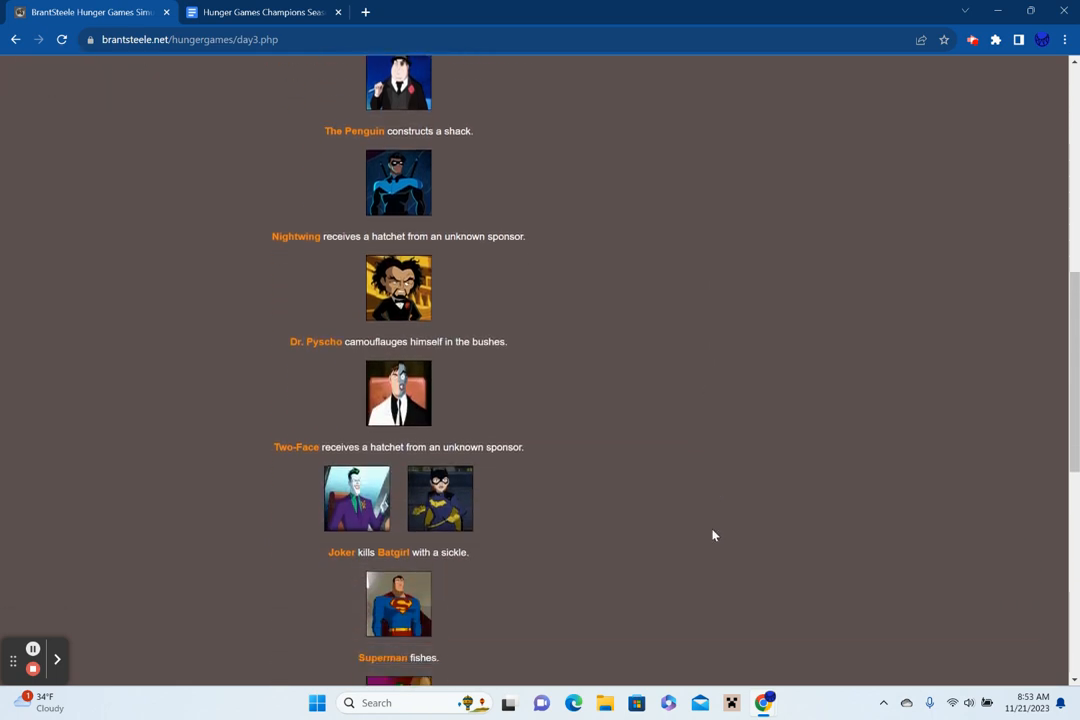
pyautogui.scroll(-3)
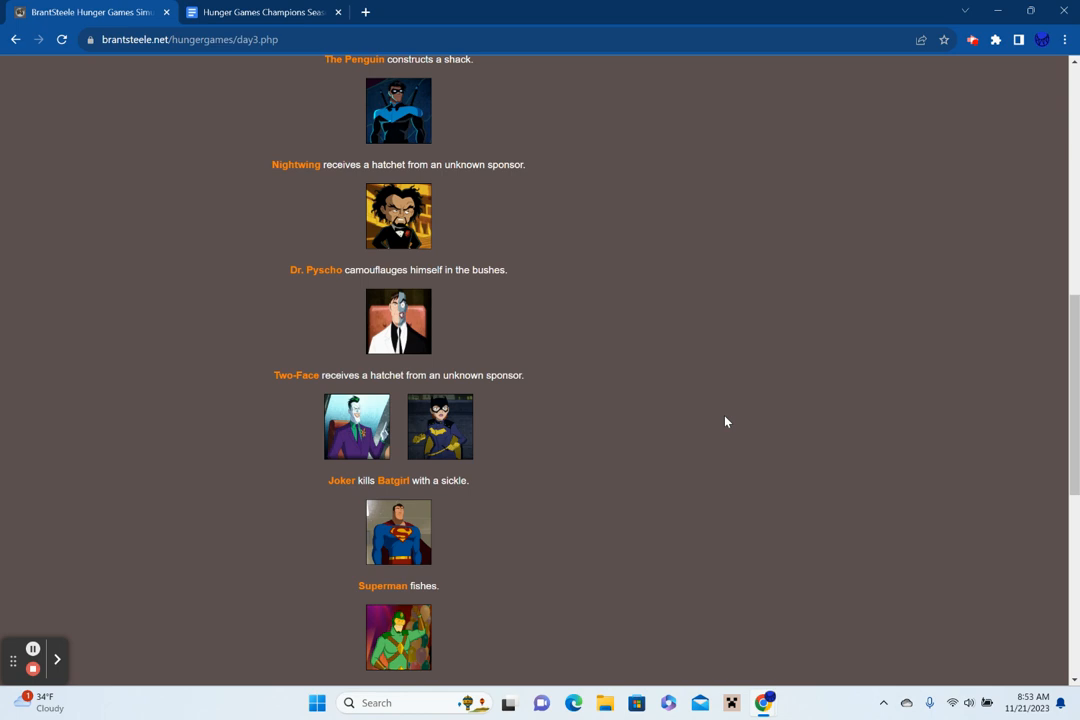
pyautogui.scroll(-3)
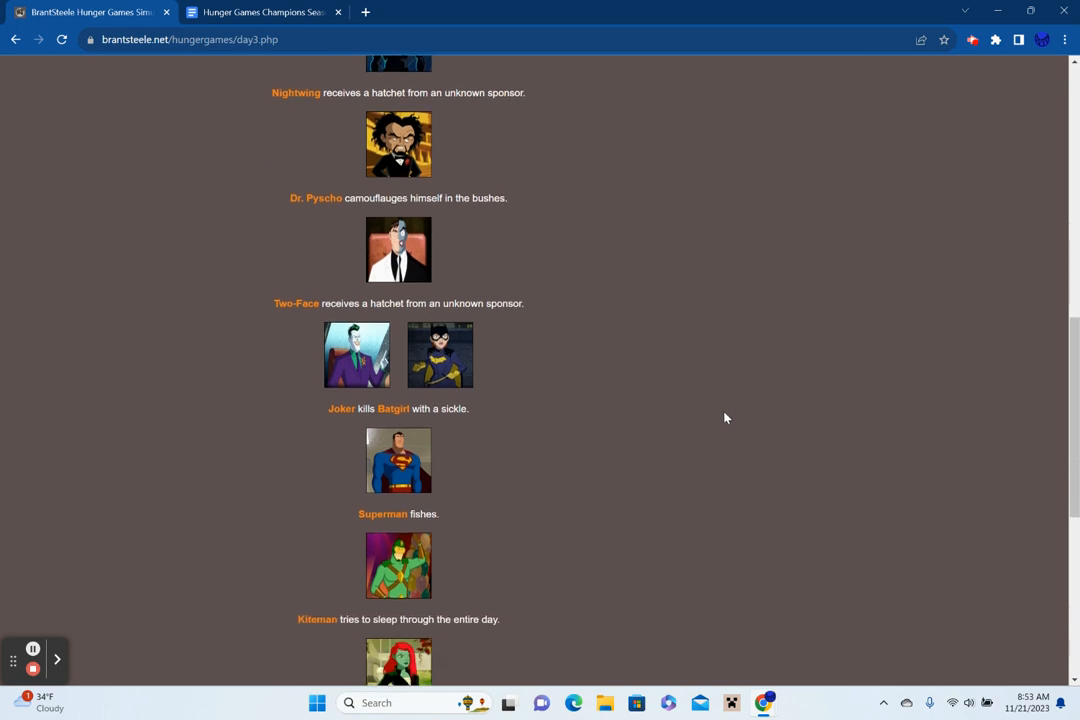
pyautogui.moveTo(375, 333)
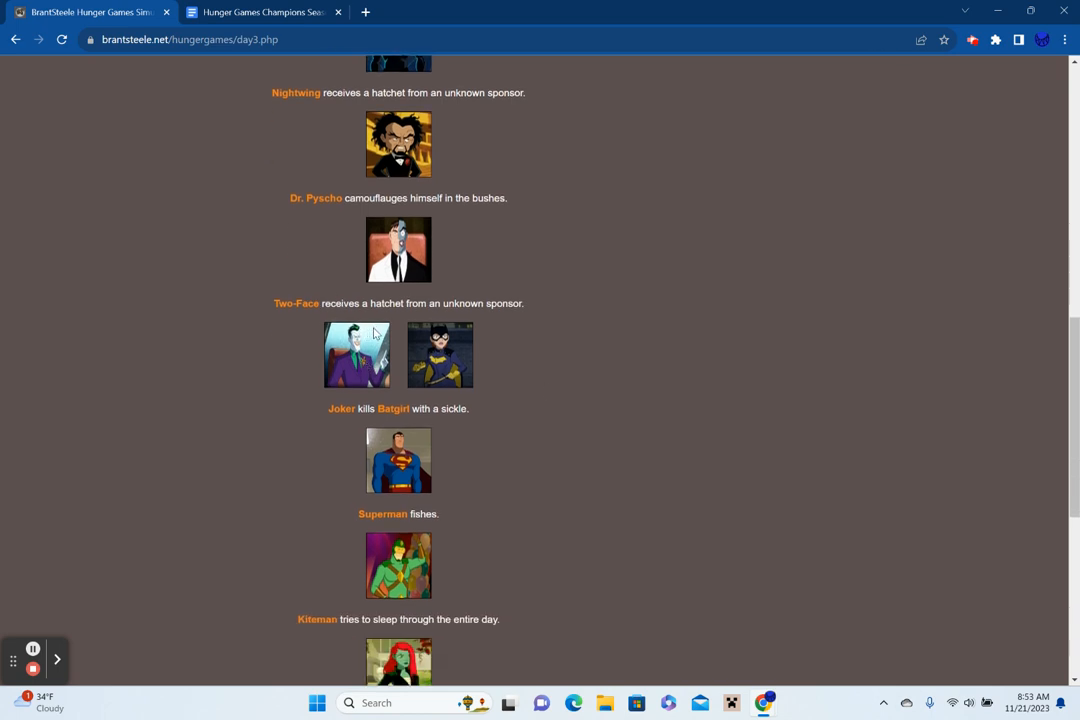
pyautogui.moveTo(368, 387)
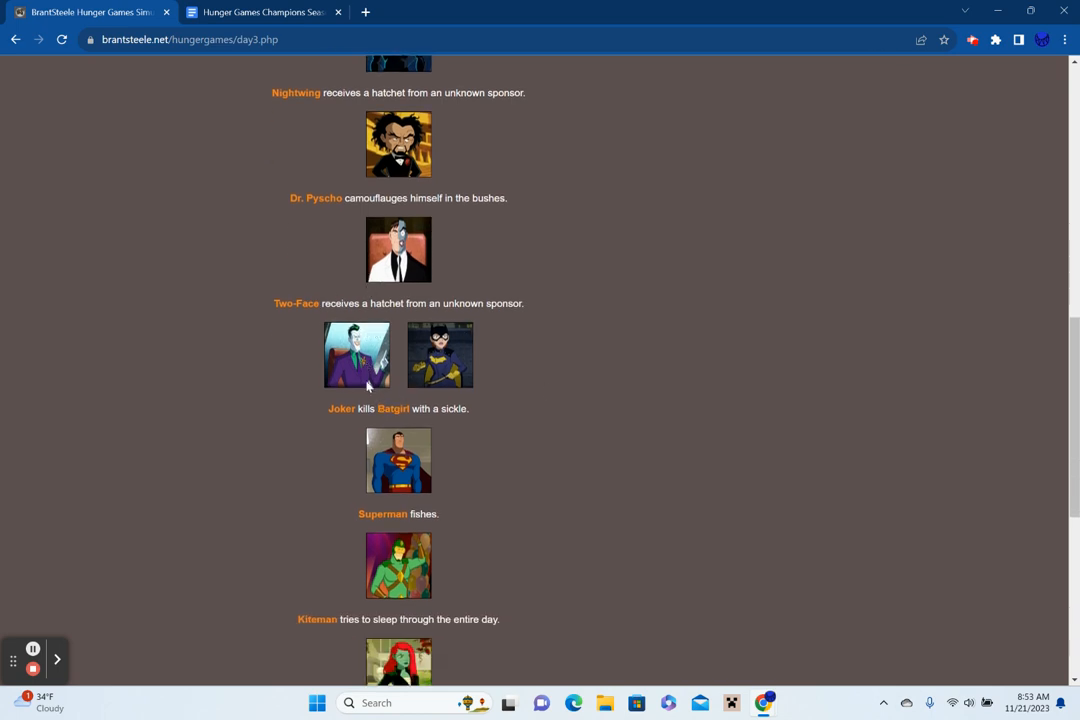
pyautogui.moveTo(435, 405)
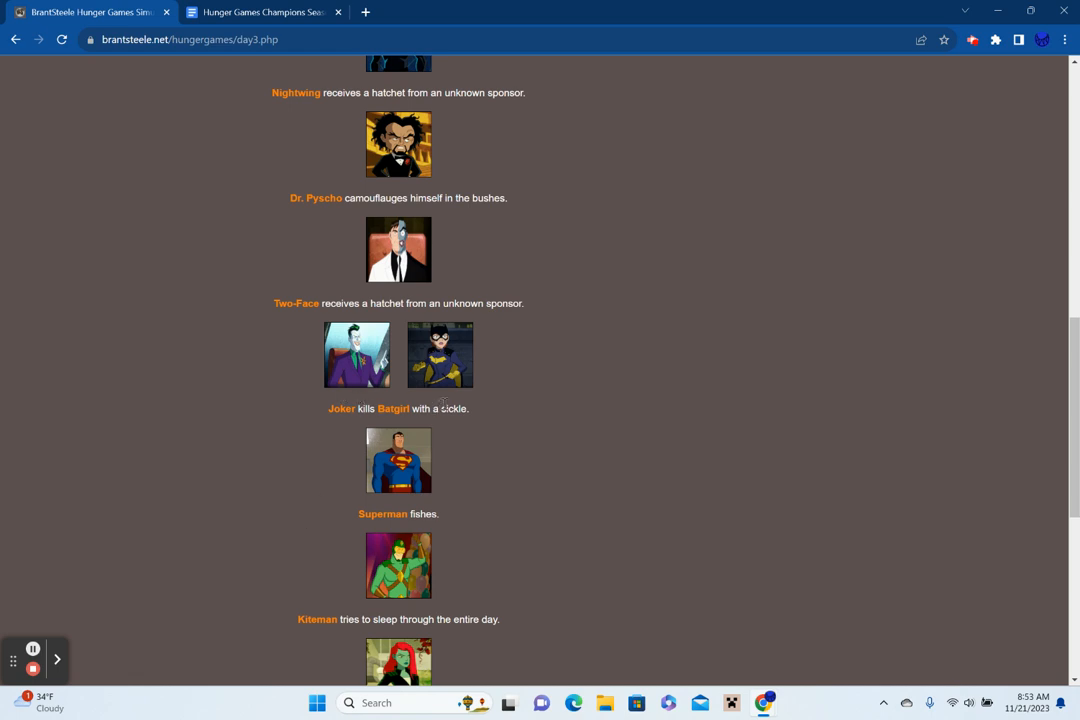
pyautogui.moveTo(520, 551)
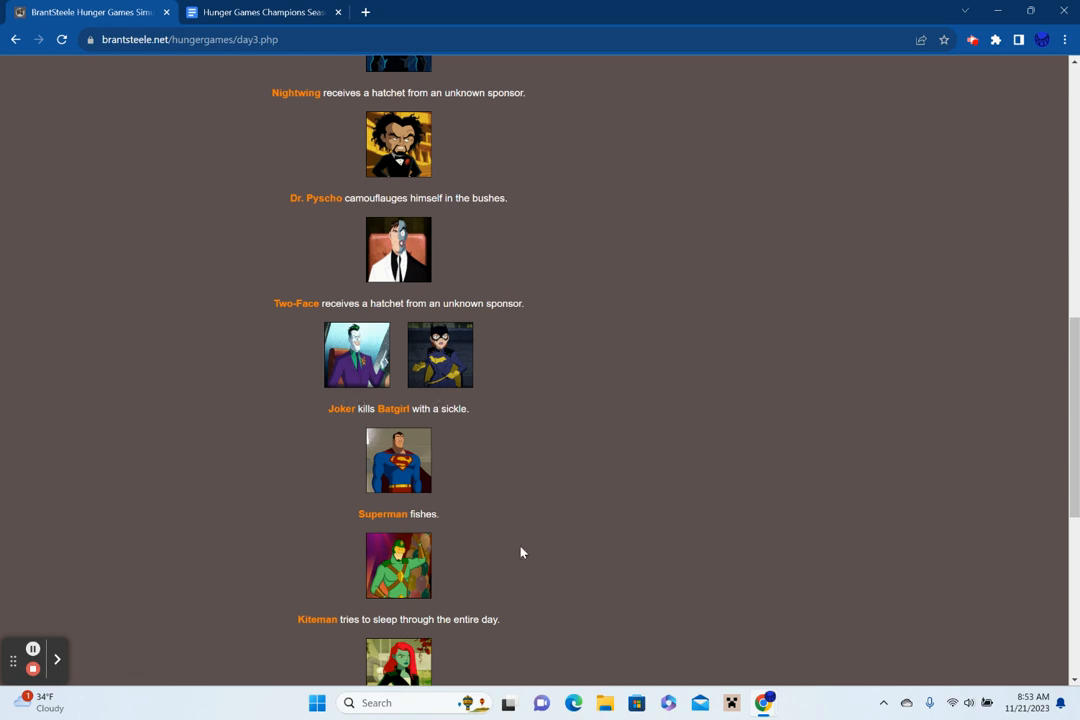
pyautogui.moveTo(325, 357)
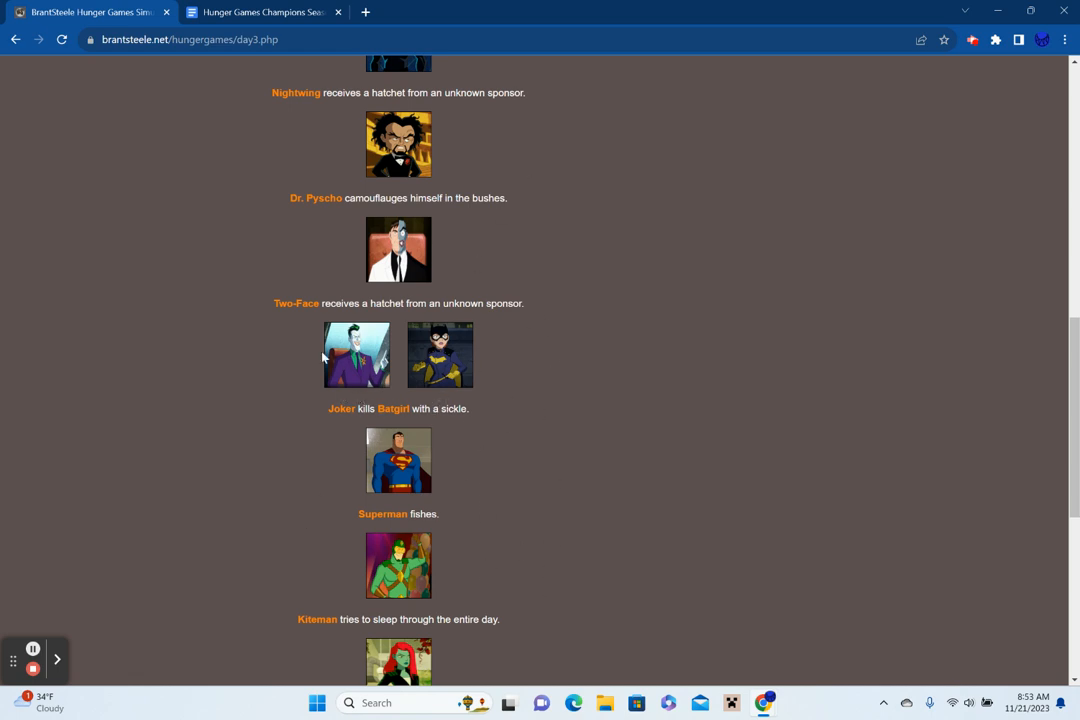
pyautogui.scroll(-3)
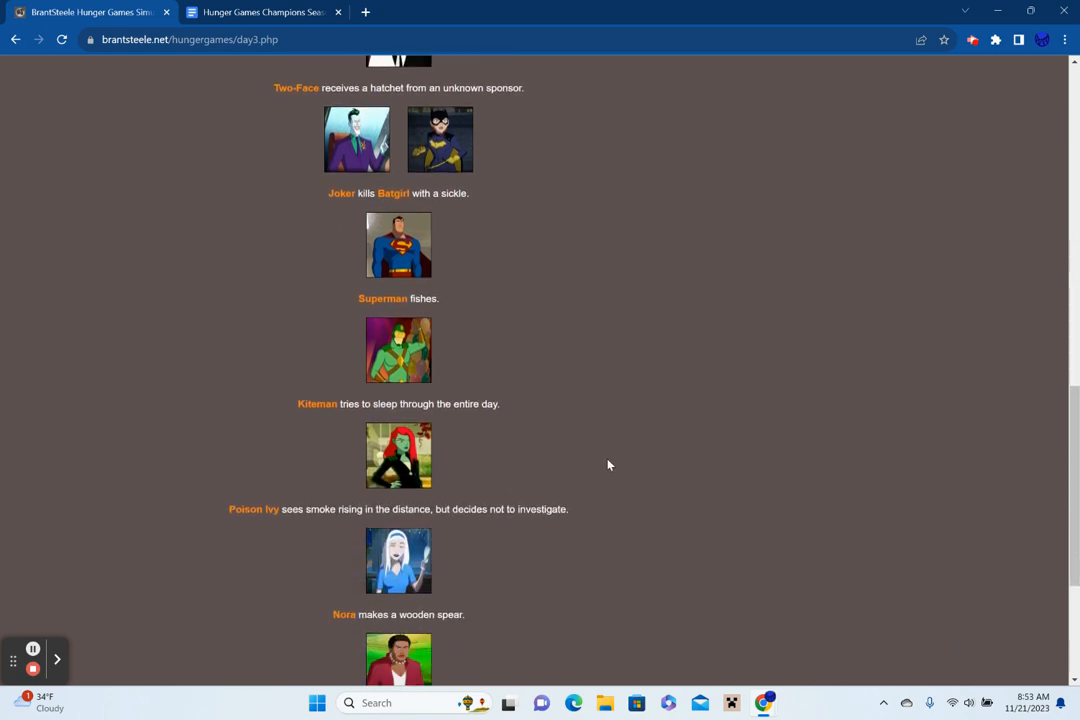
pyautogui.scroll(-3)
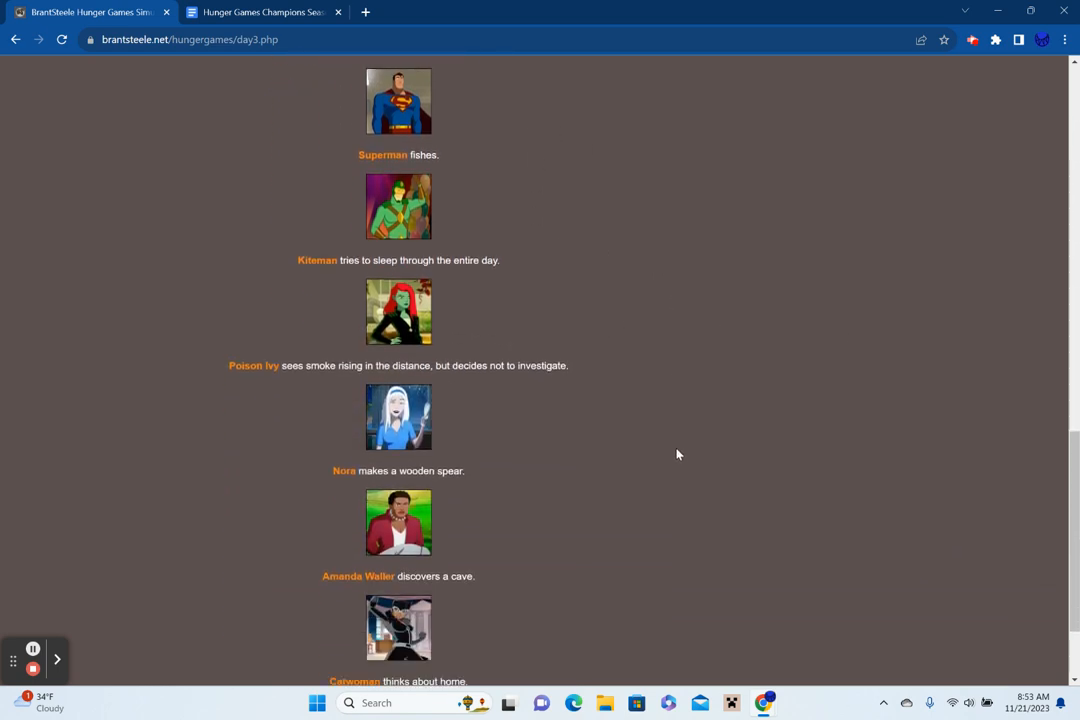
pyautogui.scroll(-3)
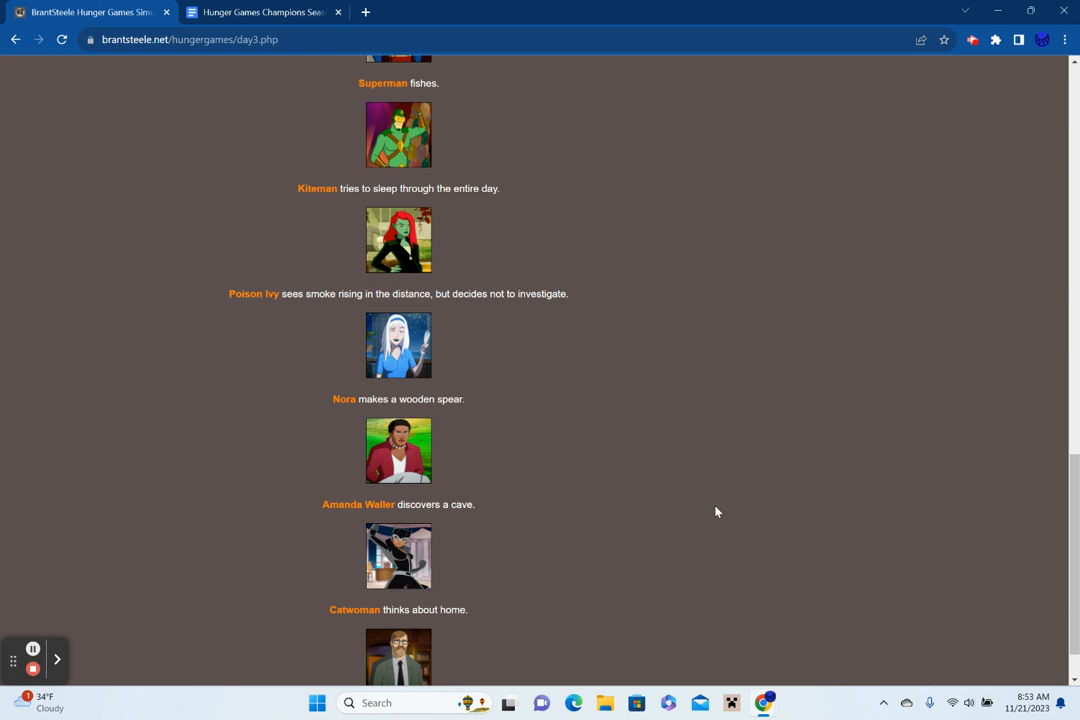
pyautogui.scroll(-3)
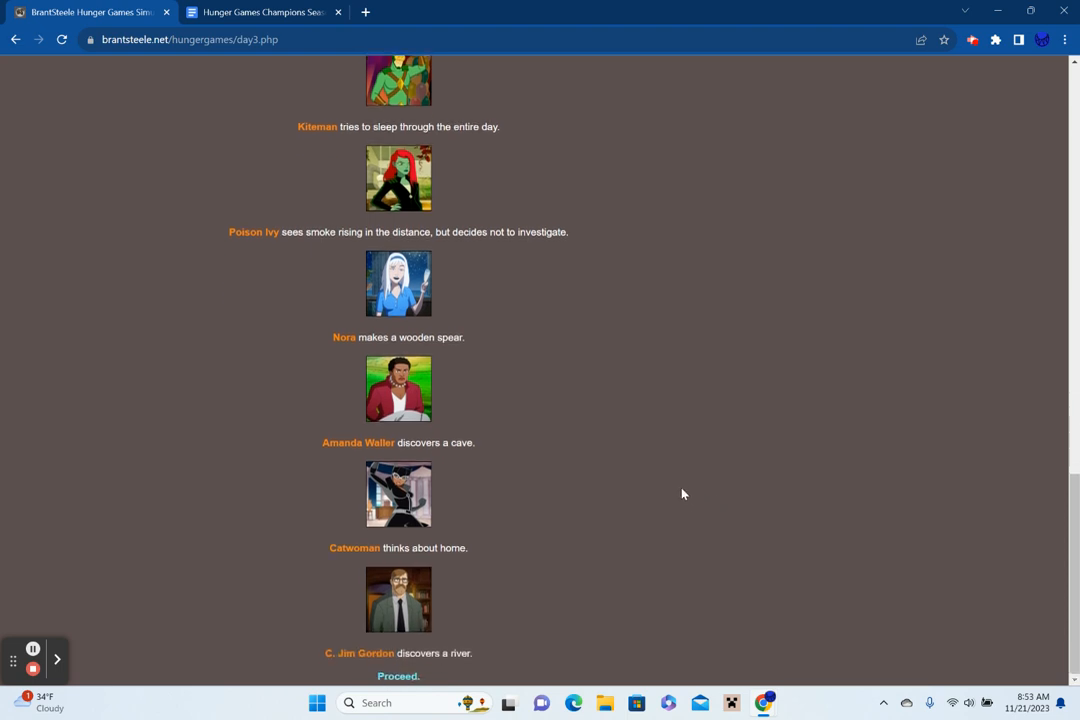
pyautogui.moveTo(508, 634)
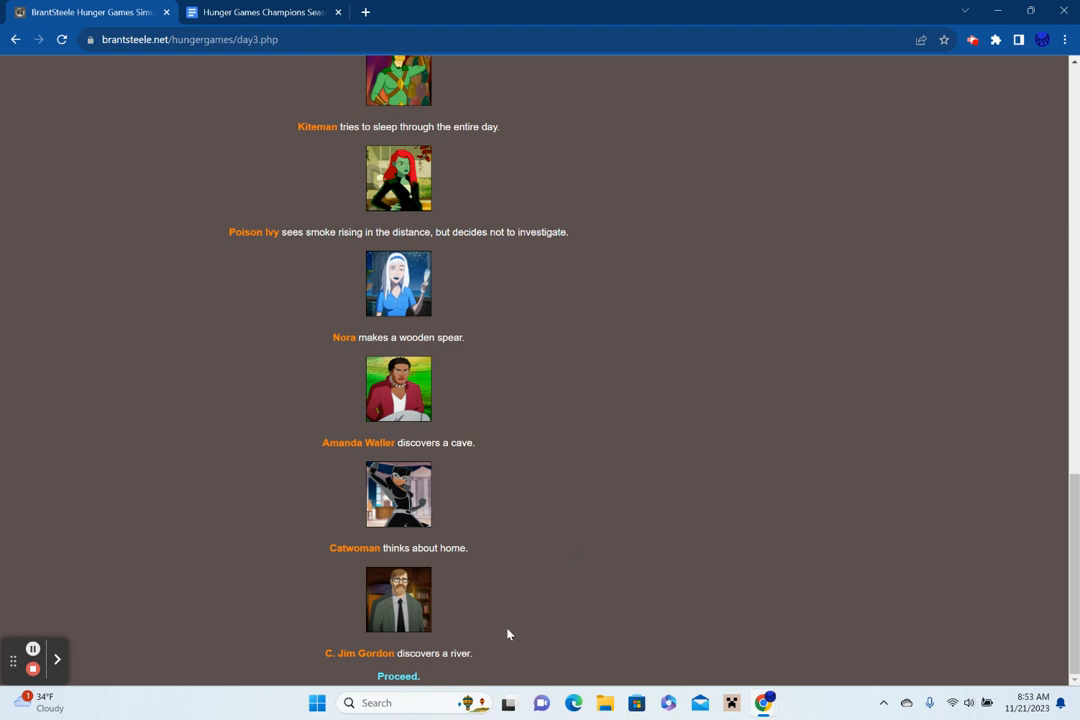
# Open the Day 3 fallen tributes (Constantine, Scarecrow, Batgirl) and review everyone's status.
pyautogui.click(398, 676)
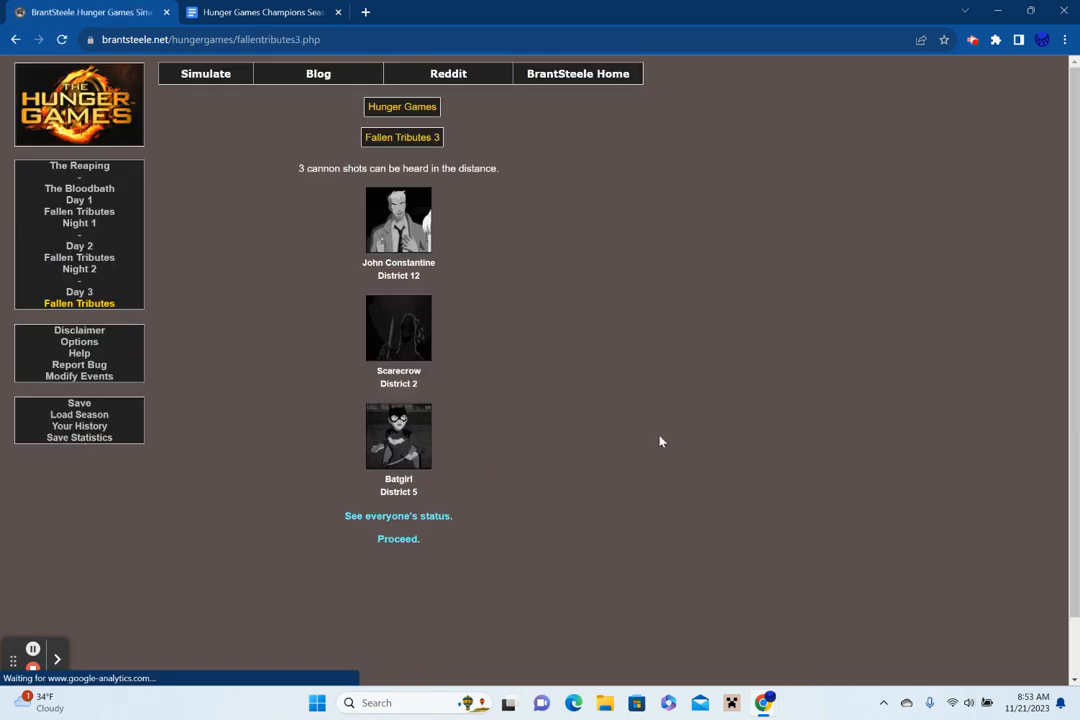
pyautogui.moveTo(678, 418)
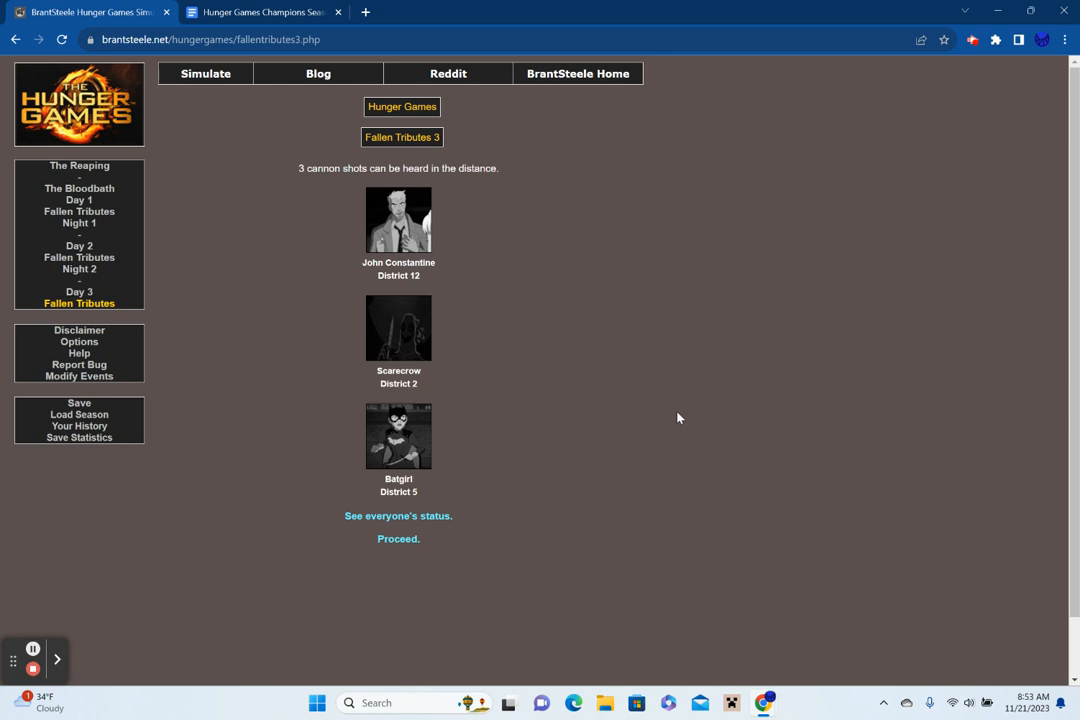
pyautogui.moveTo(456, 518)
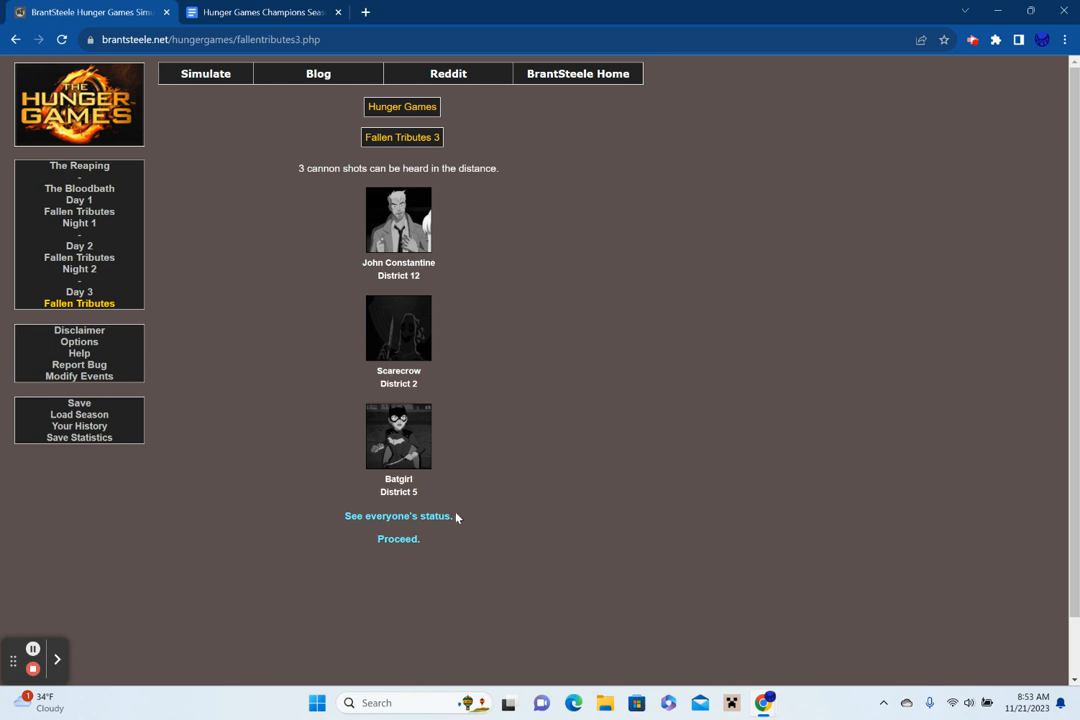
pyautogui.click(397, 515)
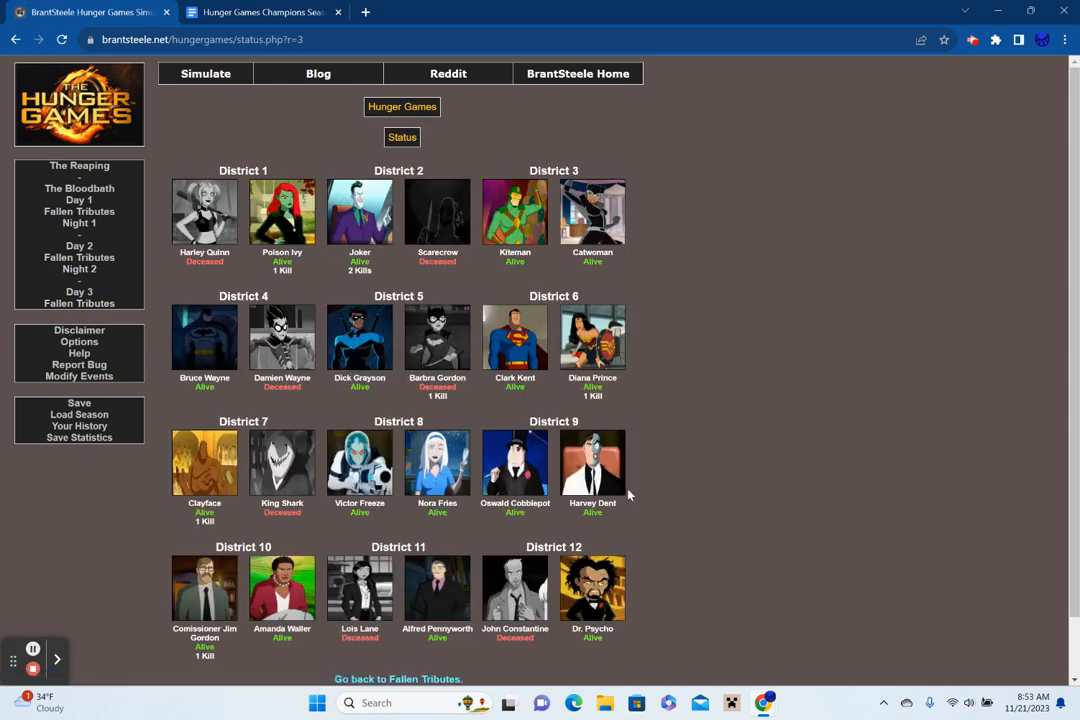
pyautogui.moveTo(238, 251)
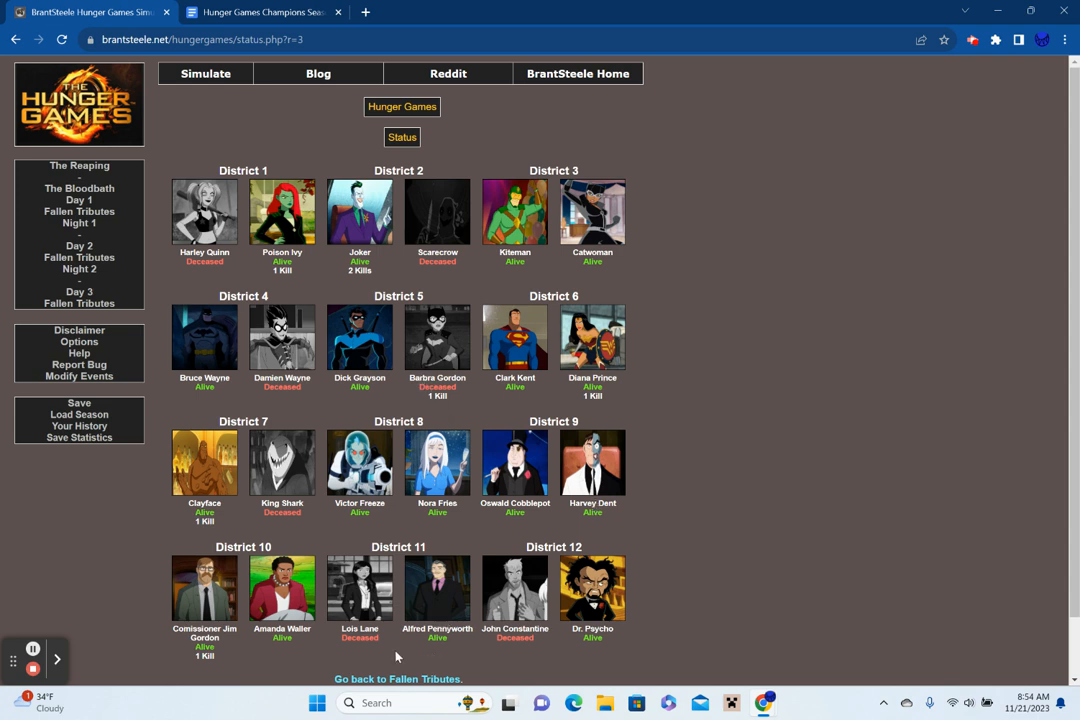
pyautogui.moveTo(288, 356)
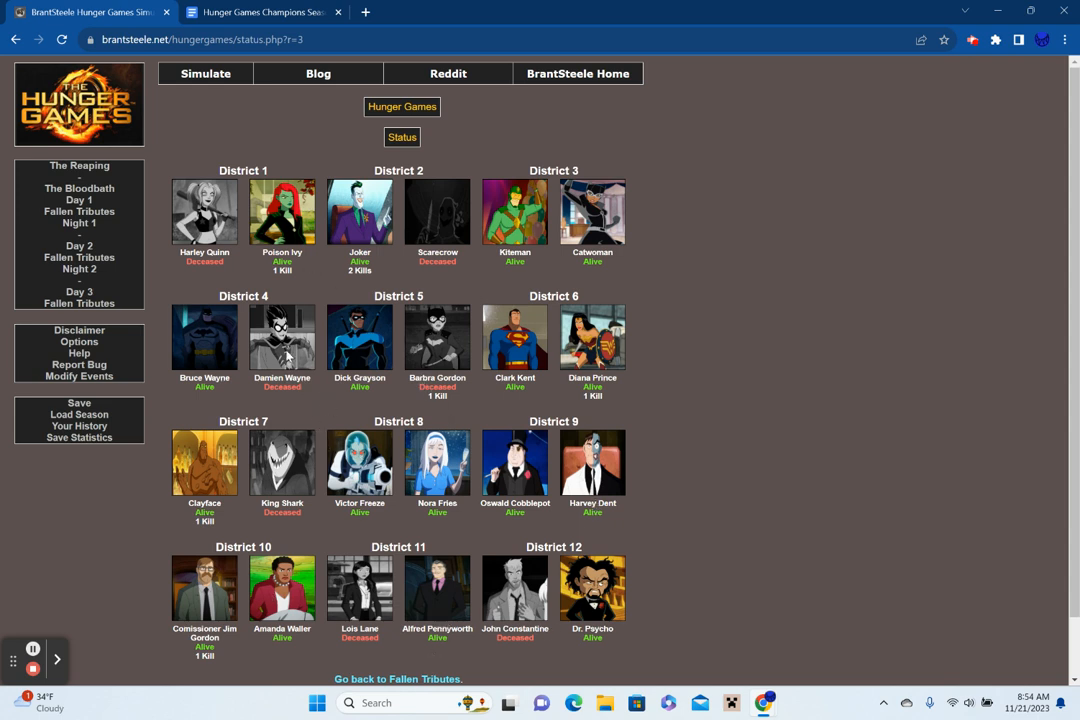
pyautogui.moveTo(519, 466)
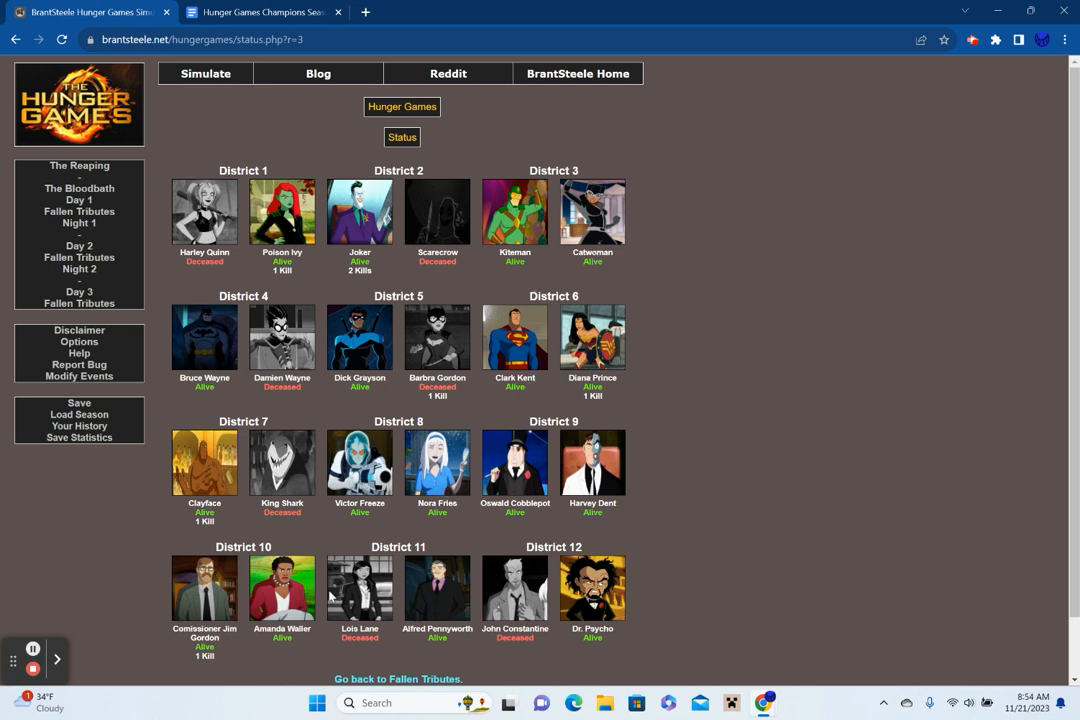
pyautogui.moveTo(610, 498)
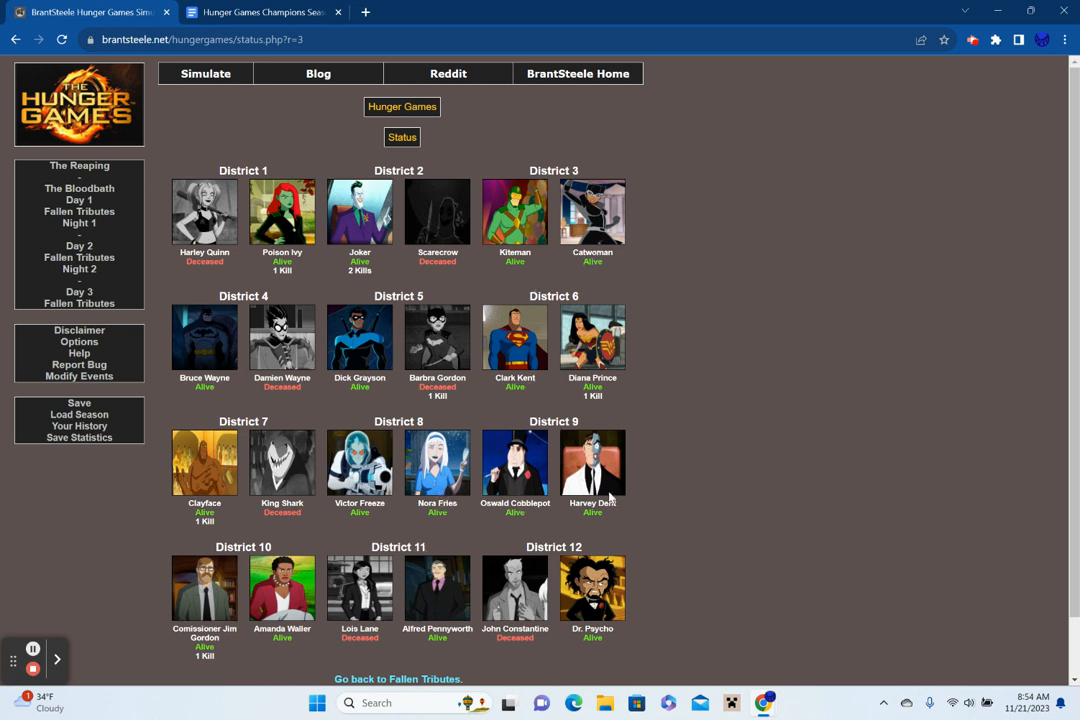
pyautogui.moveTo(562, 607)
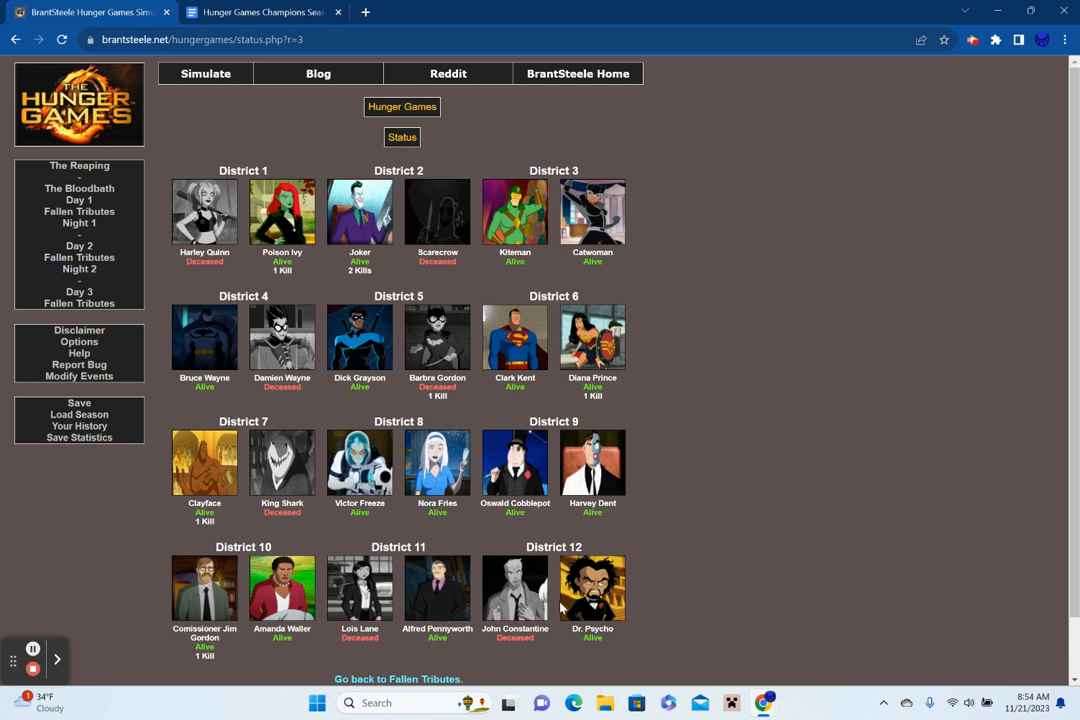
pyautogui.scroll(-3)
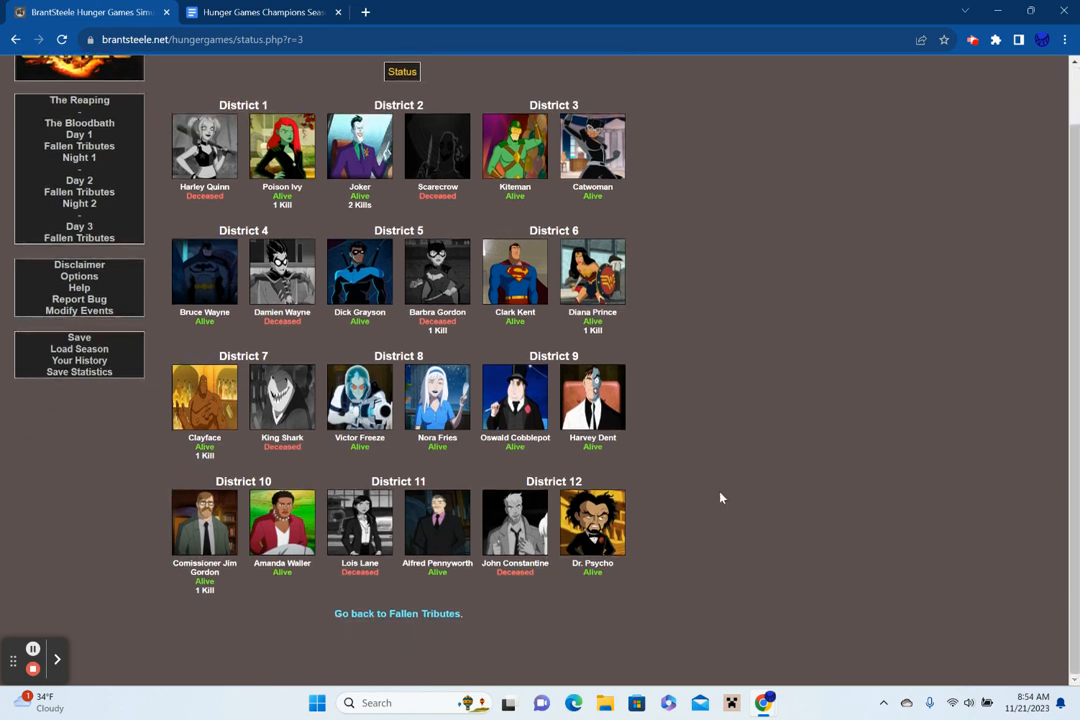
pyautogui.click(397, 613)
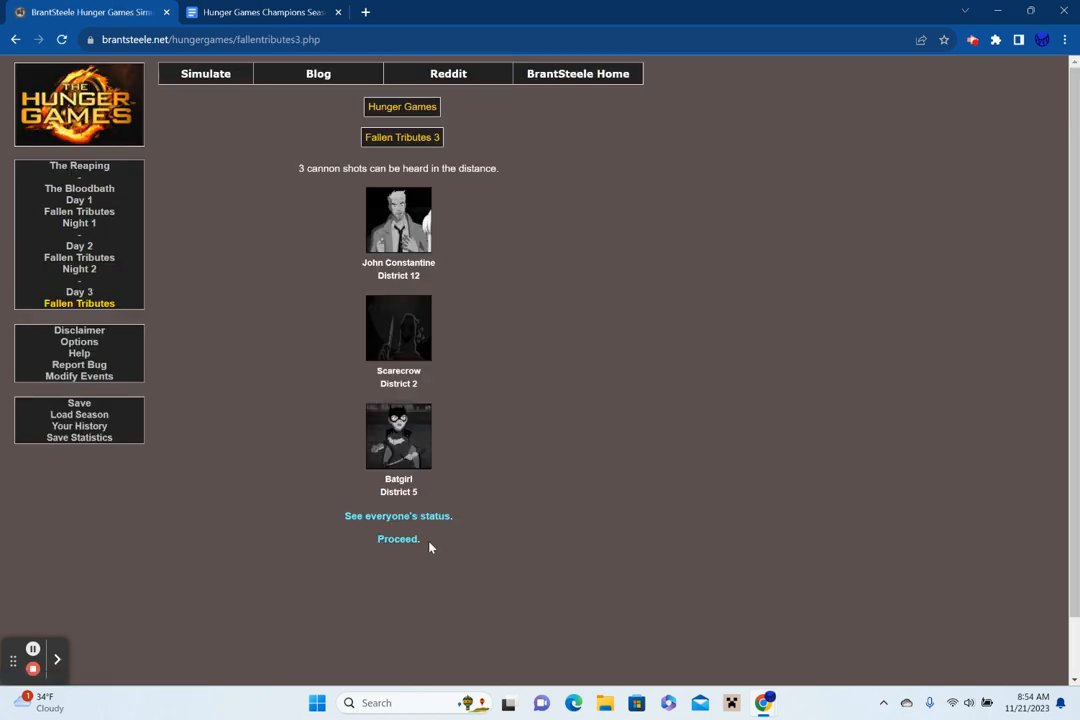
# Open Night 3 and read its events, including Kiteman and Mr. Freeze being killed.
pyautogui.click(398, 539)
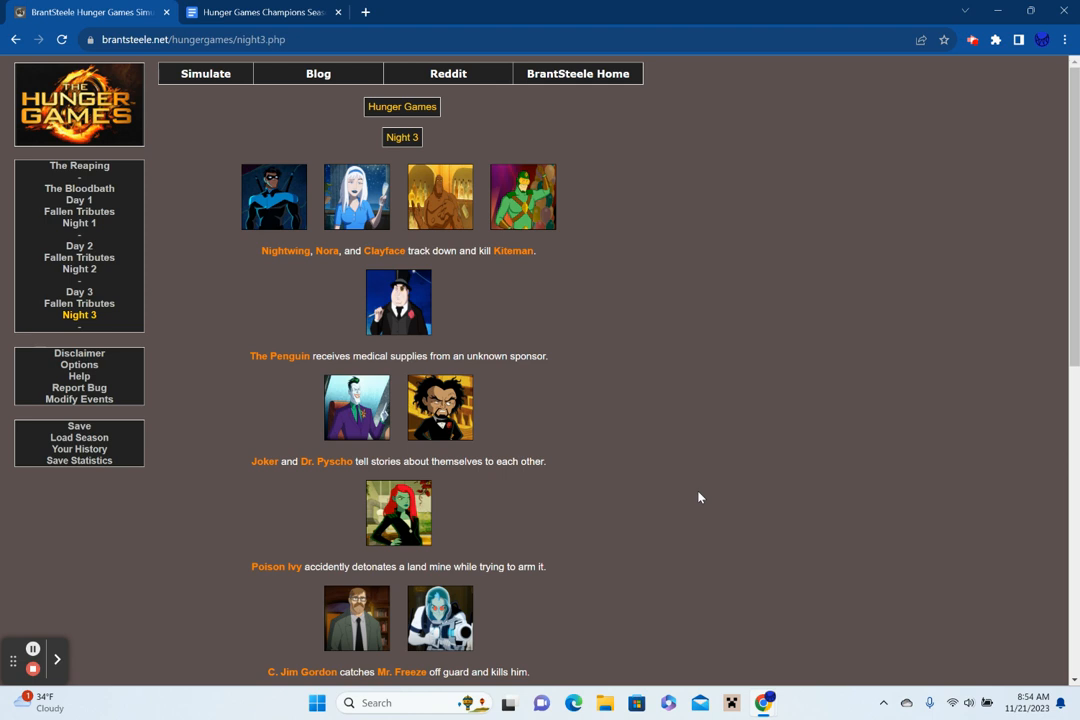
pyautogui.scroll(-3)
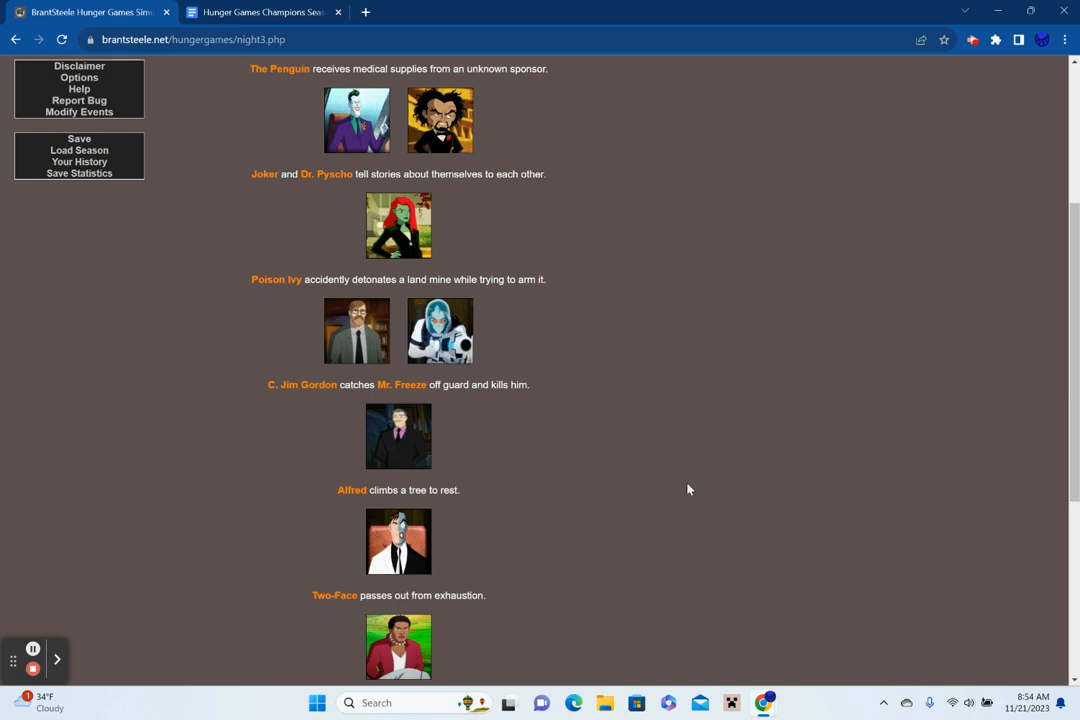
pyautogui.moveTo(675, 445)
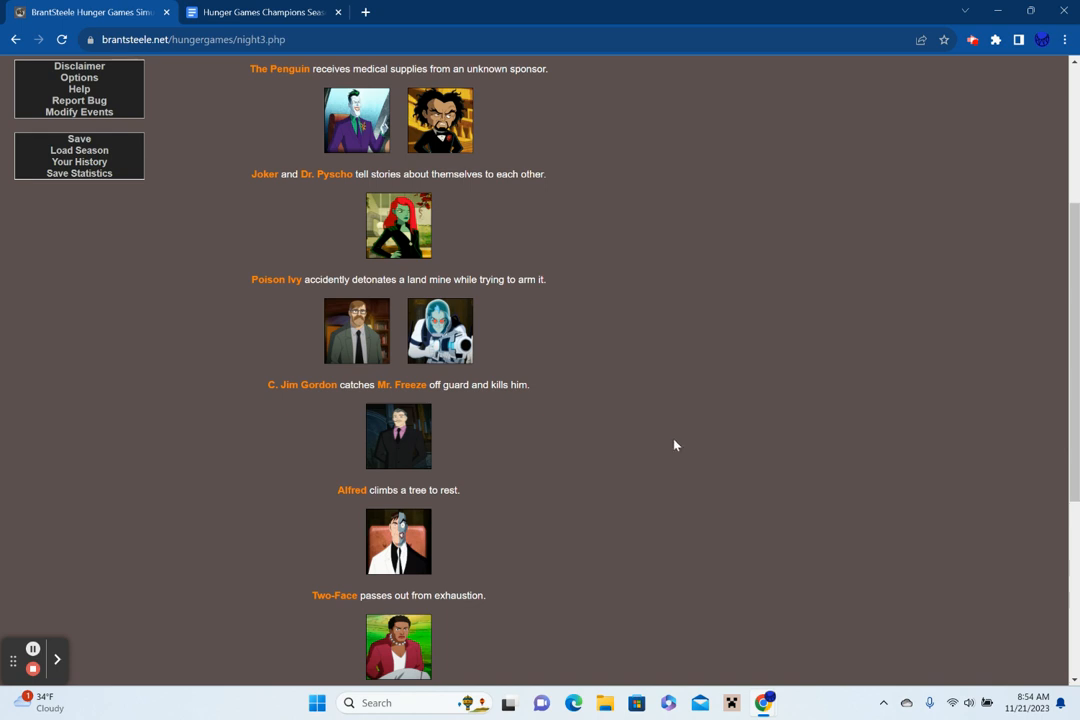
pyautogui.scroll(-3)
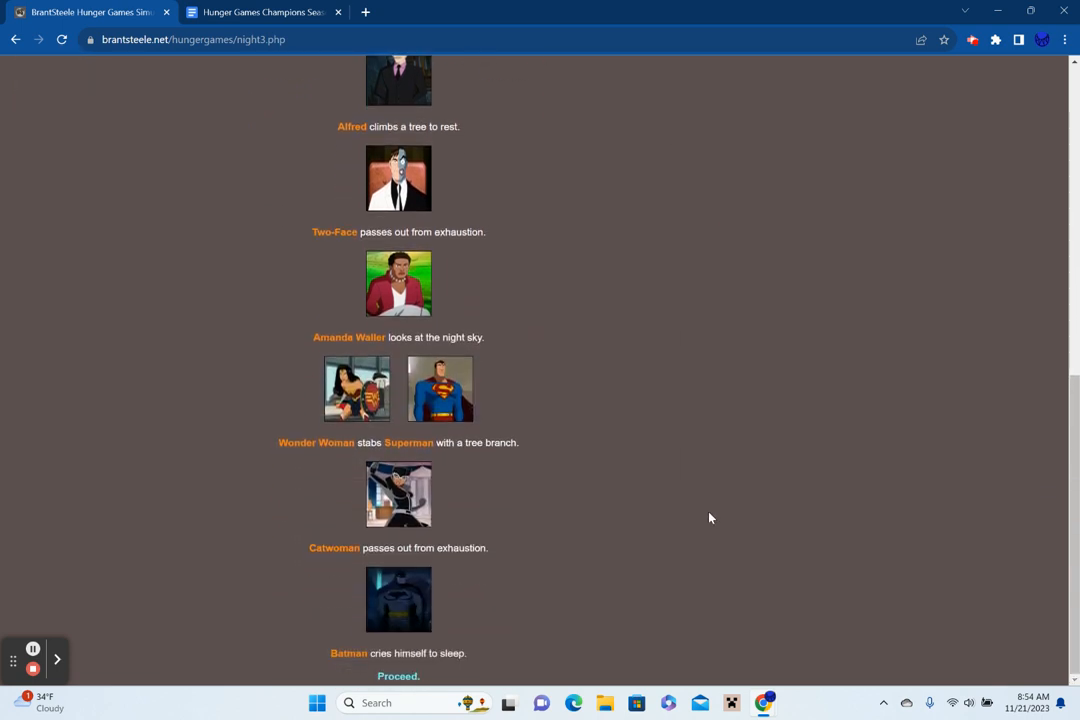
pyautogui.moveTo(750, 547)
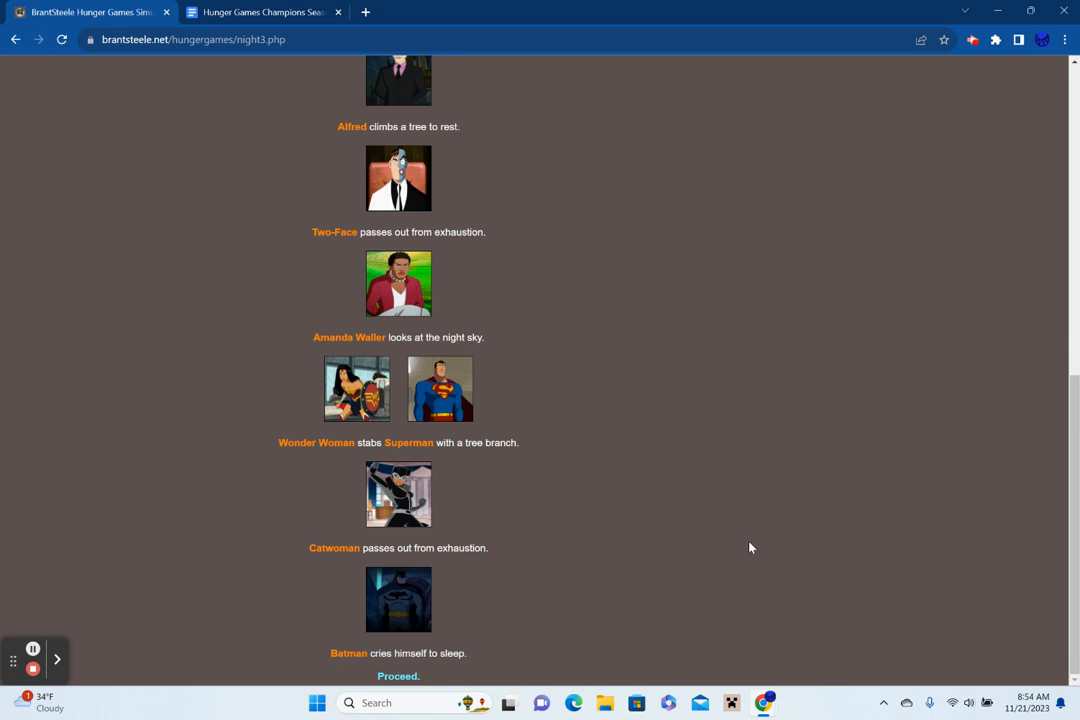
pyautogui.moveTo(398, 676)
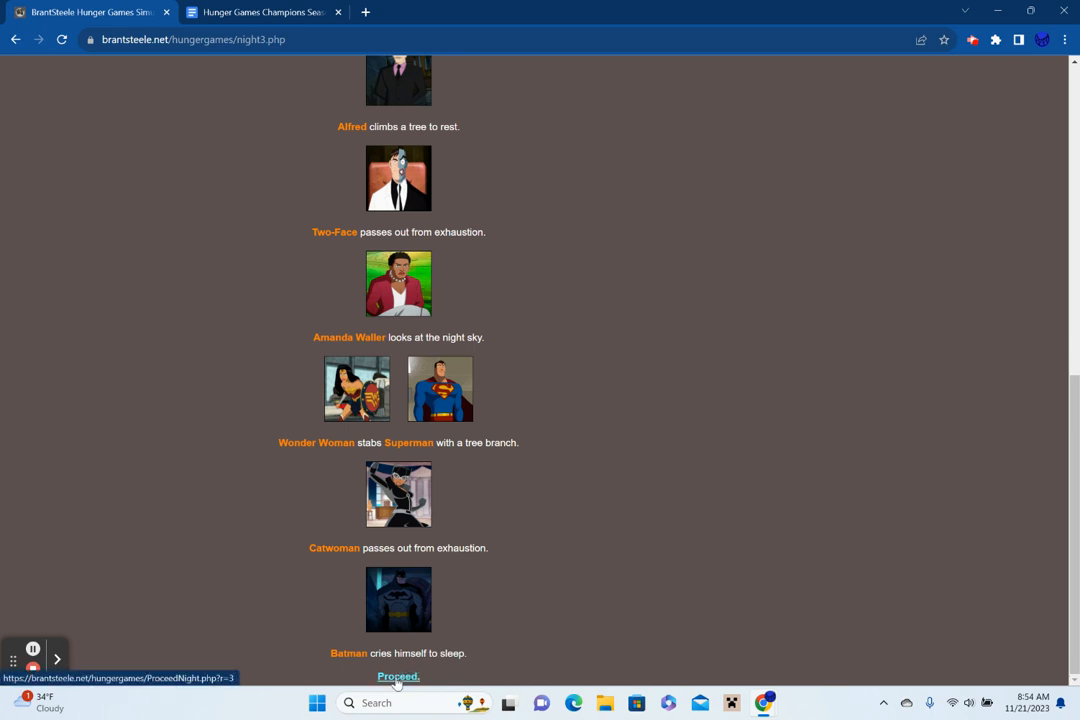
# Open Day 4 and read its events, from Gordon killing Dr. Pyscho to Nora hunting.
pyautogui.click(398, 677)
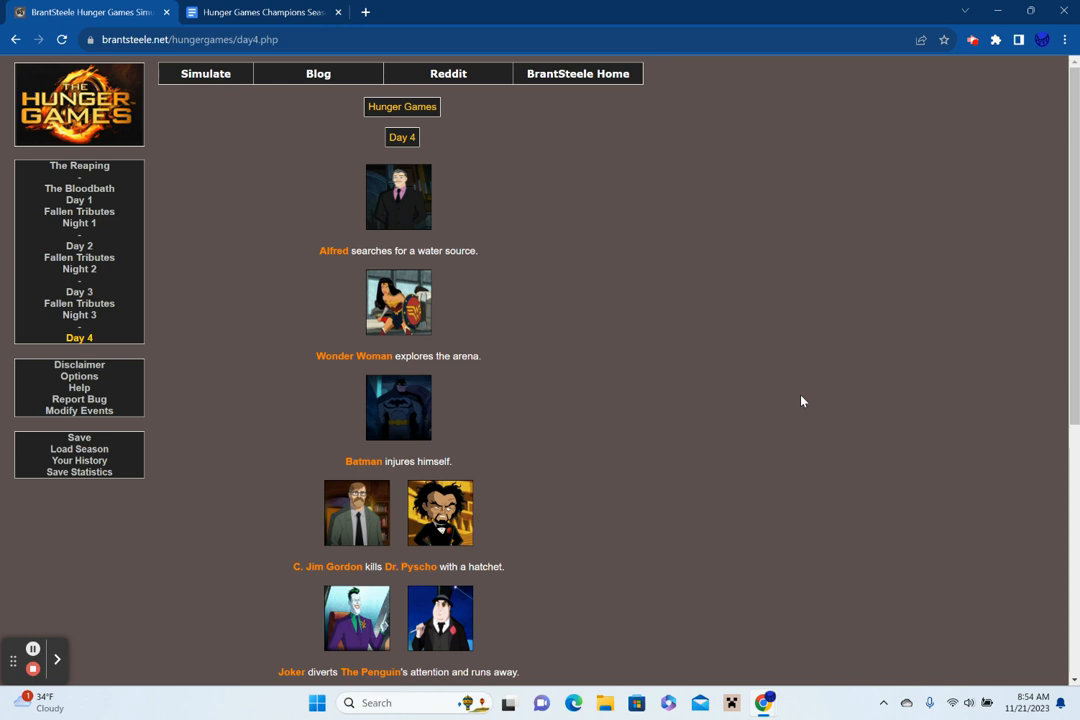
pyautogui.scroll(-3)
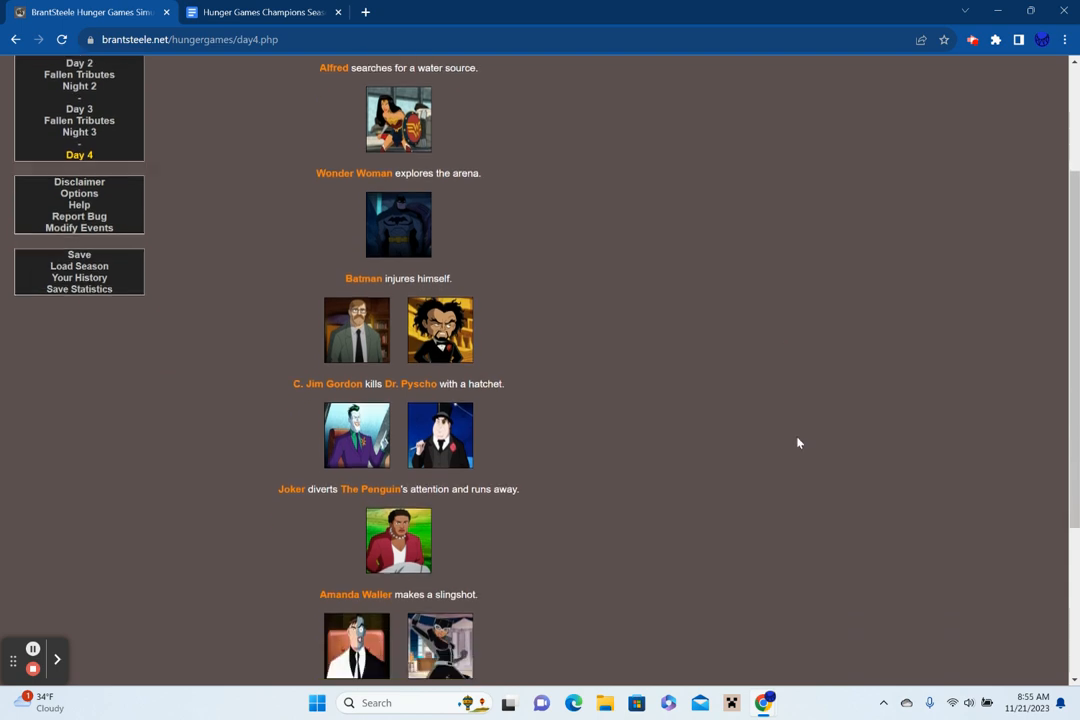
pyautogui.scroll(-3)
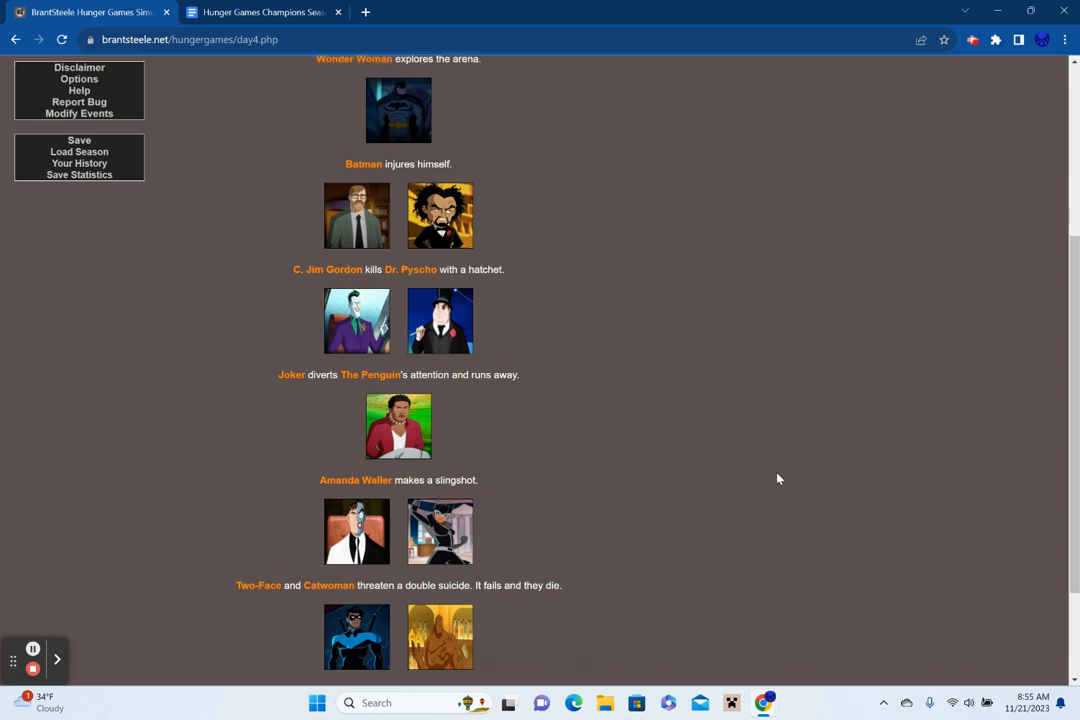
pyautogui.scroll(-3)
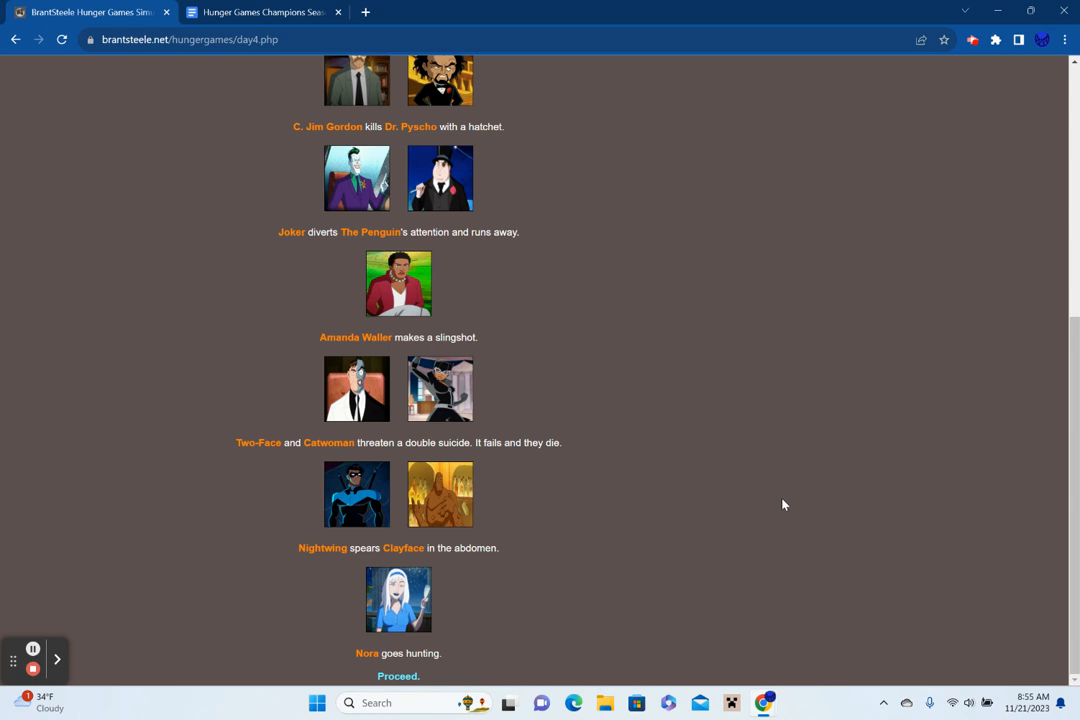
pyautogui.moveTo(388, 693)
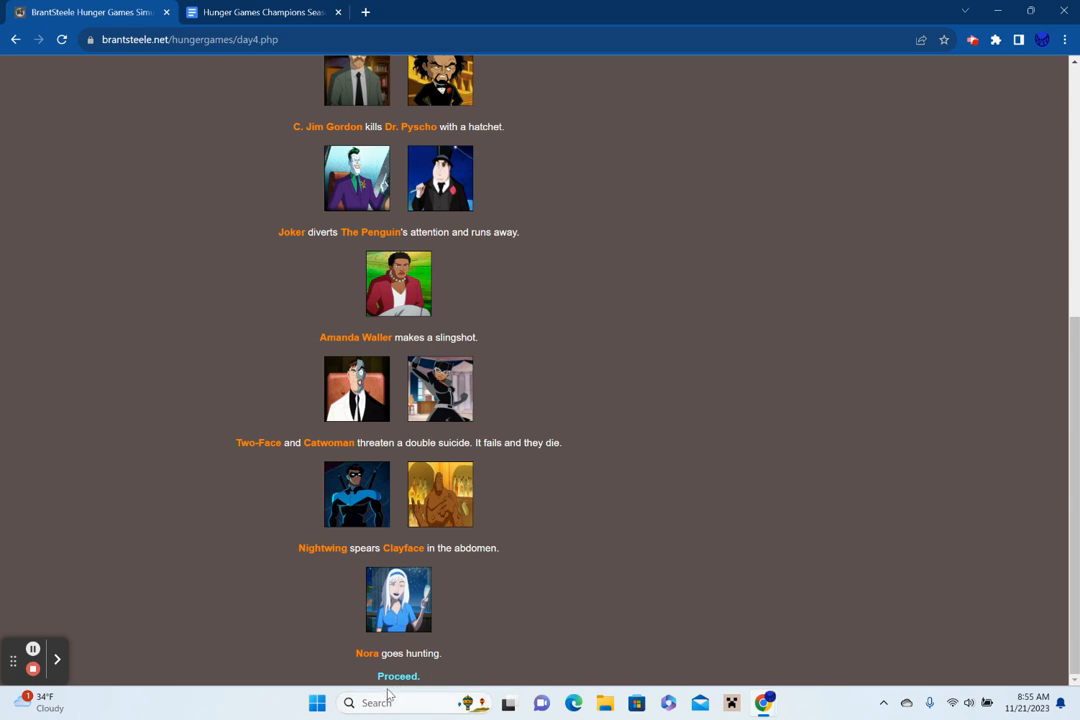
# Review the eight Day 4 fallen tributes, then view everyone's status.
pyautogui.click(397, 676)
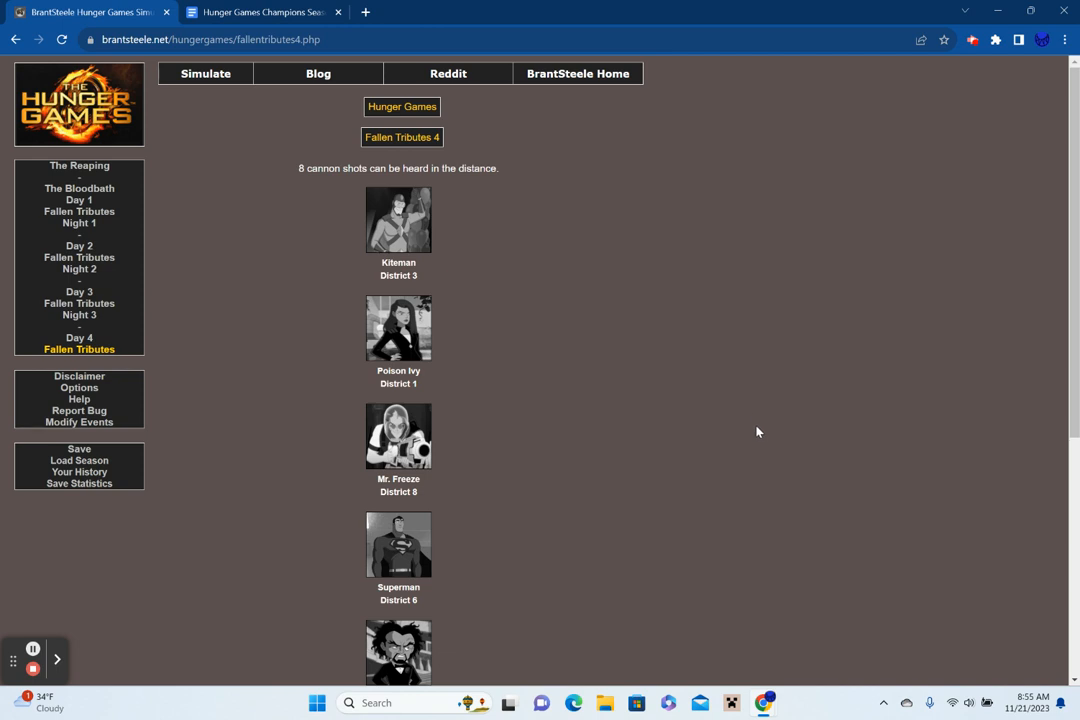
pyautogui.scroll(-3)
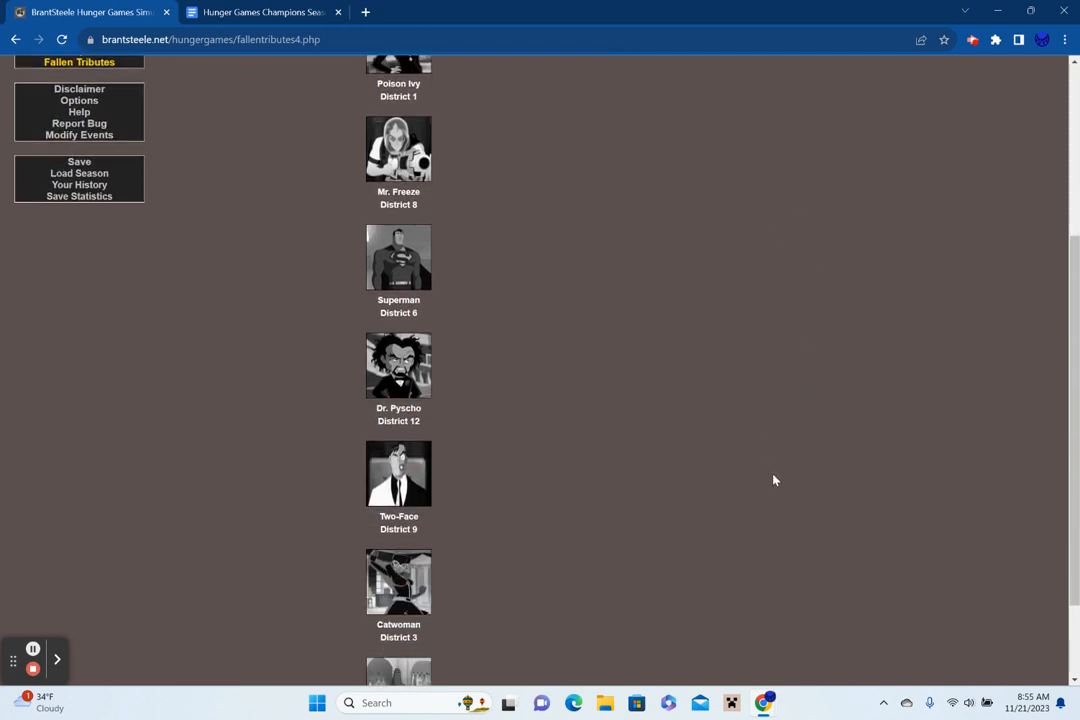
pyautogui.scroll(-3)
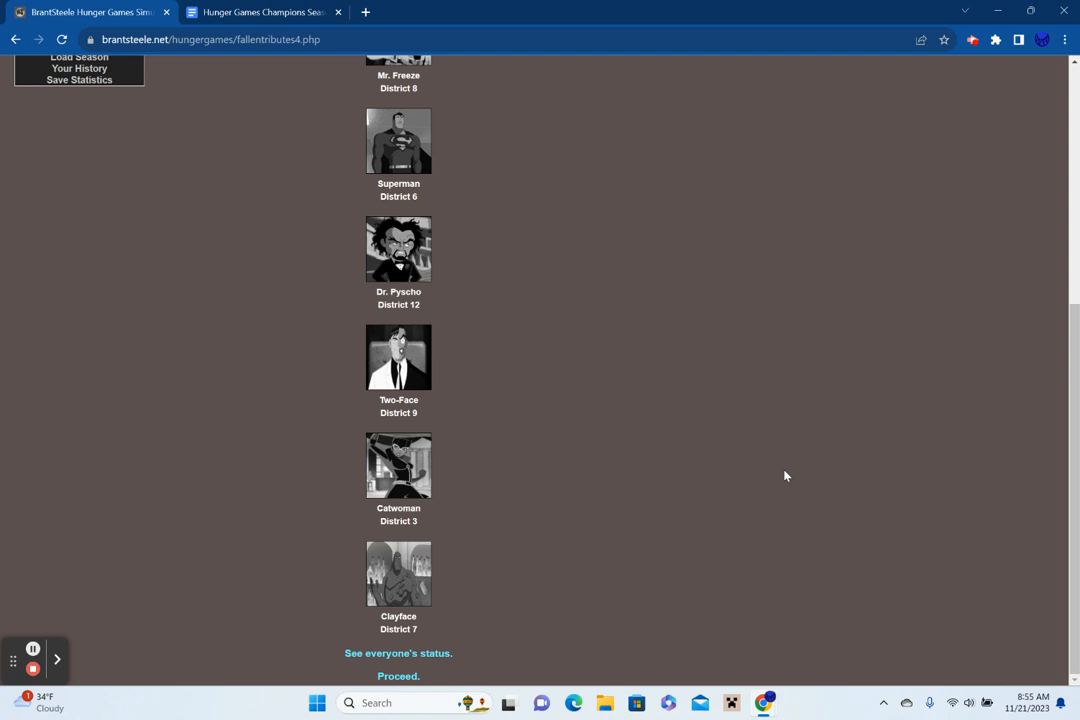
pyautogui.moveTo(769, 491)
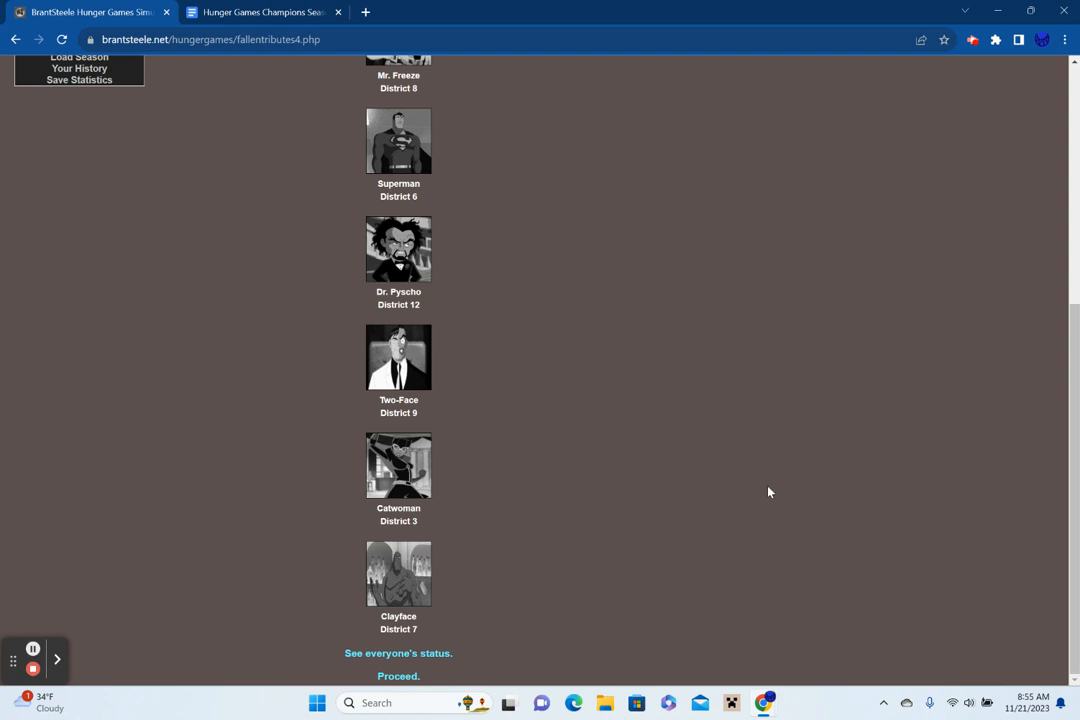
pyautogui.click(398, 653)
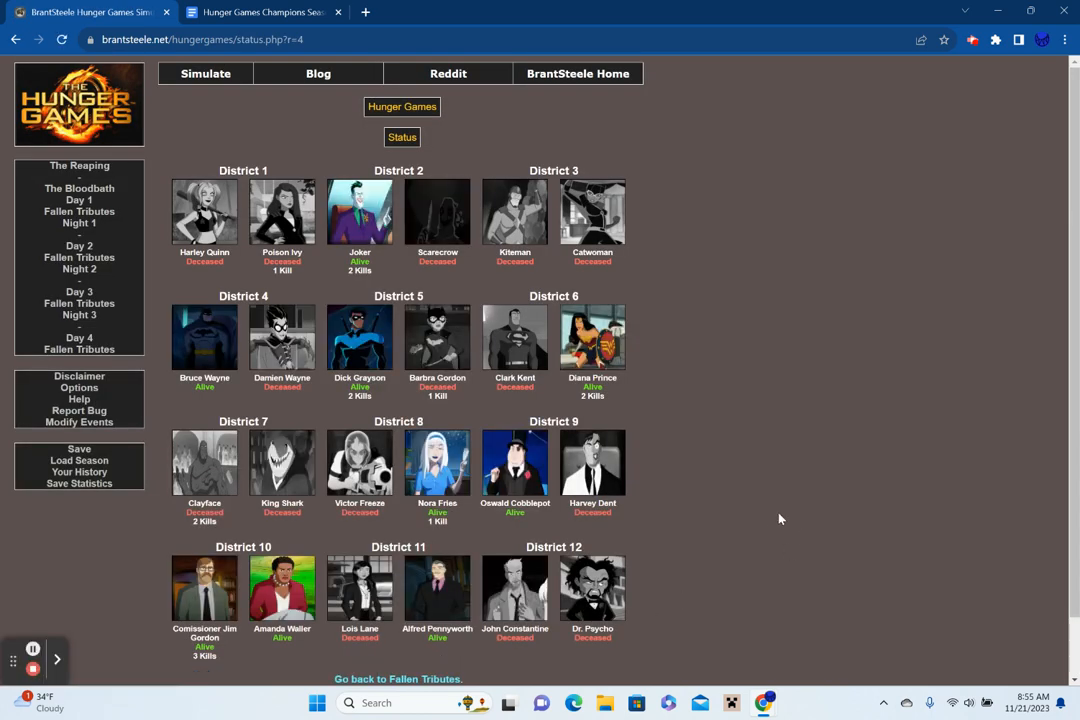
pyautogui.moveTo(195, 368)
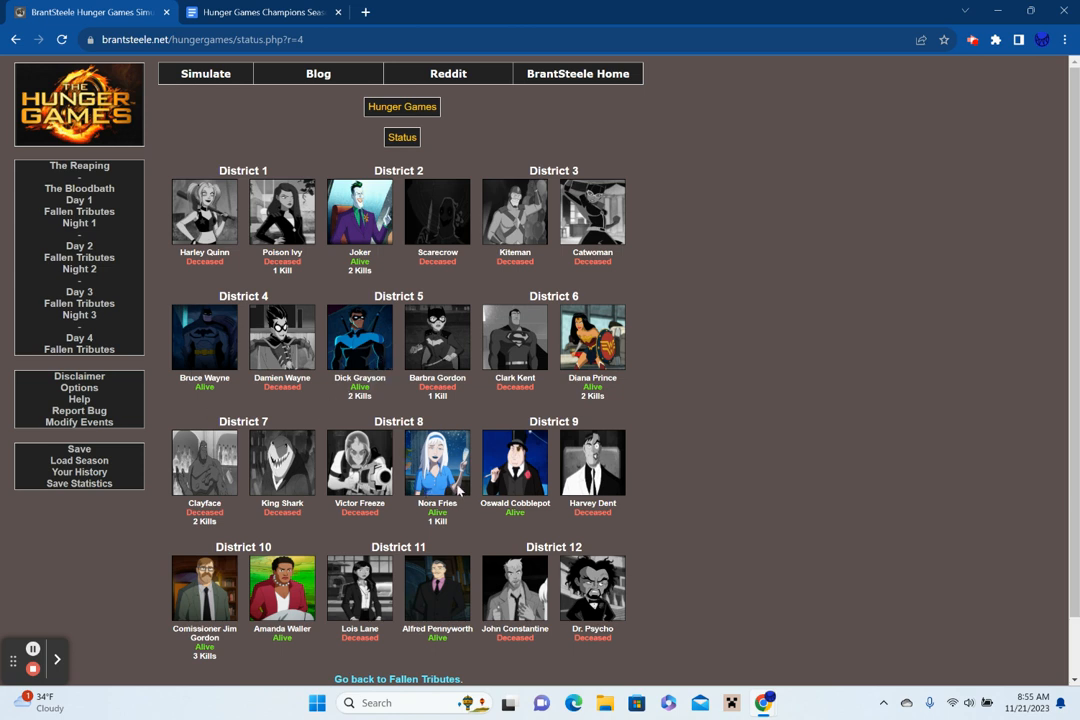
pyautogui.moveTo(450, 592)
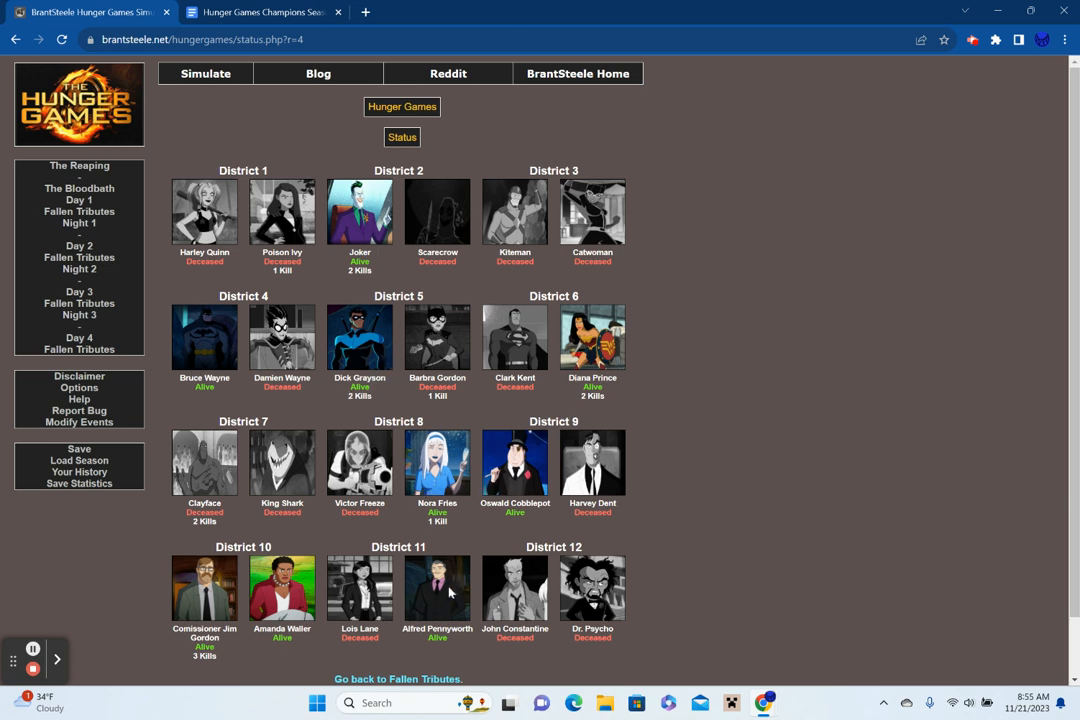
pyautogui.moveTo(999, 368)
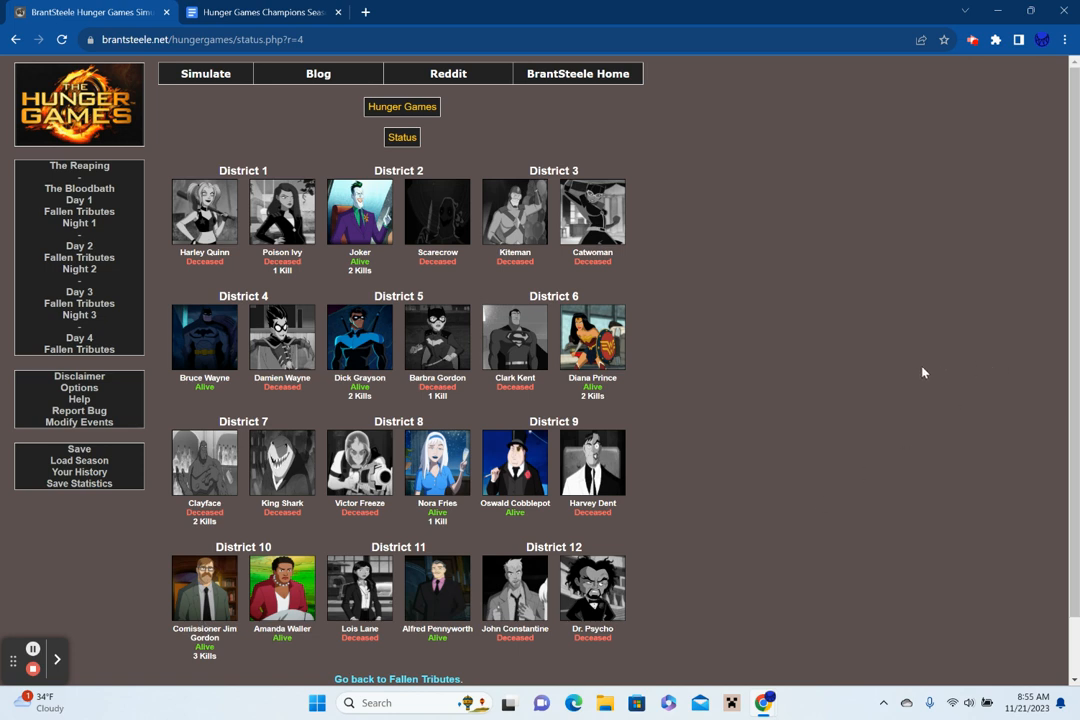
pyautogui.moveTo(622, 345)
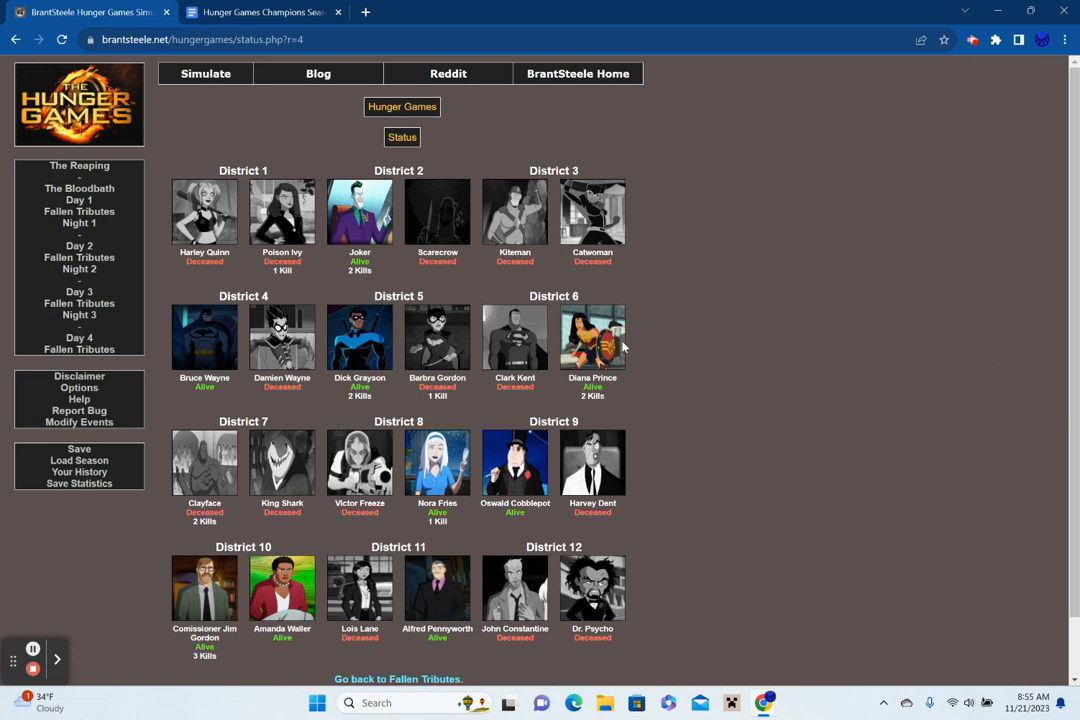
pyautogui.moveTo(592, 527)
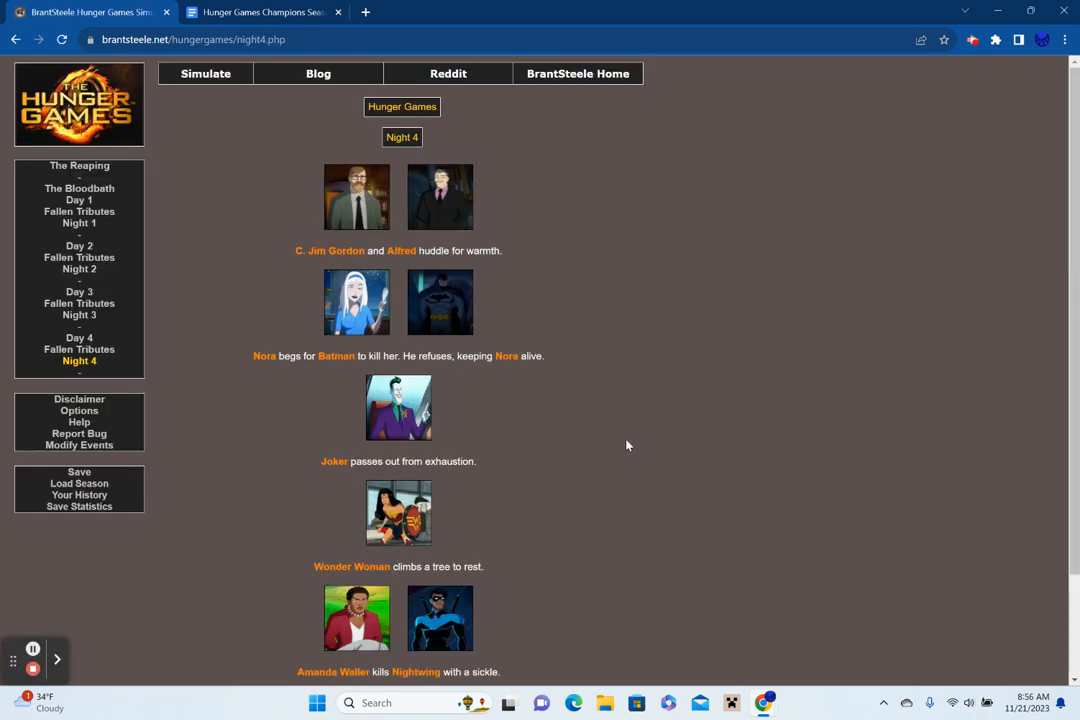
pyautogui.moveTo(673, 465)
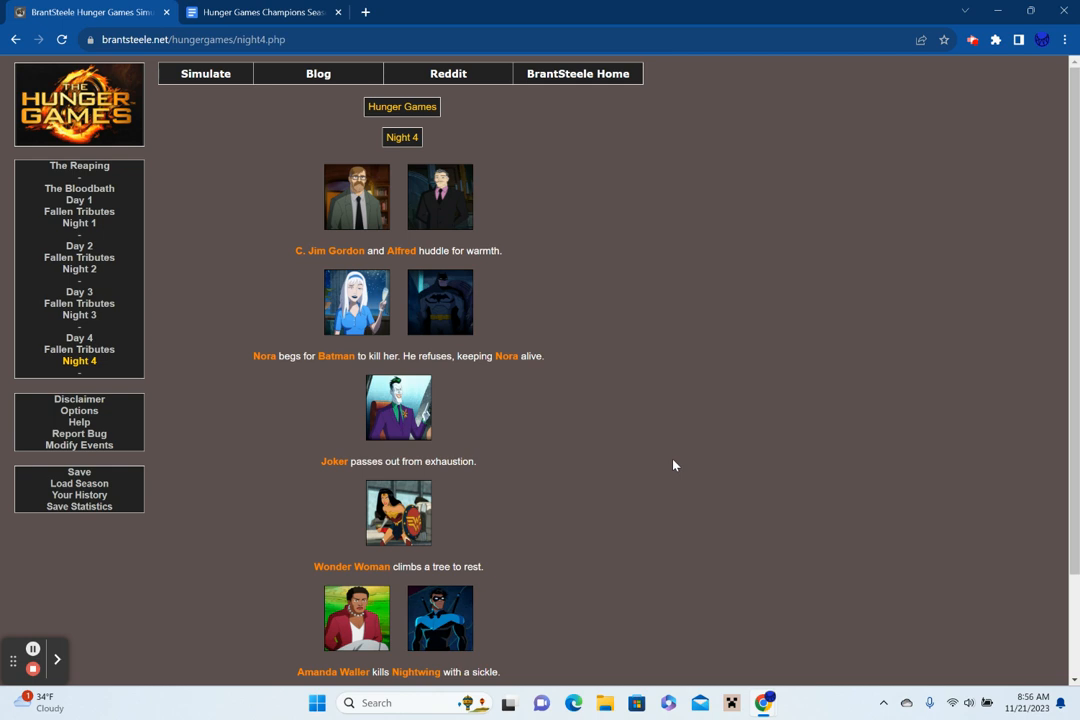
# Scroll through the Night 4 events, including Amanda Waller killing Nightwing.
pyautogui.scroll(-3)
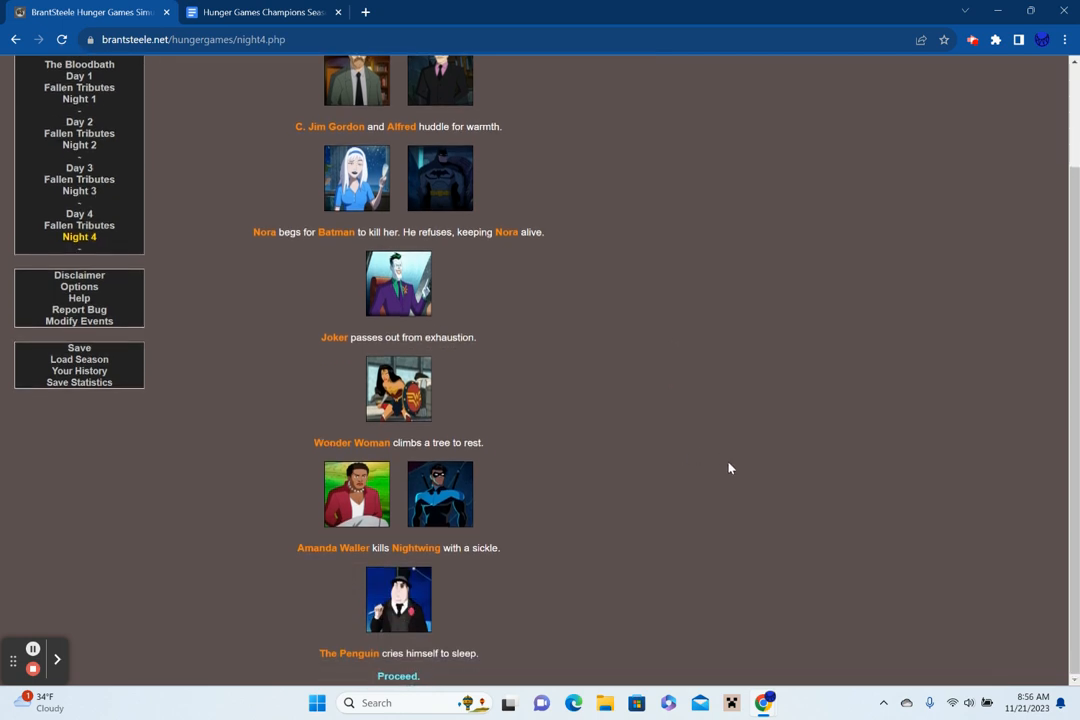
# Read The Feast, where Alfred burns Batman and Wonder Woman kills Gordon, then continue to Day 5.
pyautogui.click(398, 676)
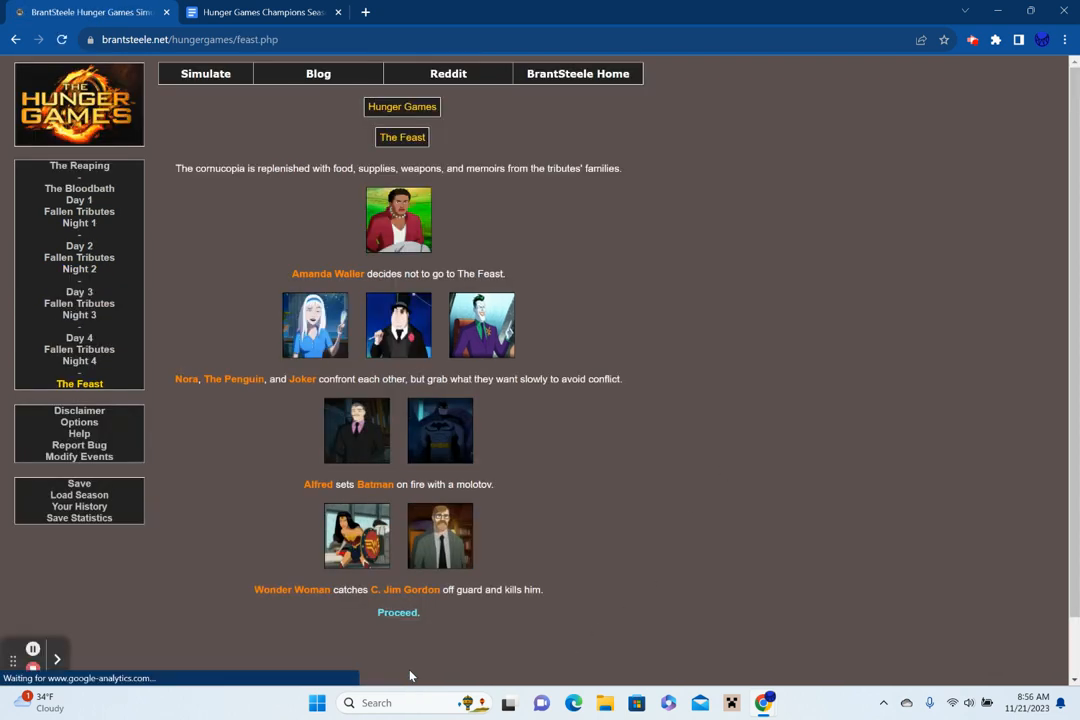
pyautogui.moveTo(786, 491)
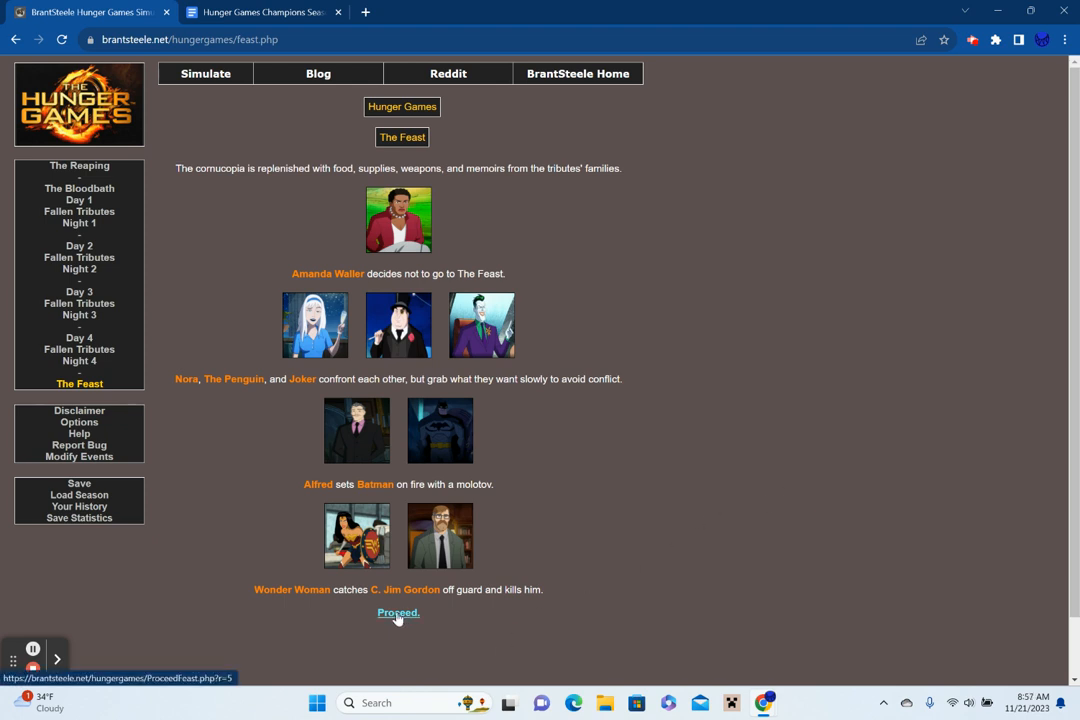
pyautogui.click(398, 612)
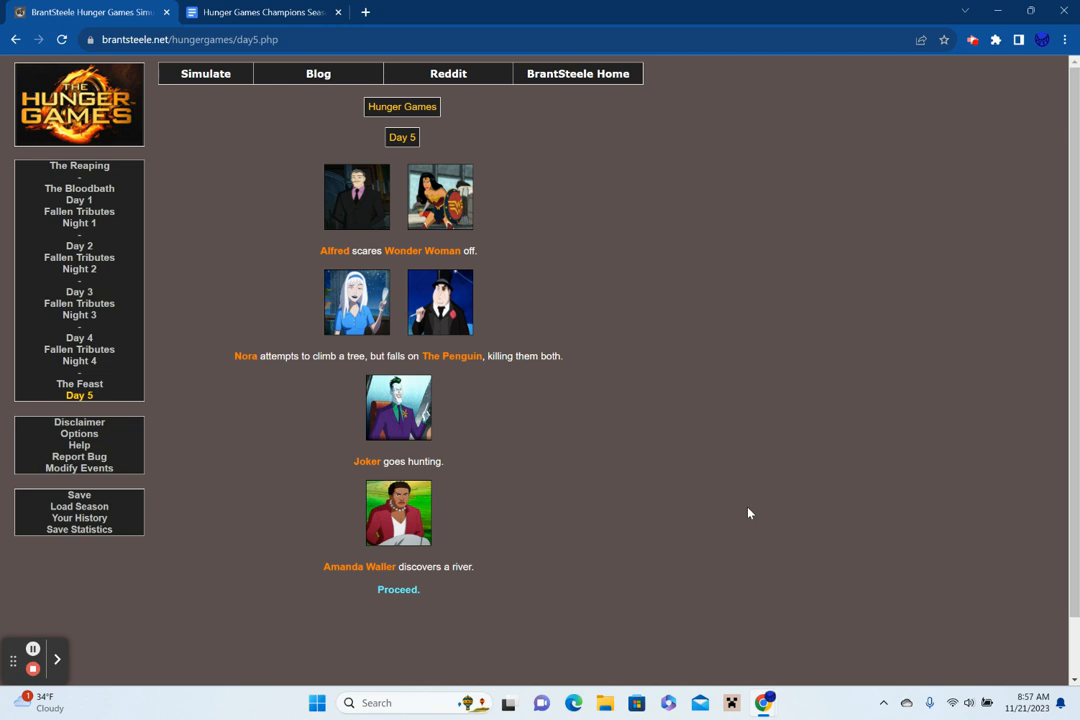
# Review the five Day 5 fallen tributes and the status board, then return to the list.
pyautogui.click(398, 589)
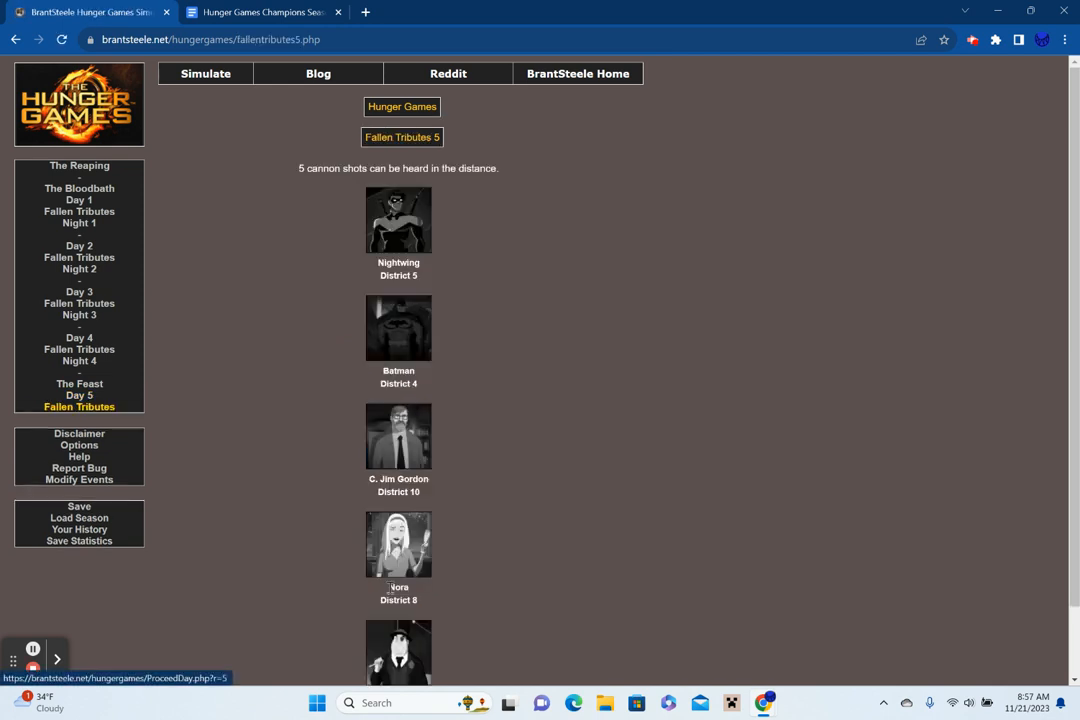
pyautogui.moveTo(775, 473)
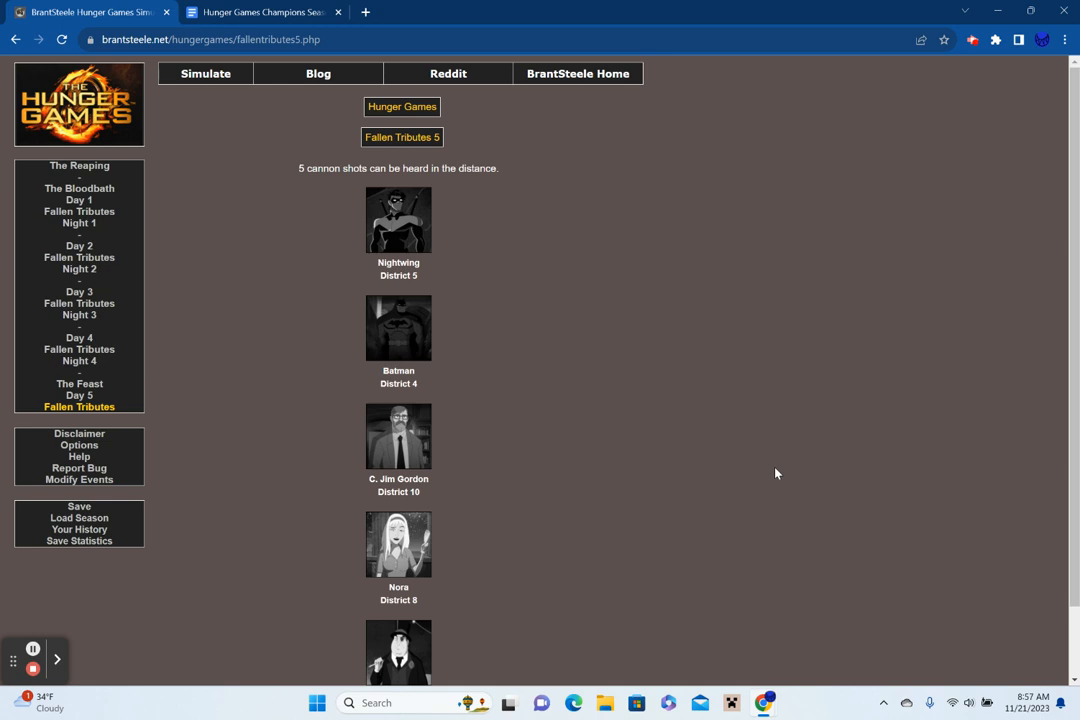
pyautogui.scroll(-3)
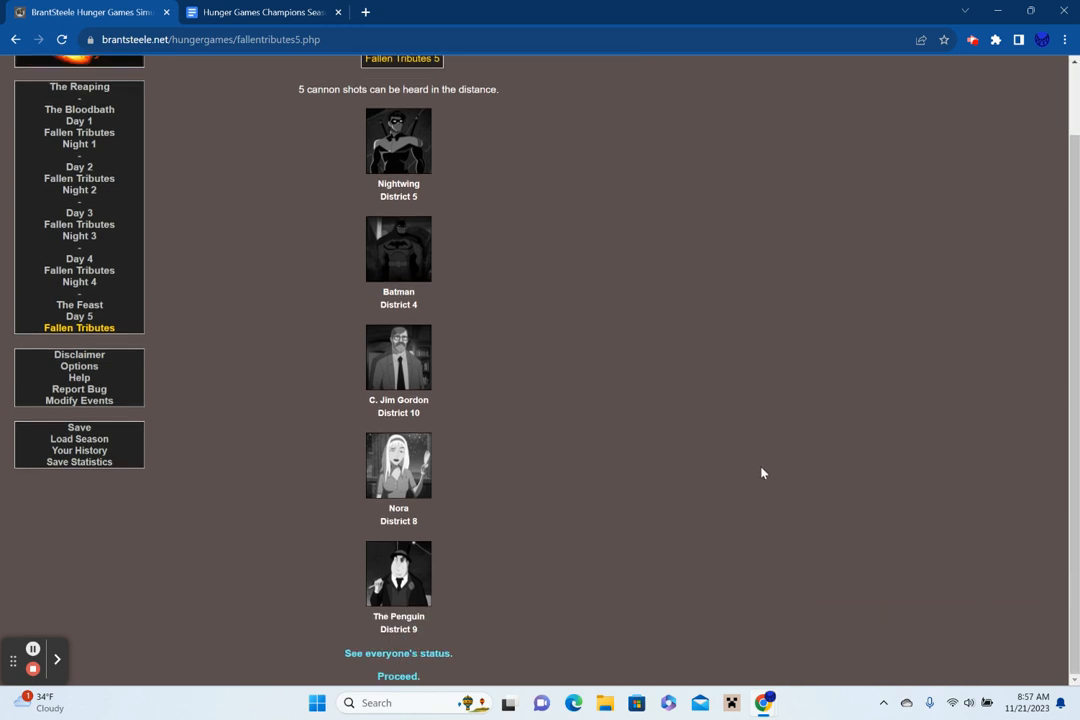
pyautogui.click(398, 653)
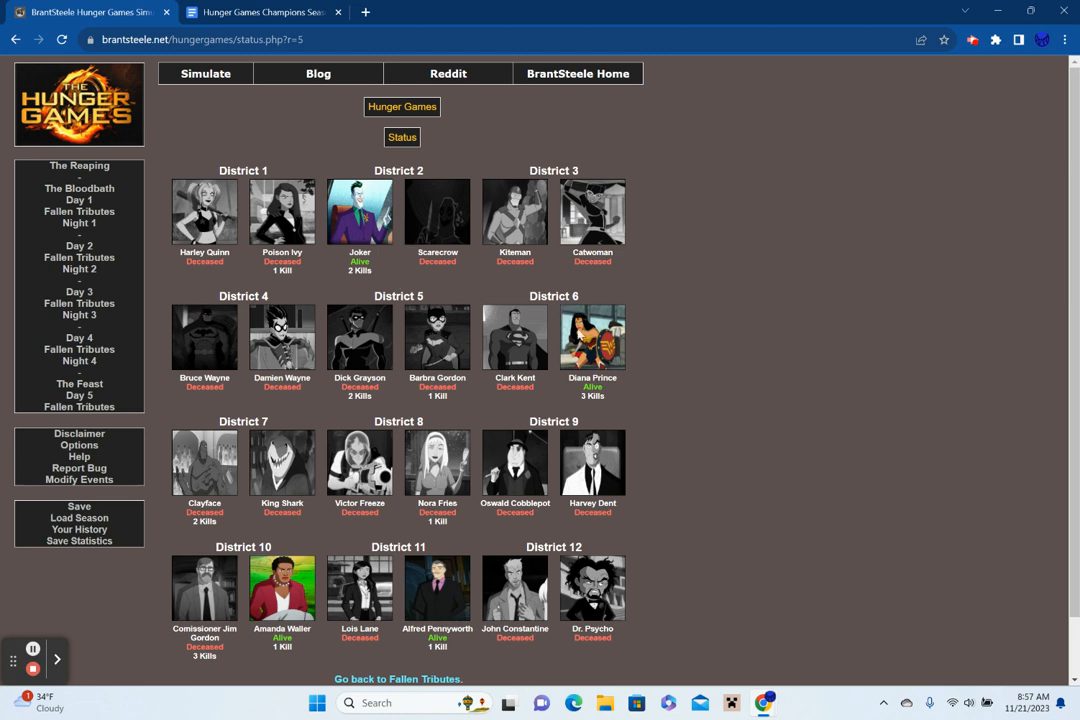
pyautogui.moveTo(886, 487)
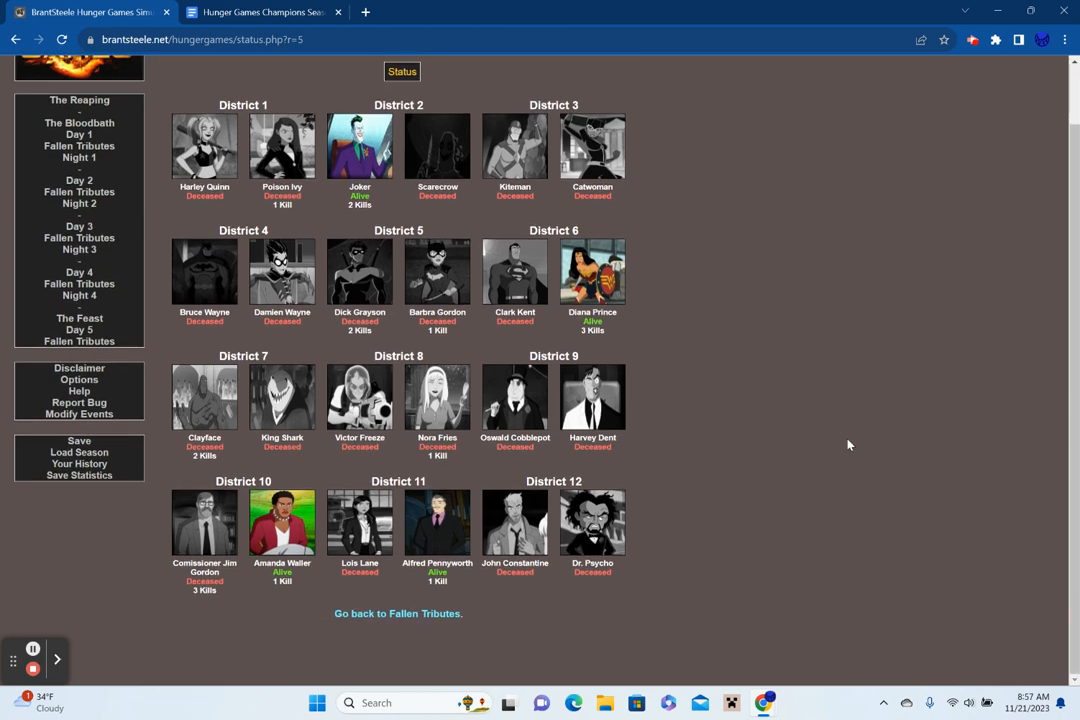
pyautogui.moveTo(397, 613)
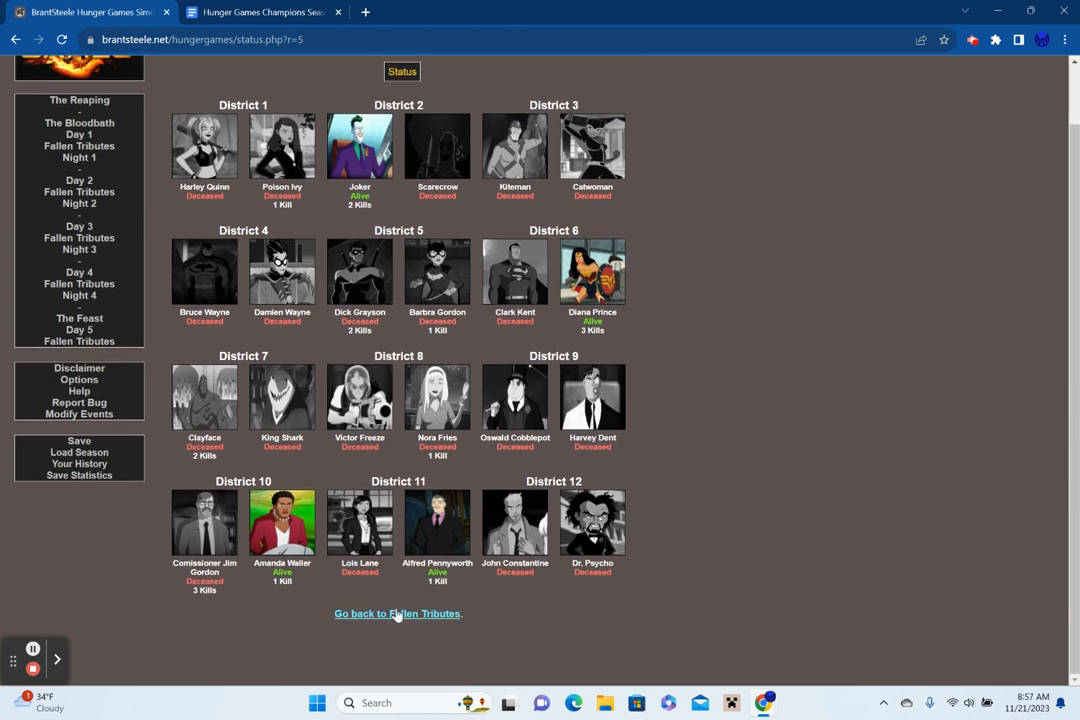
pyautogui.click(396, 613)
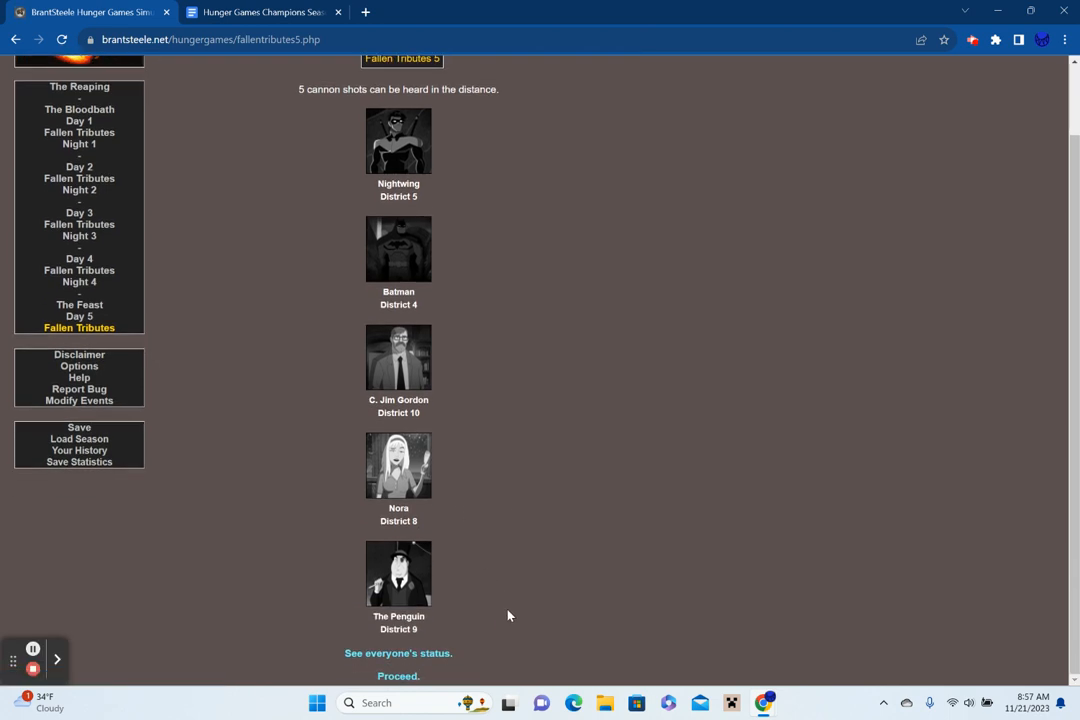
# Advance through Night 5, Day 6, its fallen tributes and status, and Night 6 to Day 7.
pyautogui.click(398, 676)
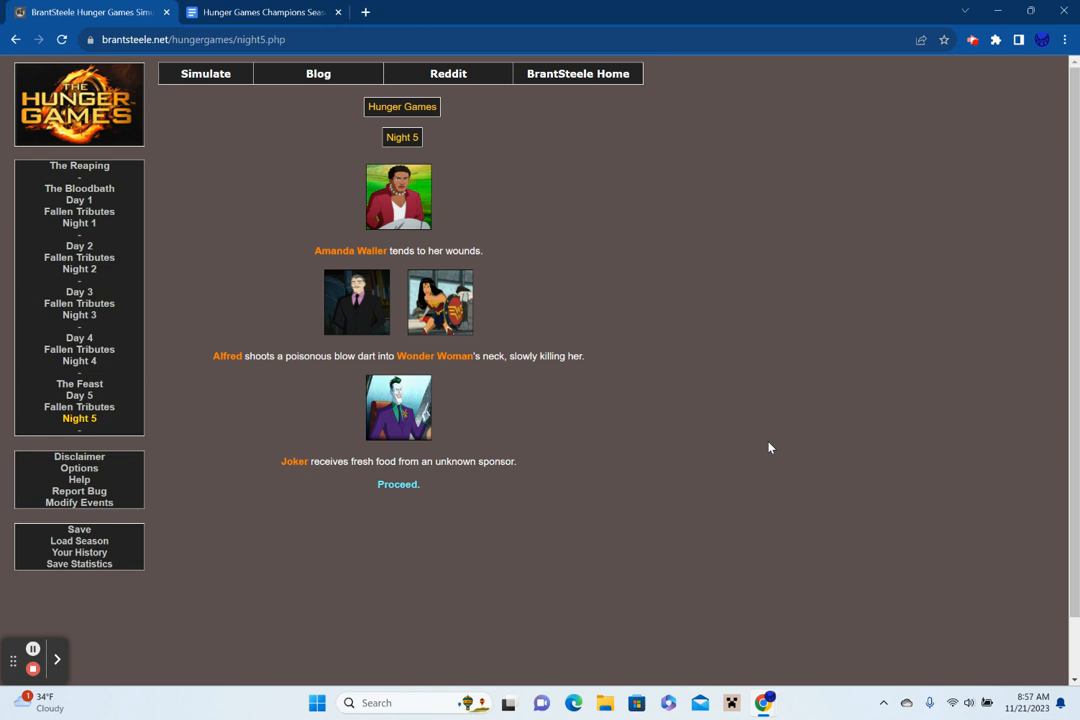
pyautogui.moveTo(493, 548)
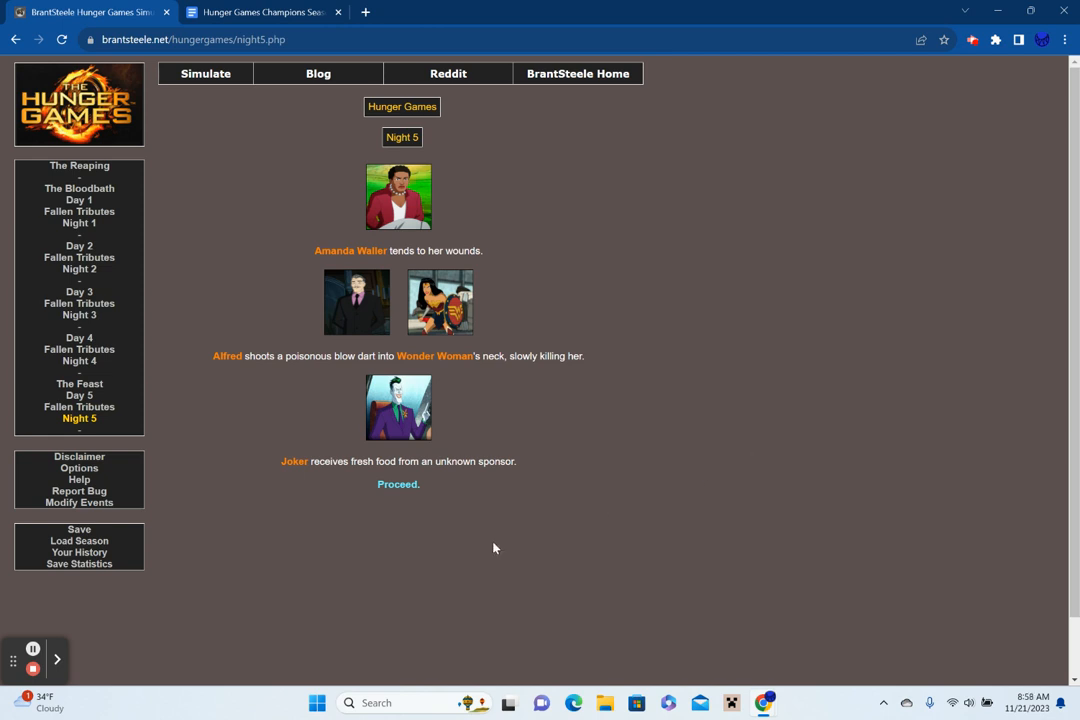
pyautogui.click(398, 484)
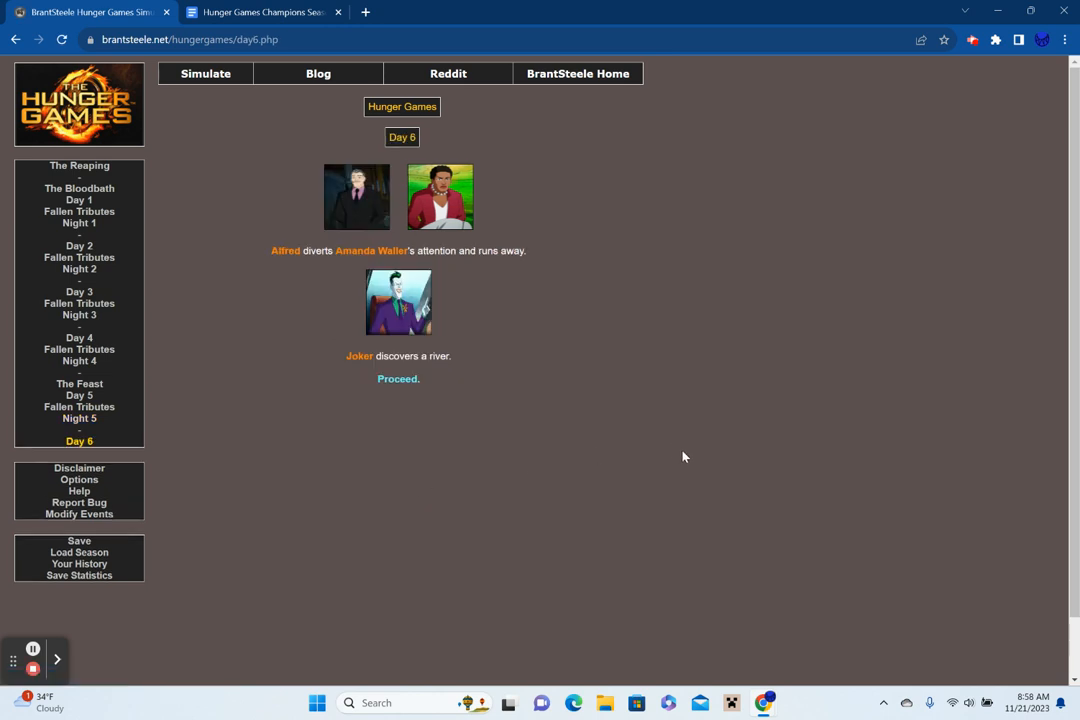
pyautogui.moveTo(604, 431)
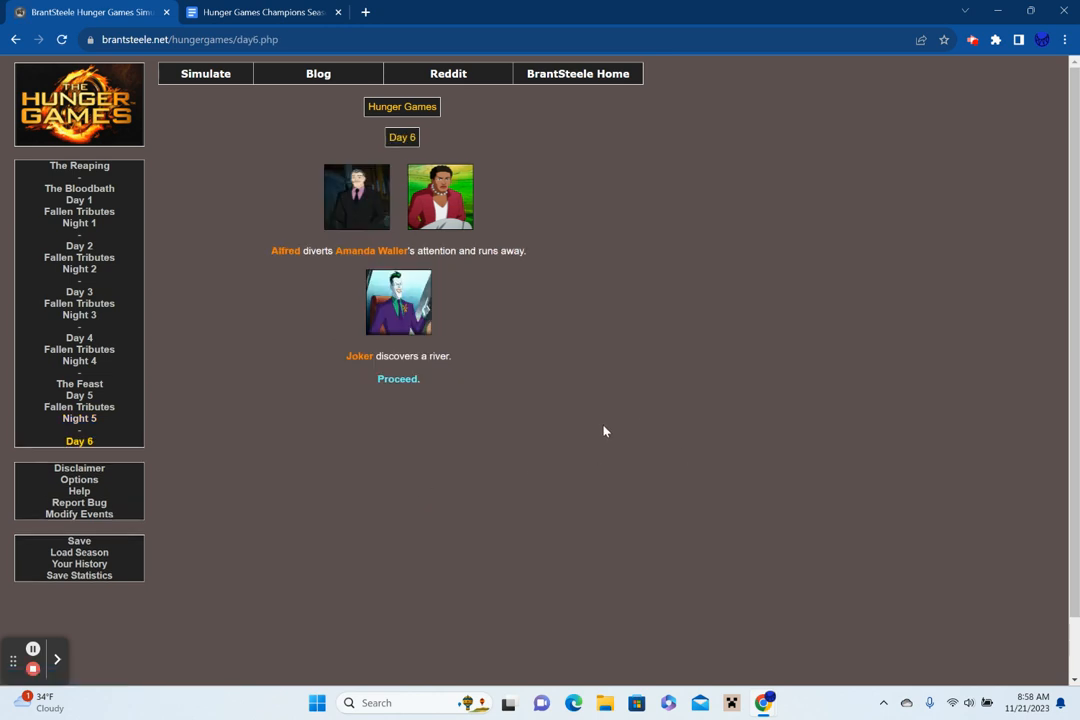
pyautogui.click(398, 378)
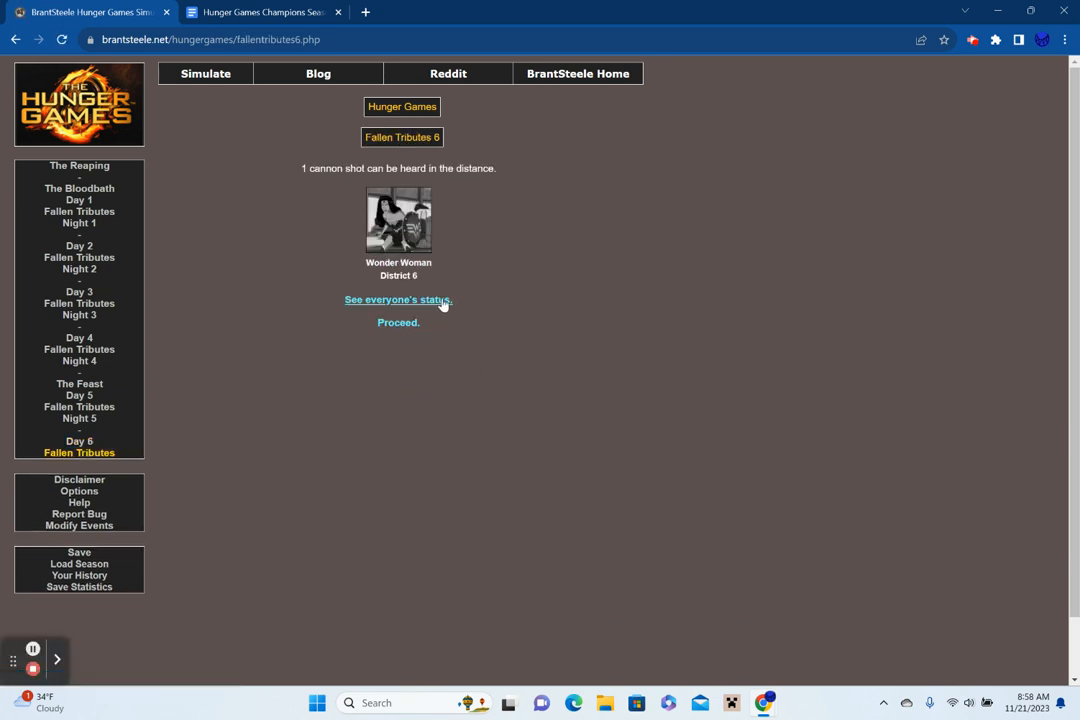
pyautogui.moveTo(425, 305)
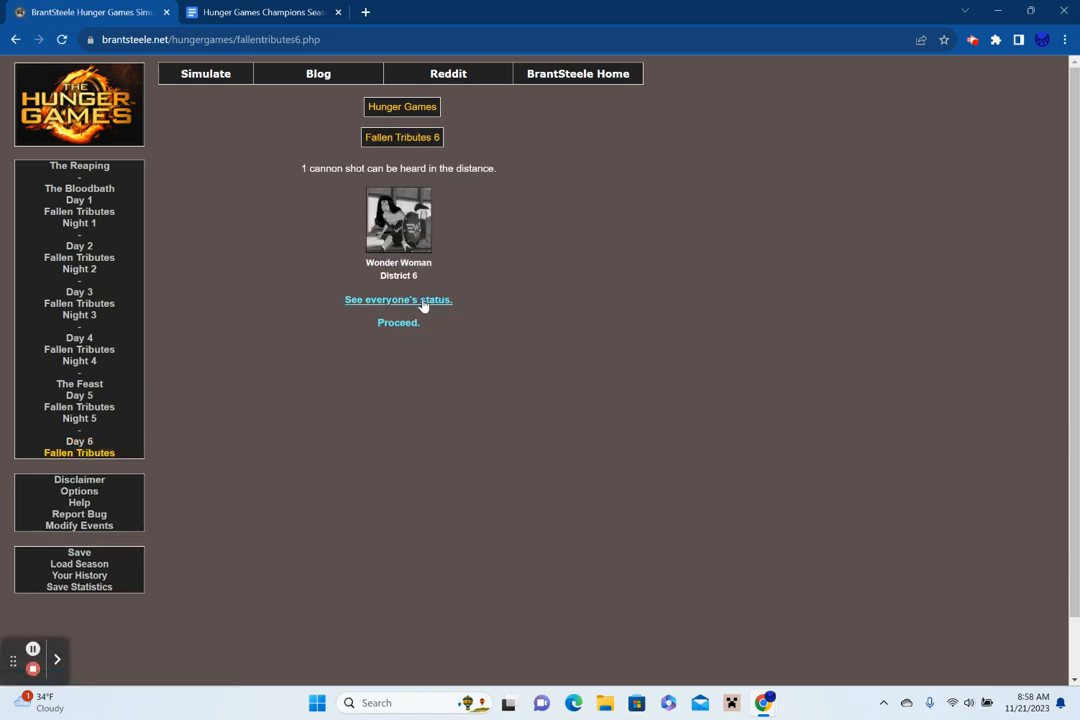
pyautogui.click(398, 299)
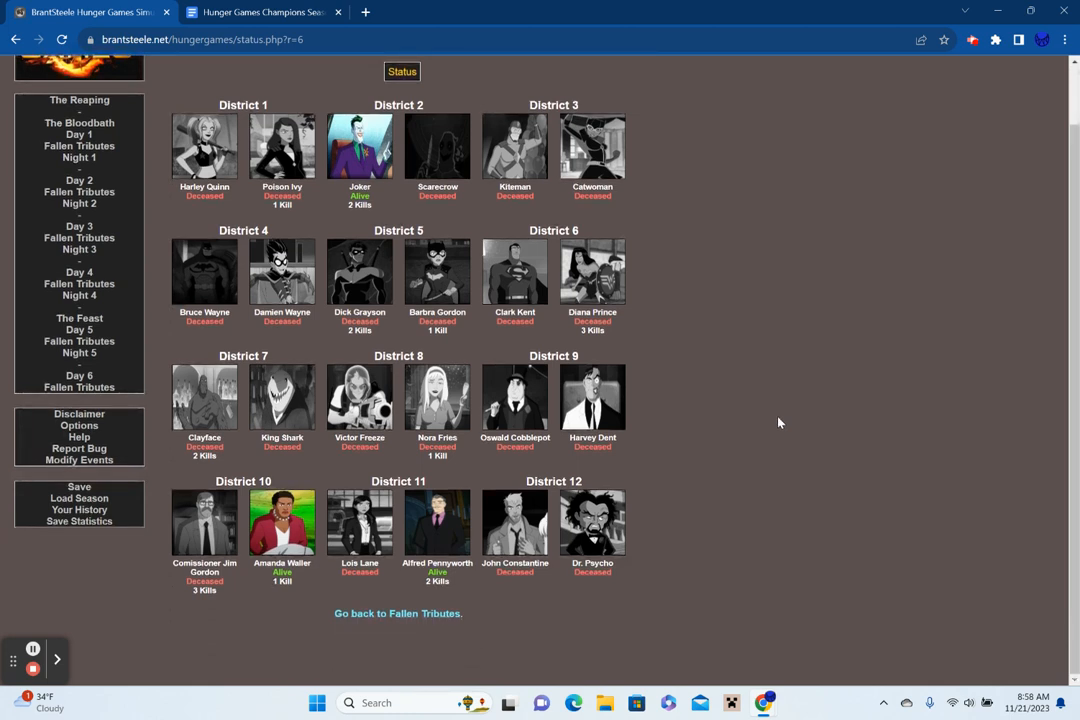
pyautogui.moveTo(242, 178)
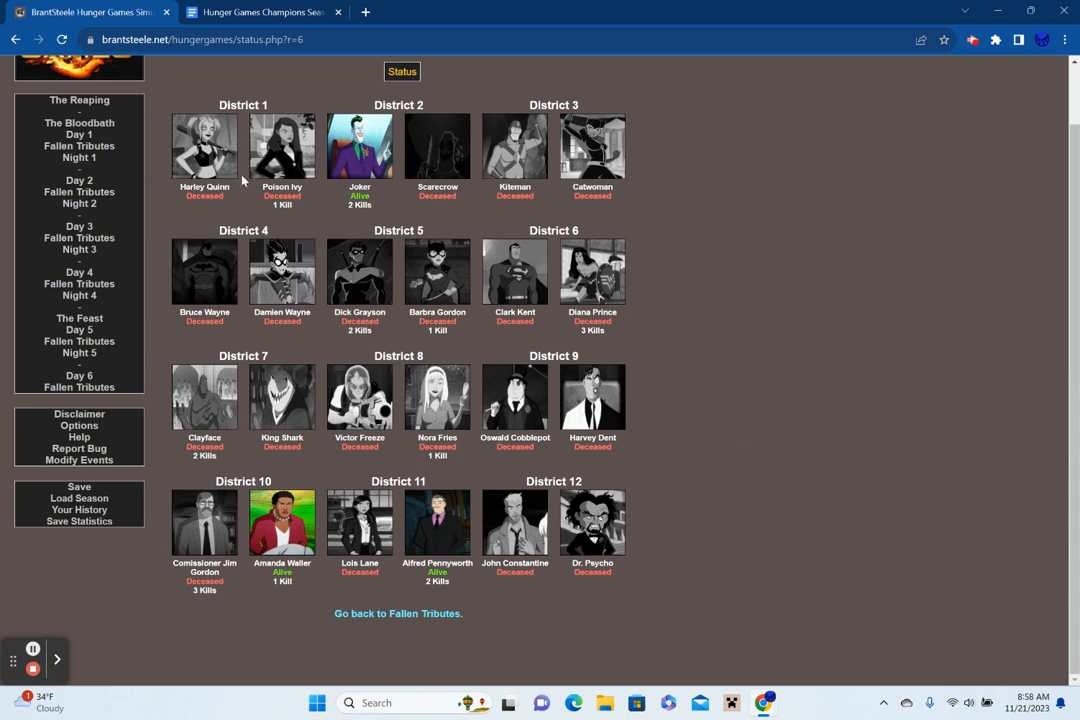
pyautogui.moveTo(596, 301)
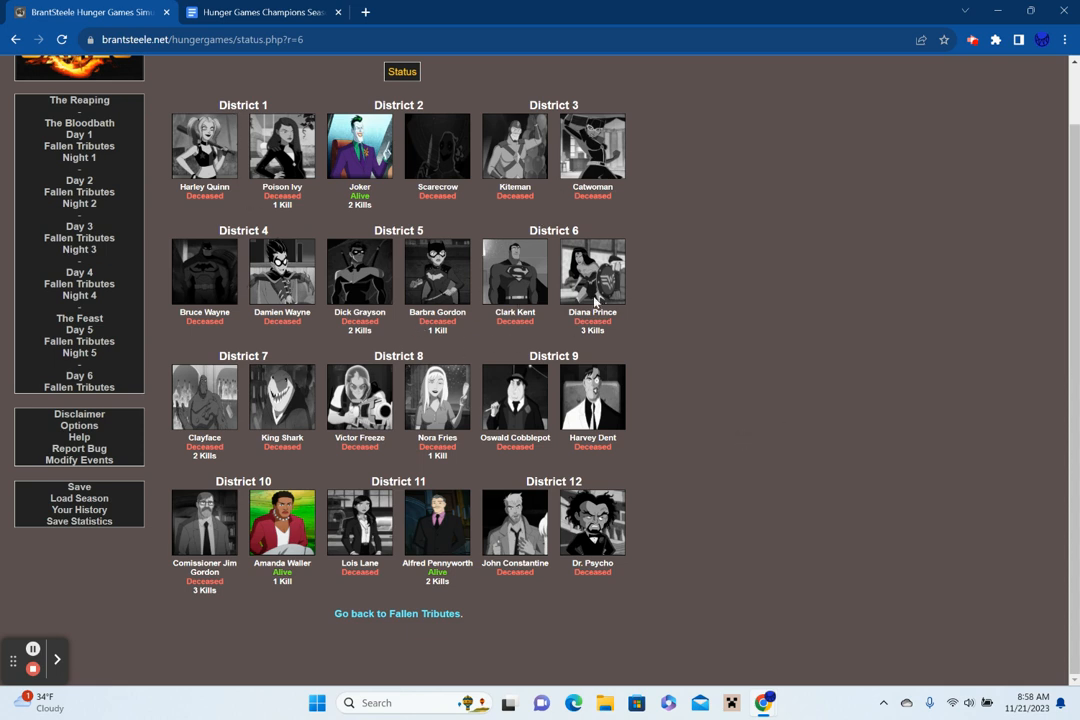
pyautogui.moveTo(385, 627)
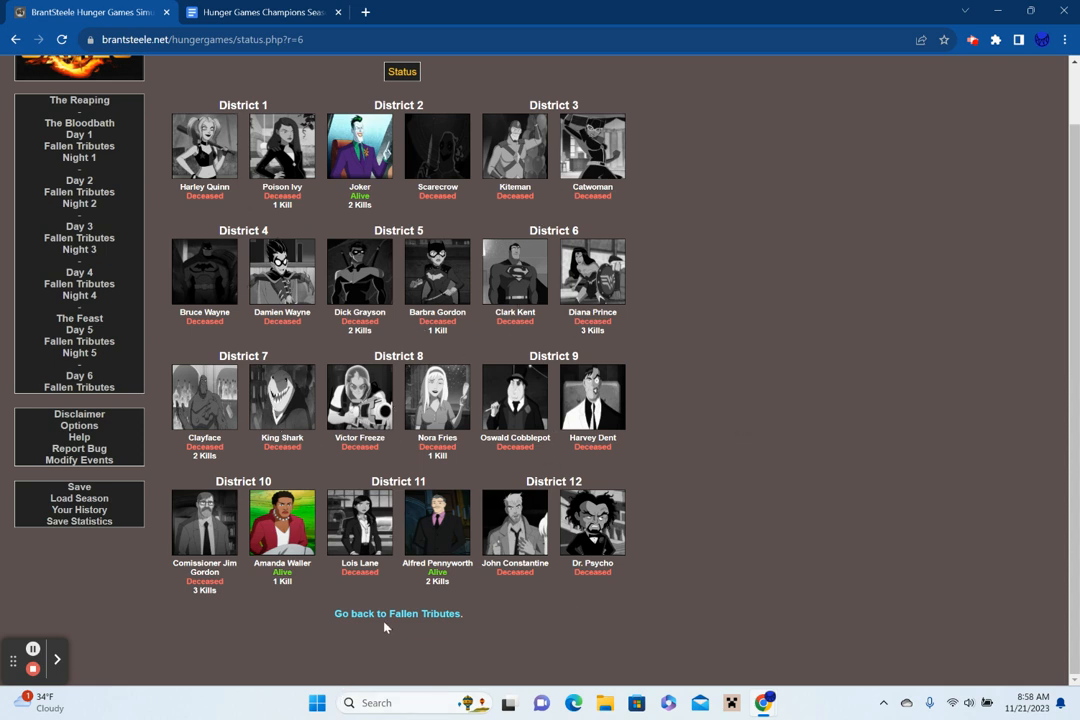
pyautogui.moveTo(800, 524)
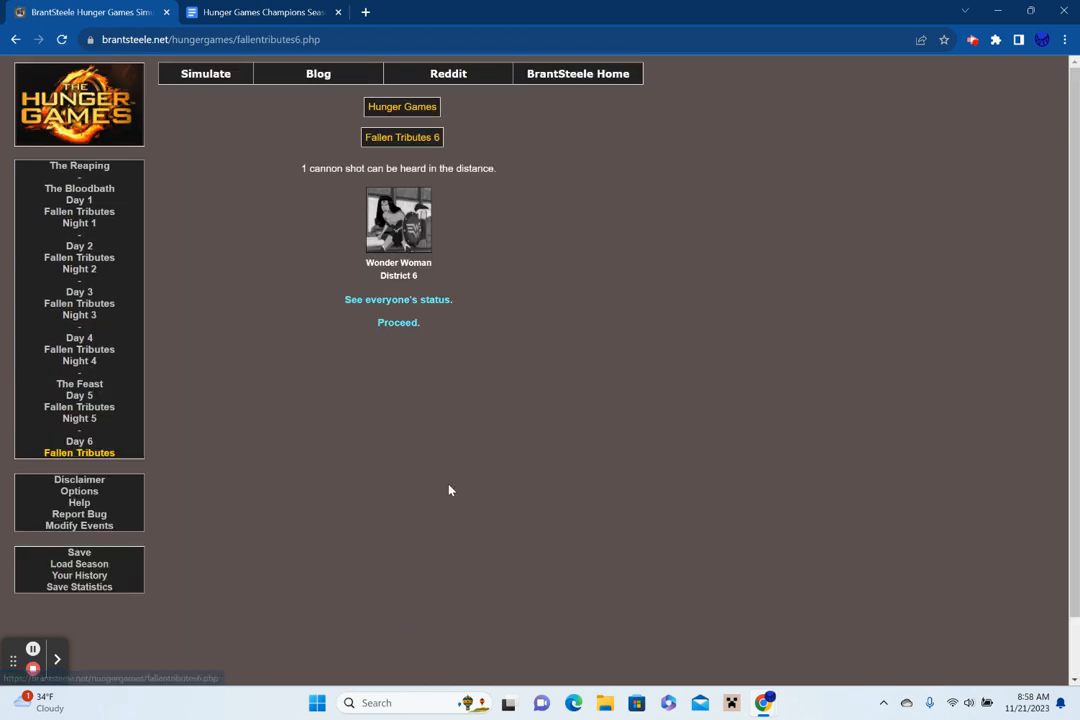
pyautogui.click(398, 322)
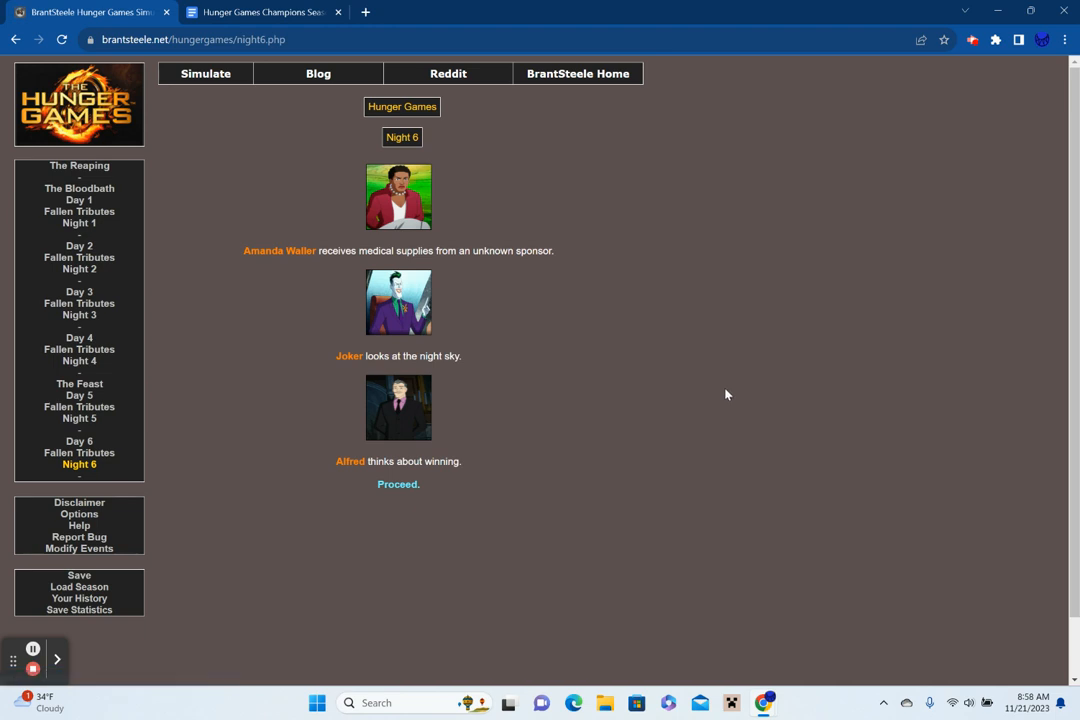
pyautogui.moveTo(737, 360)
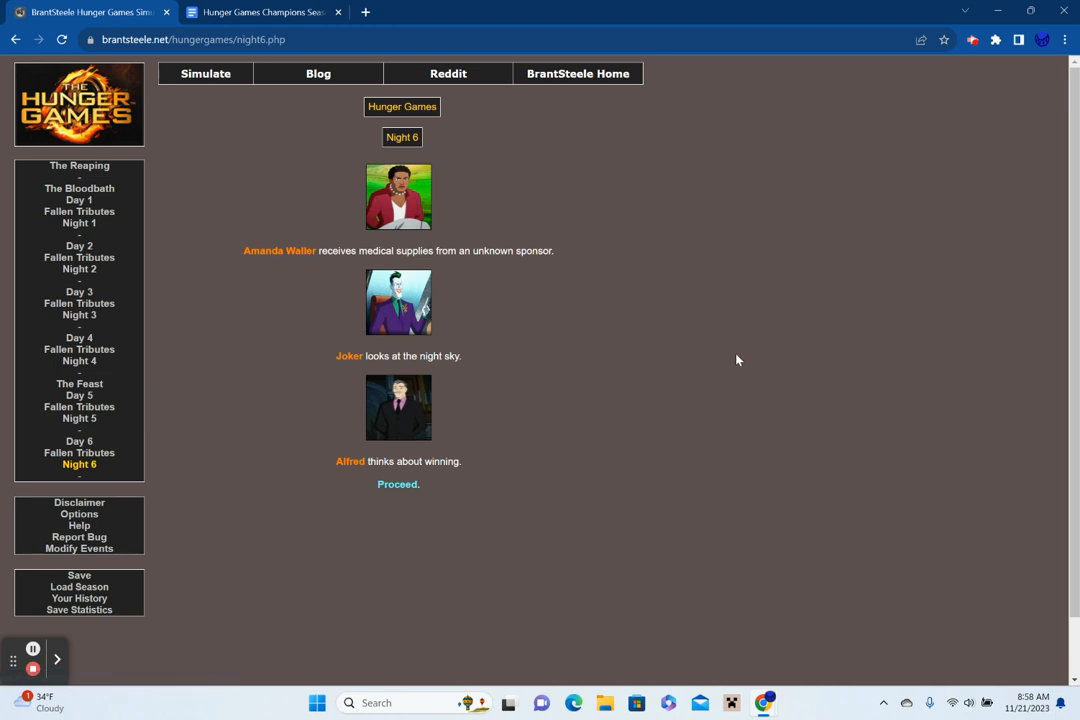
pyautogui.moveTo(402, 544)
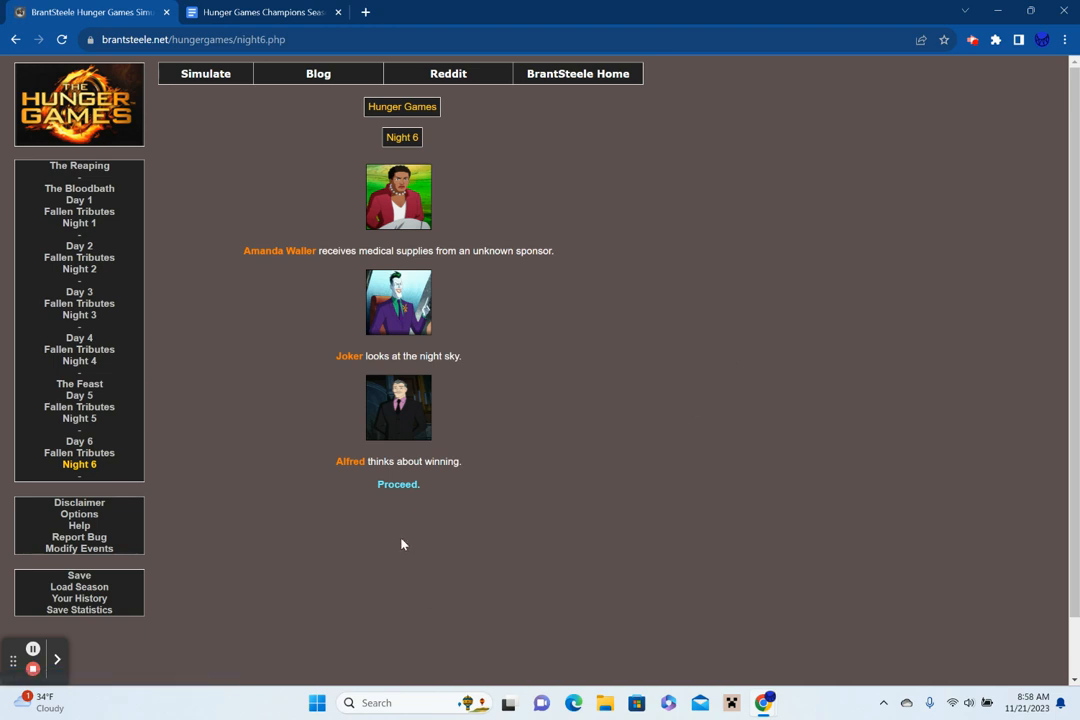
pyautogui.click(398, 484)
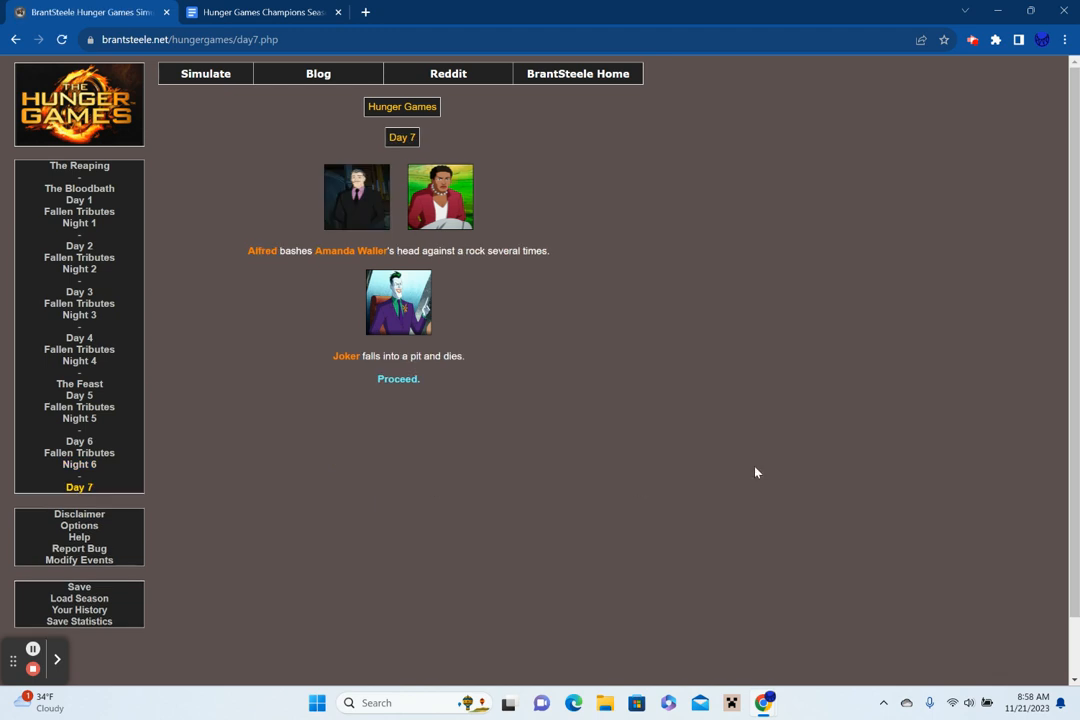
pyautogui.moveTo(399, 390)
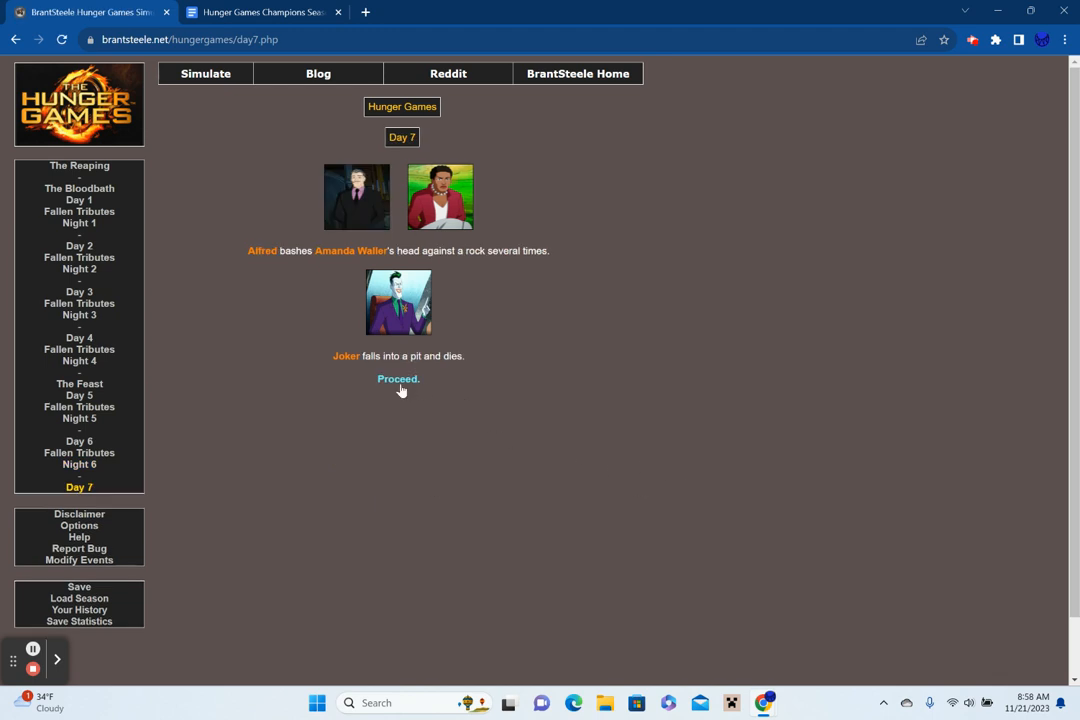
# Pass the Day 7 fallen tributes to reach Alfred's winner announcement.
pyautogui.click(398, 378)
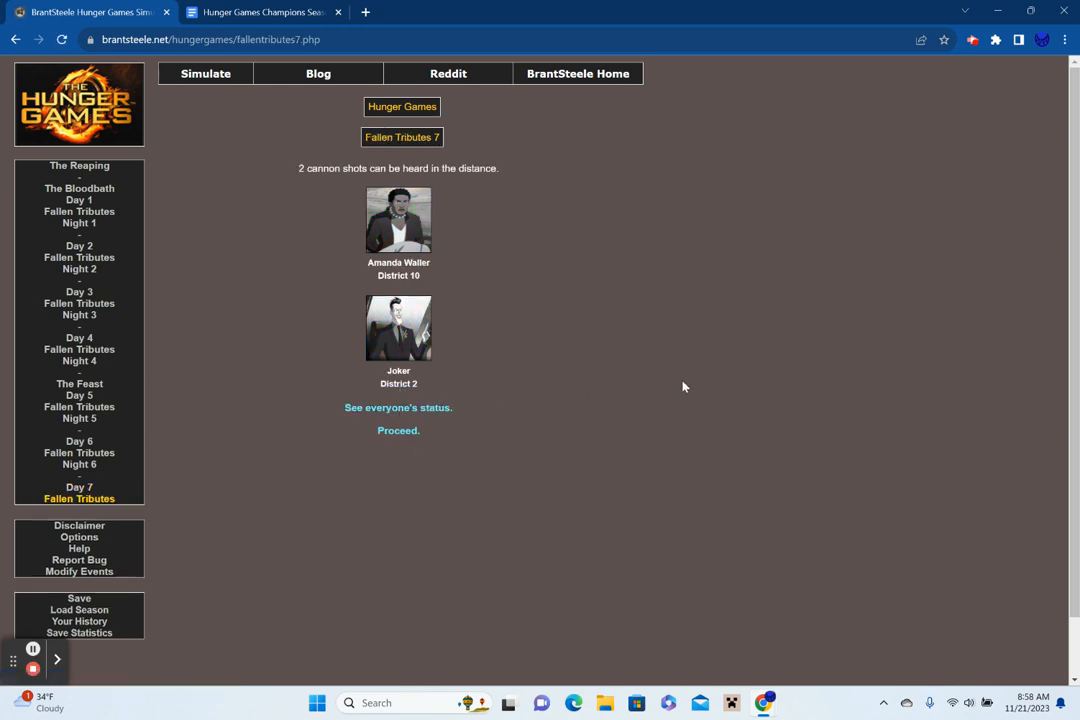
pyautogui.moveTo(398, 430)
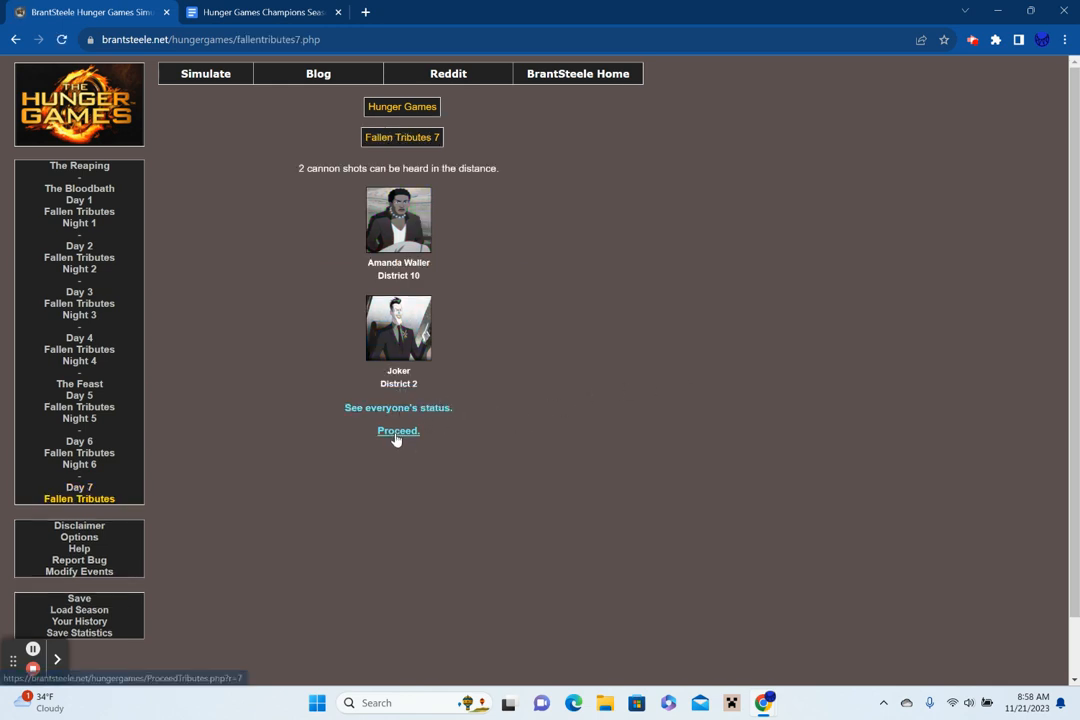
pyautogui.click(398, 430)
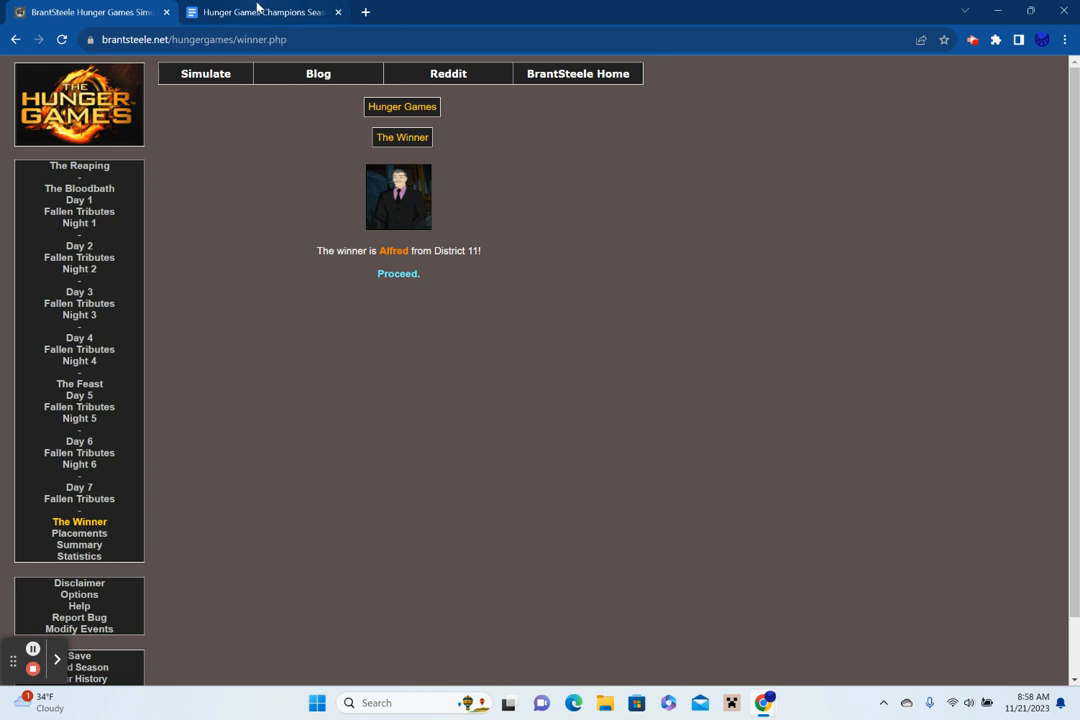
# Record 'Alfred Pennyworth (Harley Quinn)' as champions list item 4 and start item 5.
pyautogui.click(263, 12)
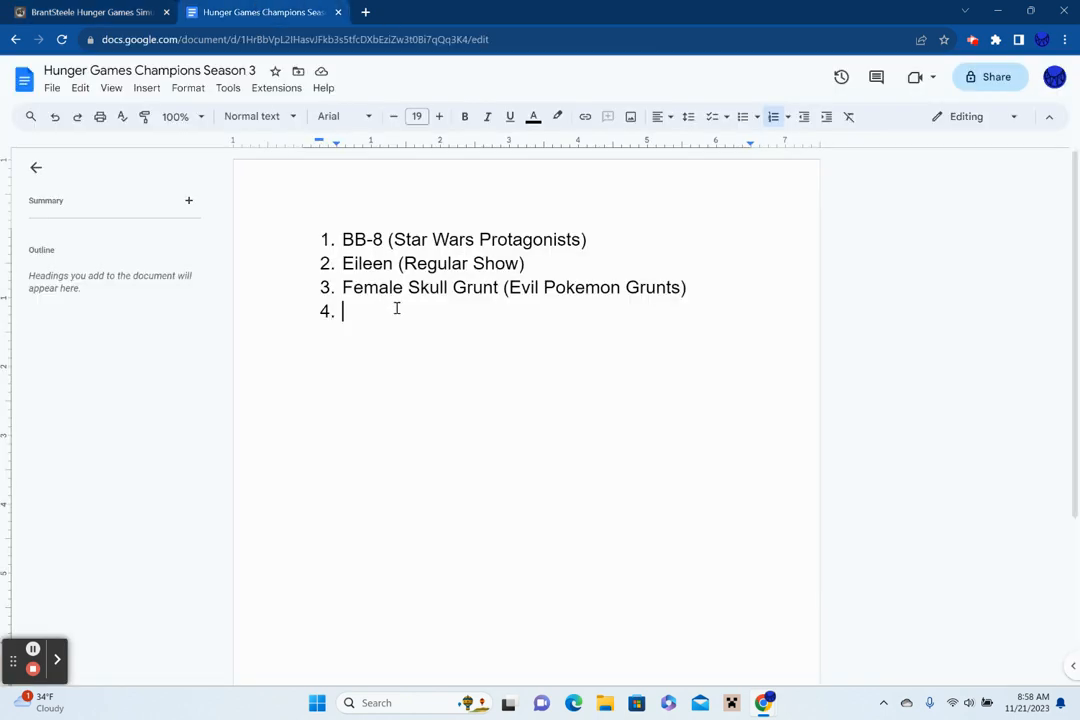
pyautogui.write('Alf')
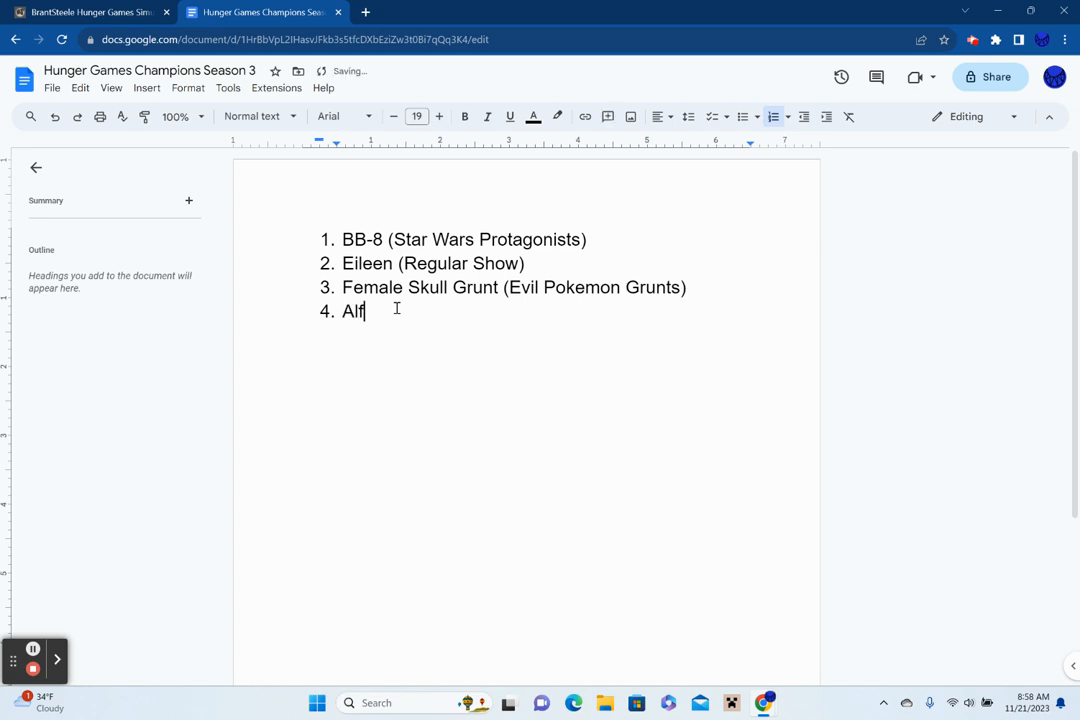
pyautogui.write('red Pe')
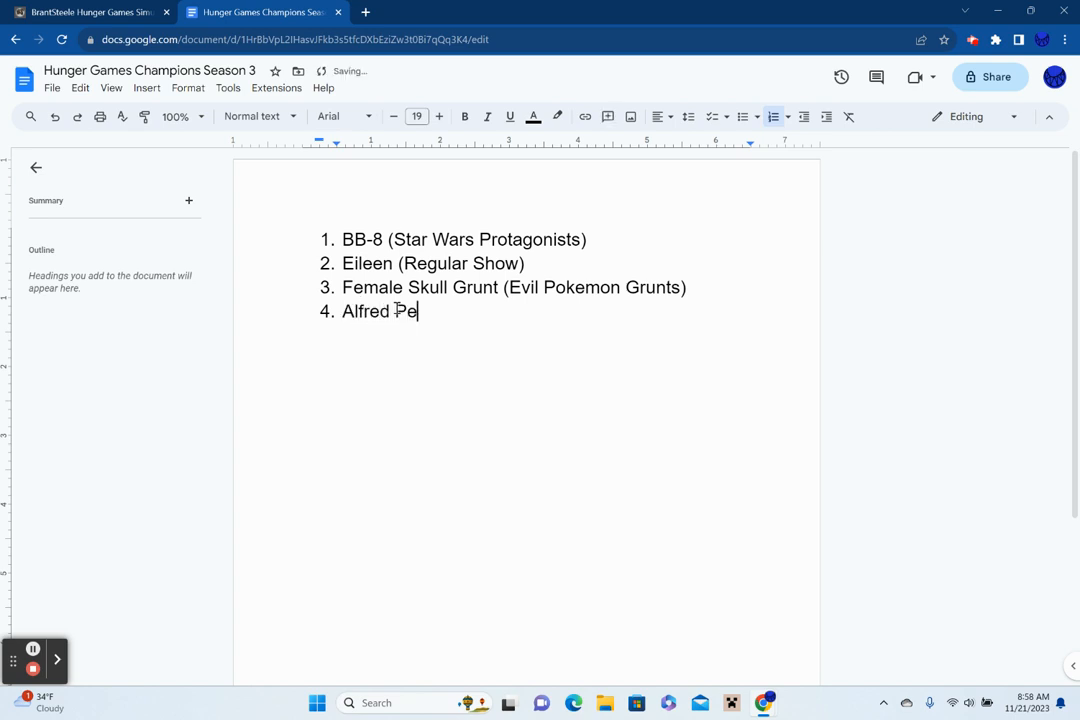
pyautogui.write('nnywor')
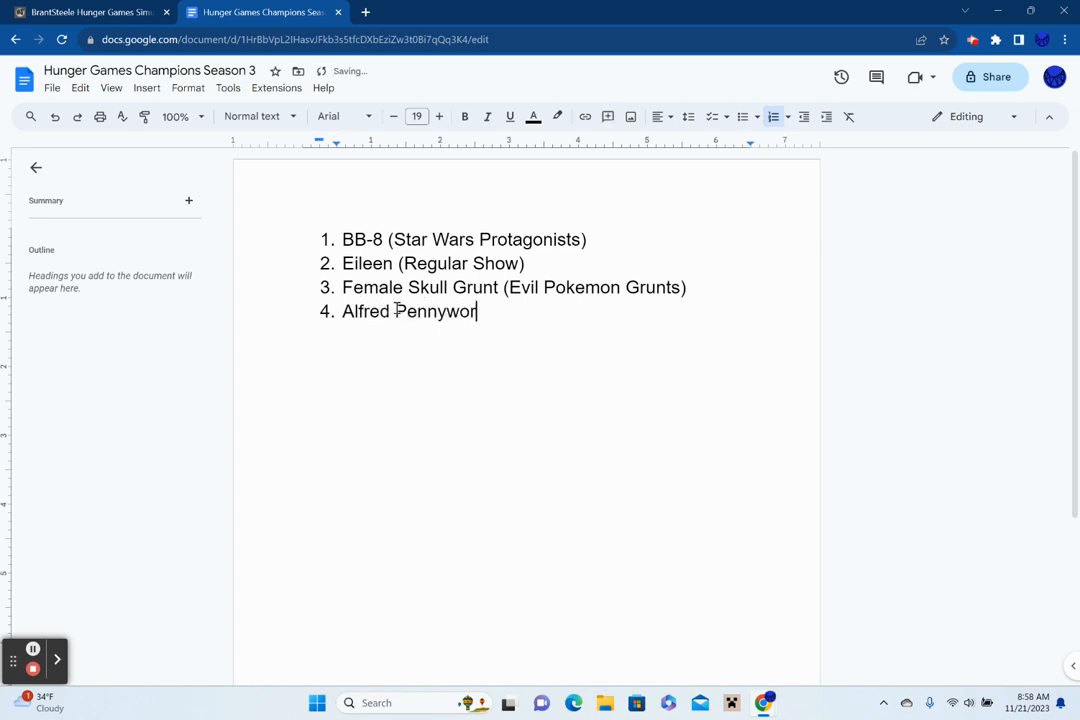
pyautogui.write('th (Ha')
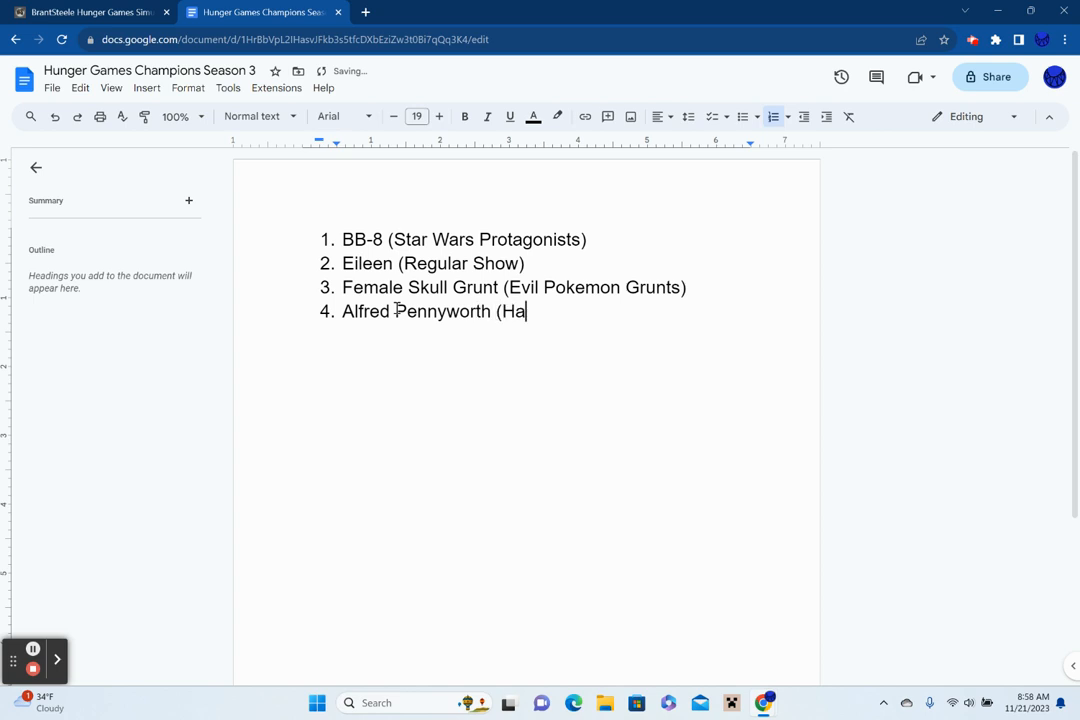
pyautogui.write('rley')
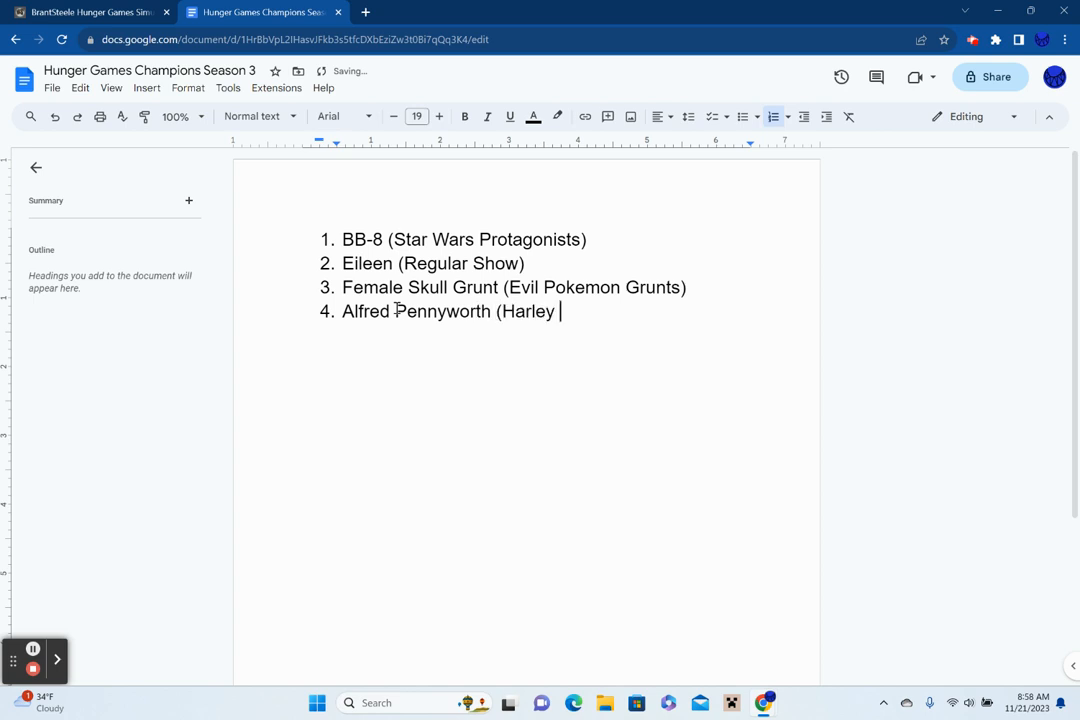
pyautogui.write('Quinn')
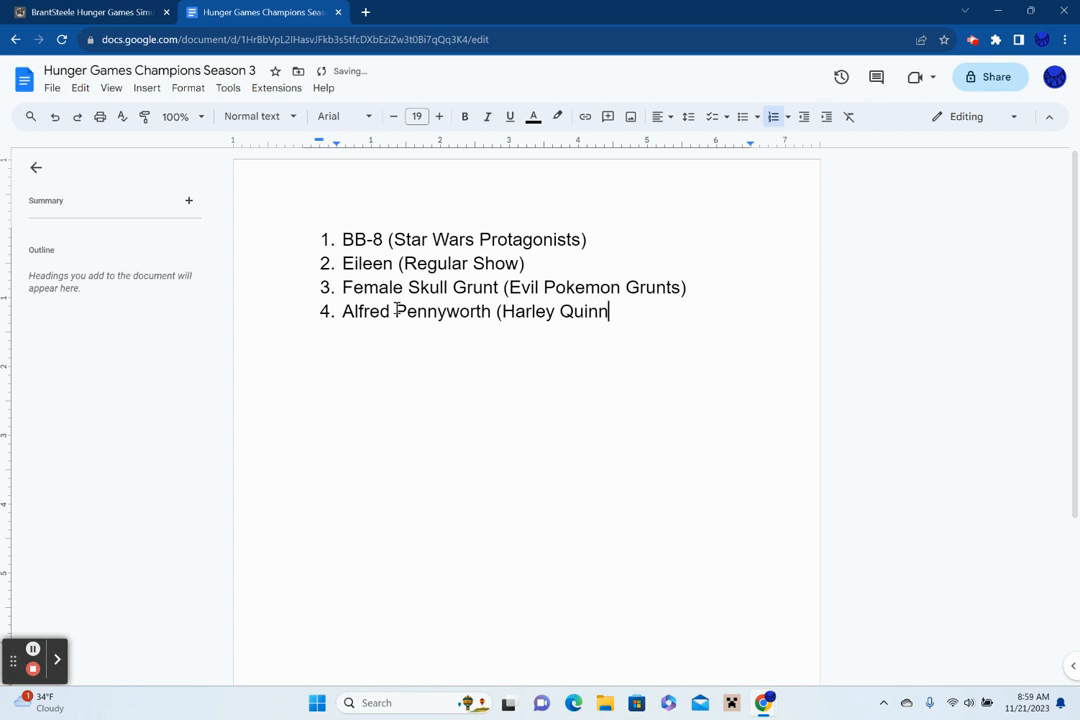
pyautogui.press('enter')
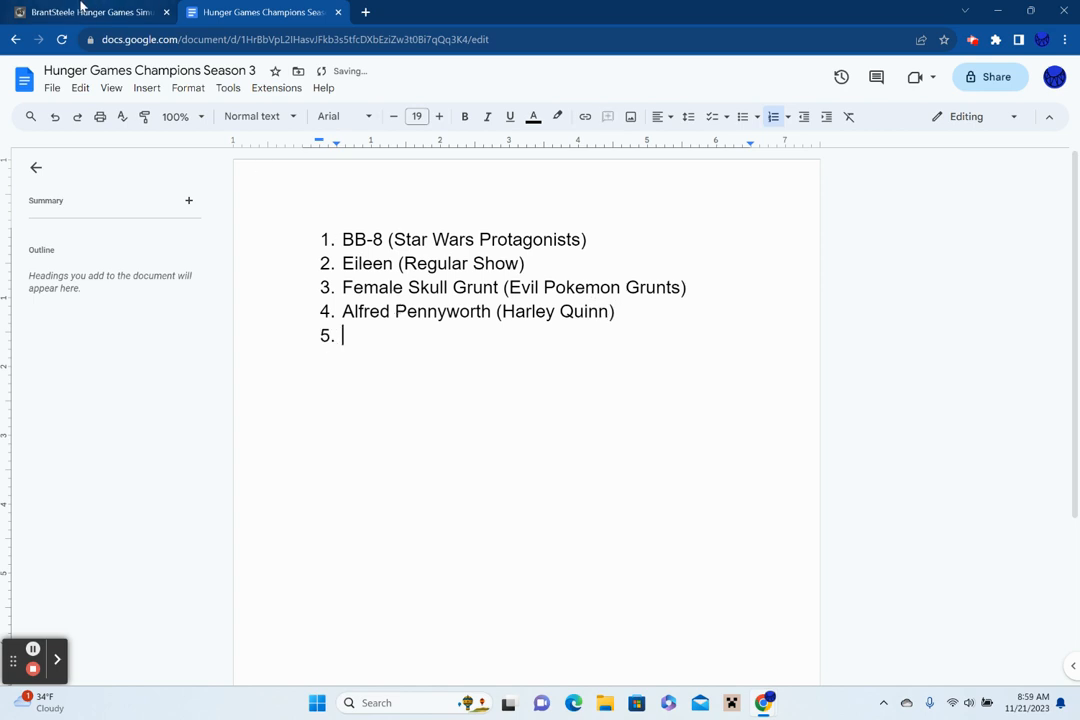
pyautogui.click(90, 12)
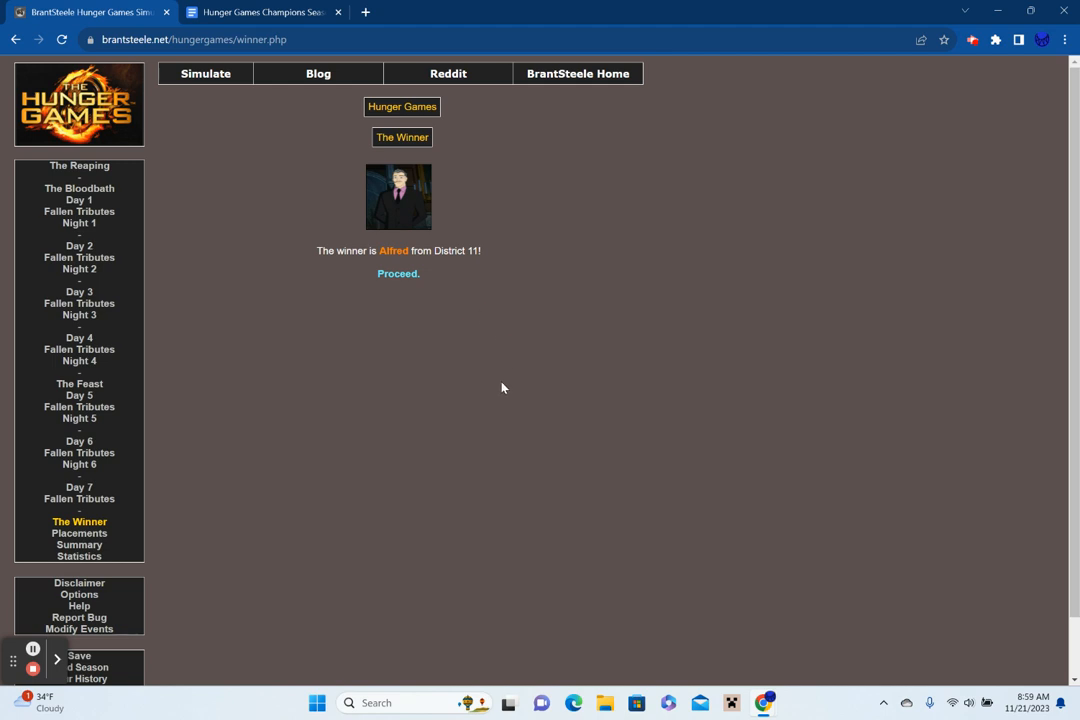
pyautogui.moveTo(492, 388)
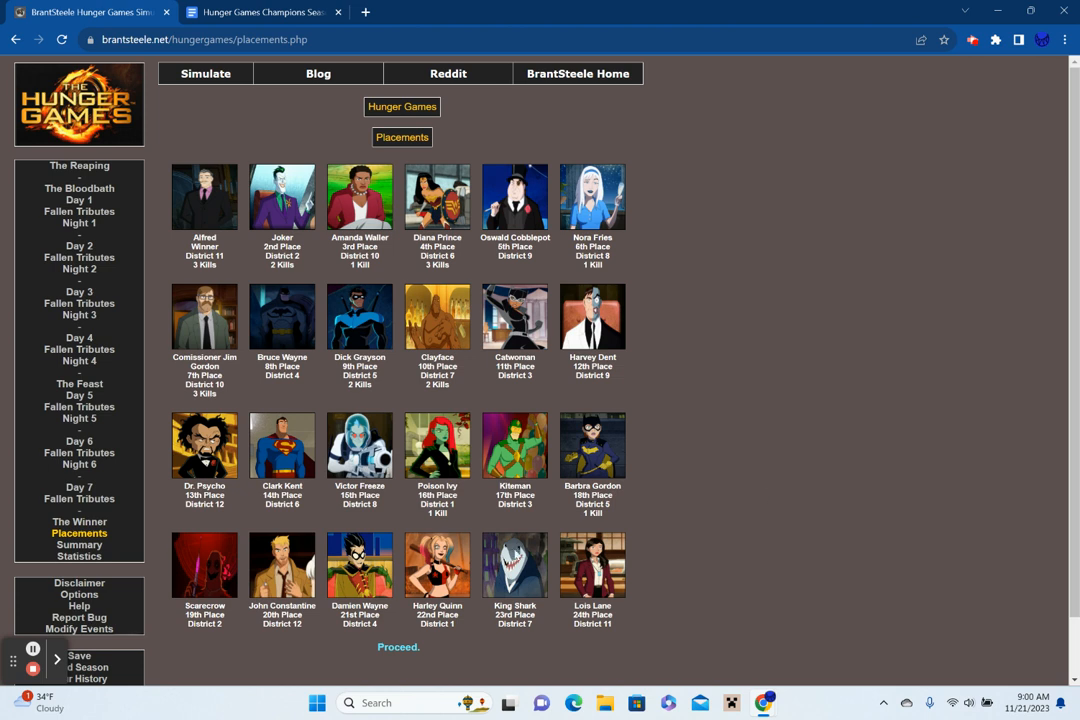
# Skim the season Summary, then open the Statistics page with placements and kill counts.
pyautogui.click(79, 526)
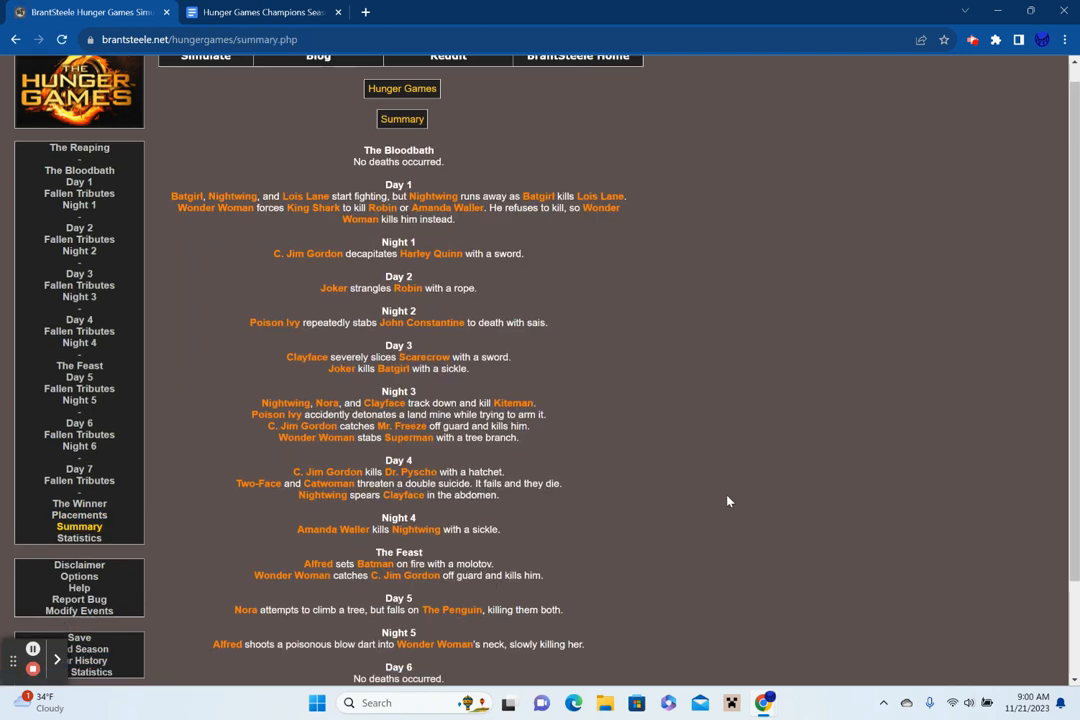
pyautogui.scroll(-3)
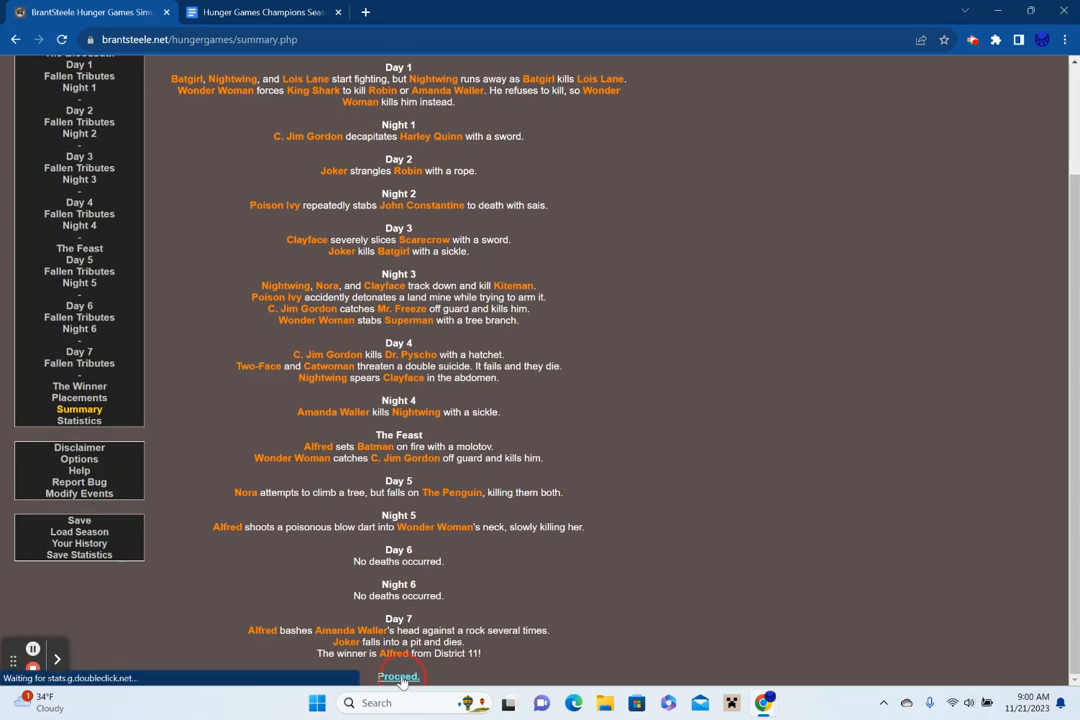
pyautogui.click(397, 677)
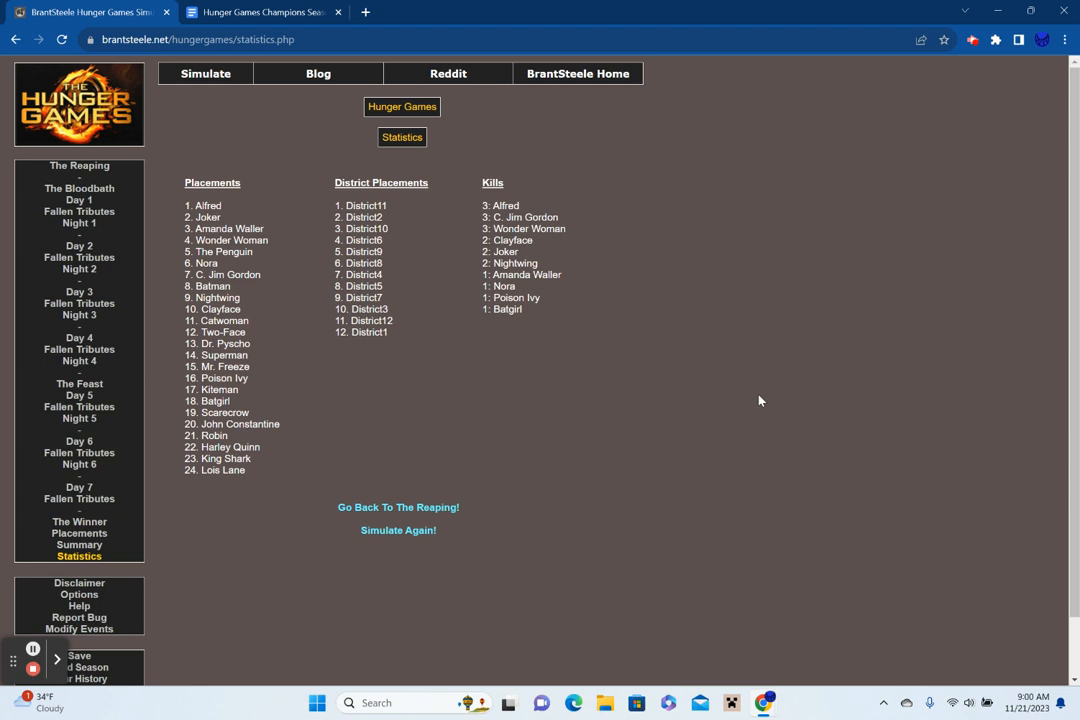
pyautogui.moveTo(420, 513)
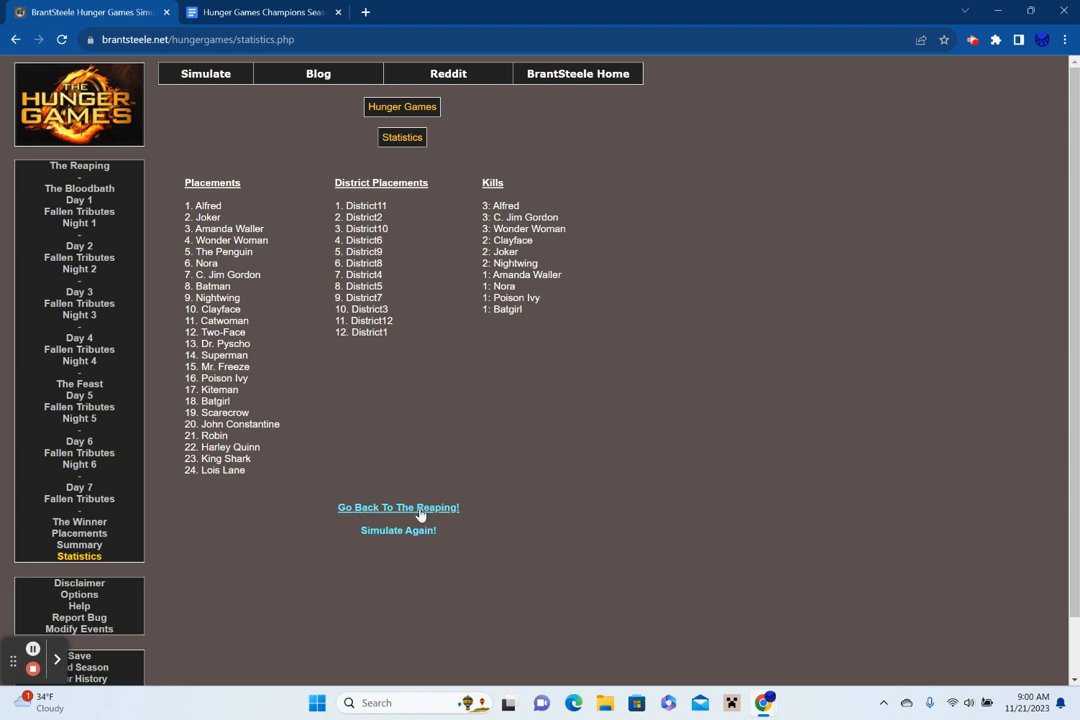
# Return from the Statistics page to the reaping showing all 24 Harley Quinn tributes alive.
pyautogui.click(398, 507)
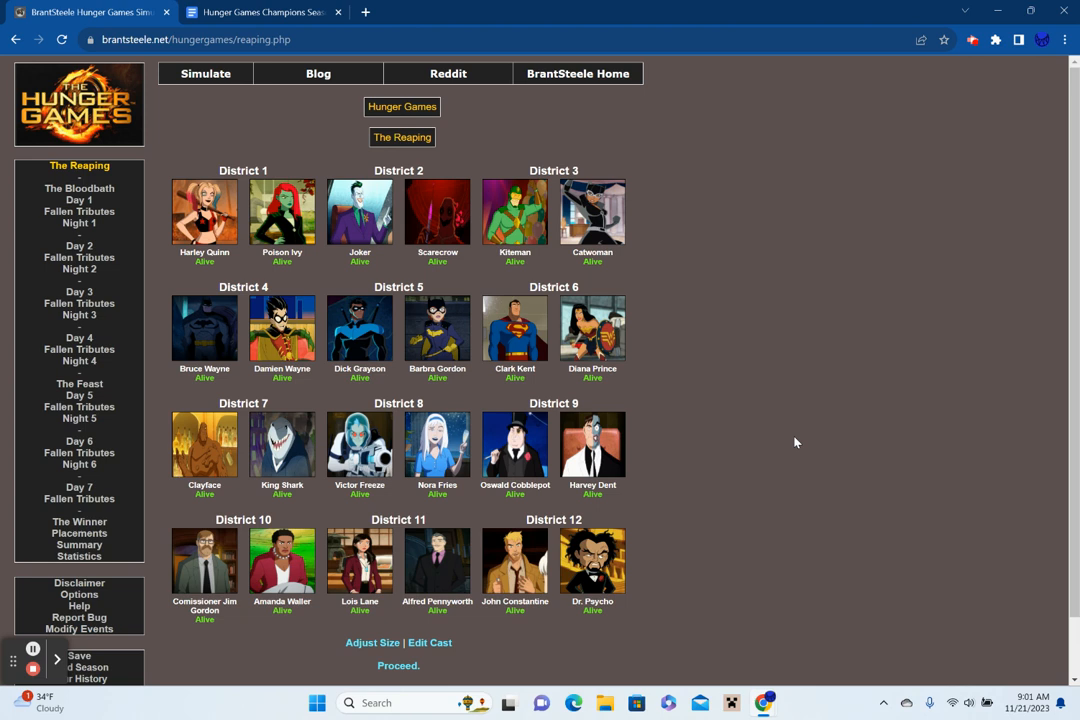
pyautogui.moveTo(33, 668)
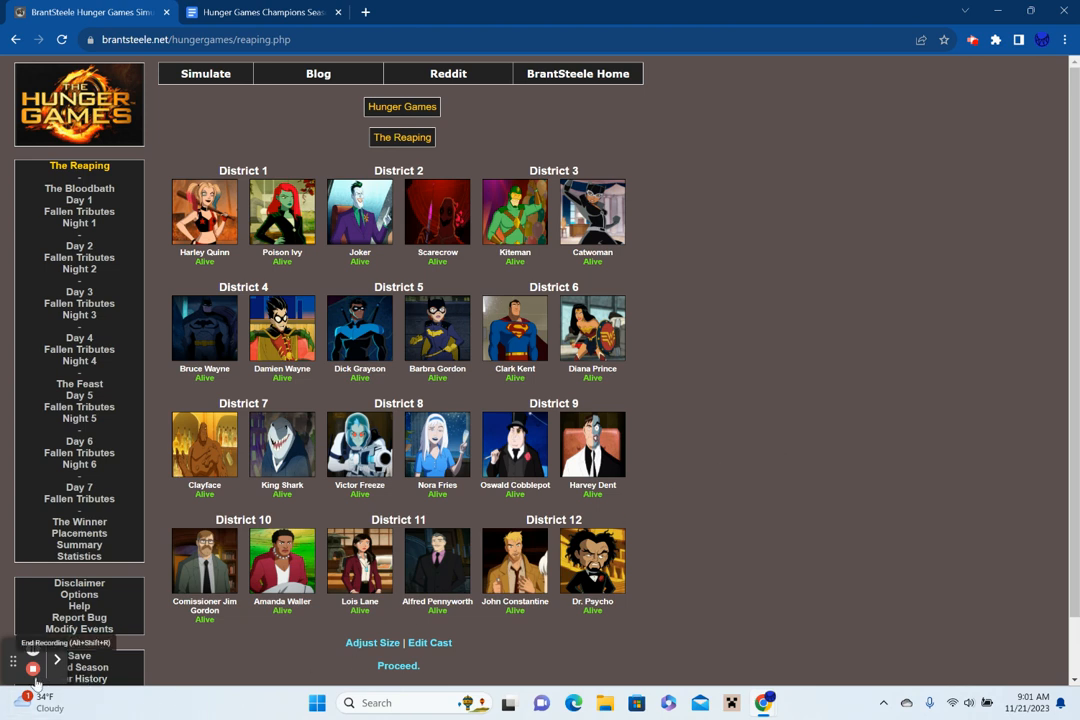